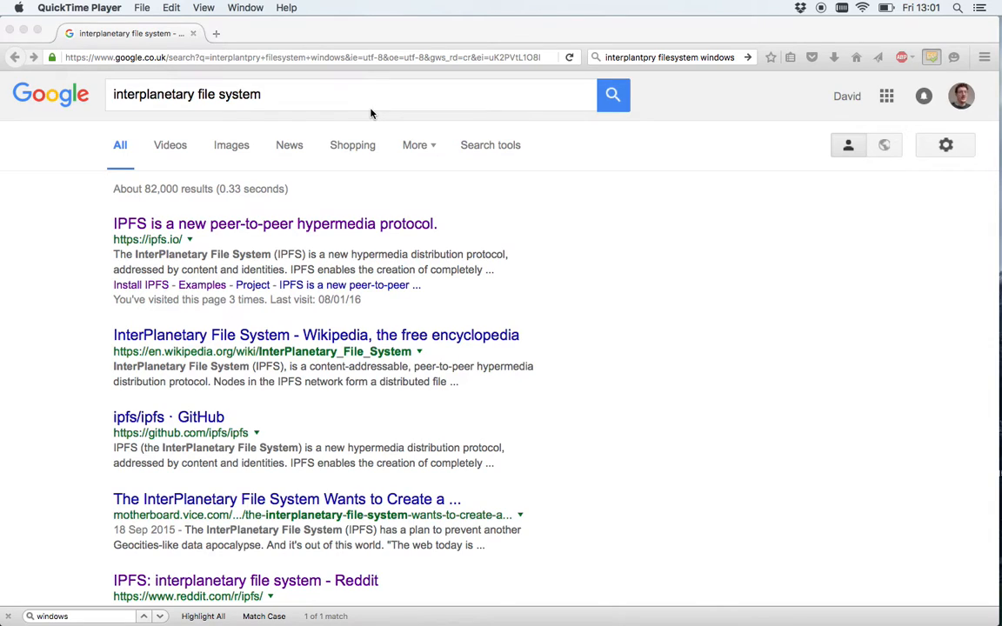
mouse_move(312, 111)
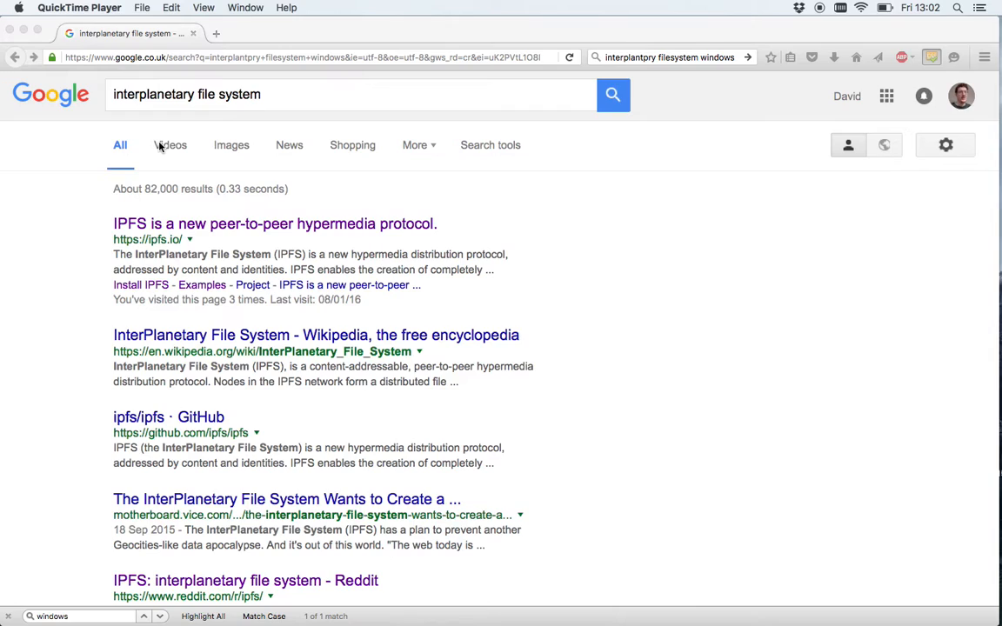
mouse_move(153, 360)
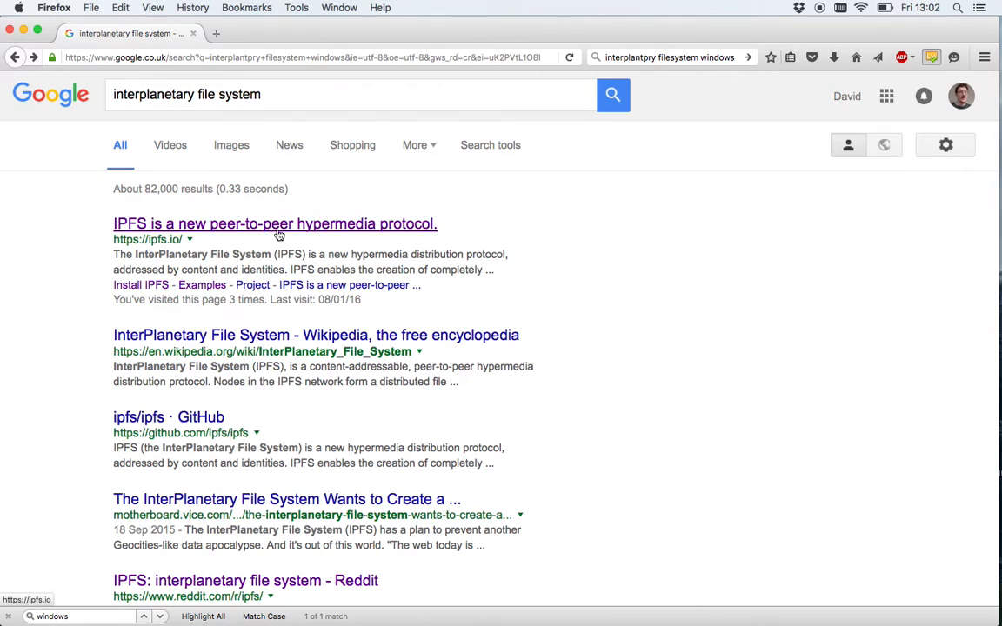
Reach the Install IPFS page on ipfs.io and scroll to its Prebuilt Packages section
left_click(274, 223)
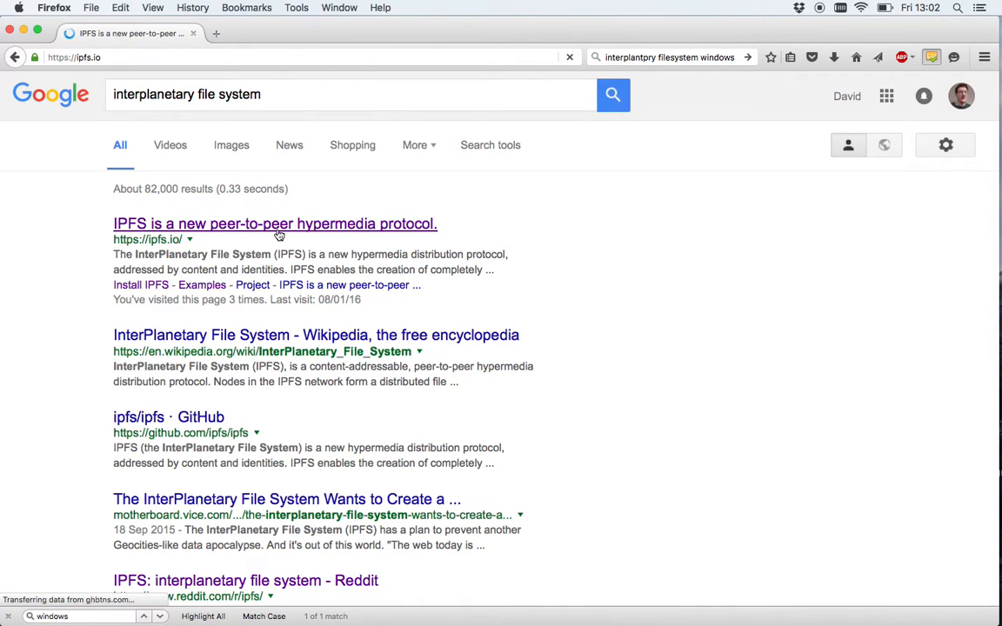
left_click(274, 224)
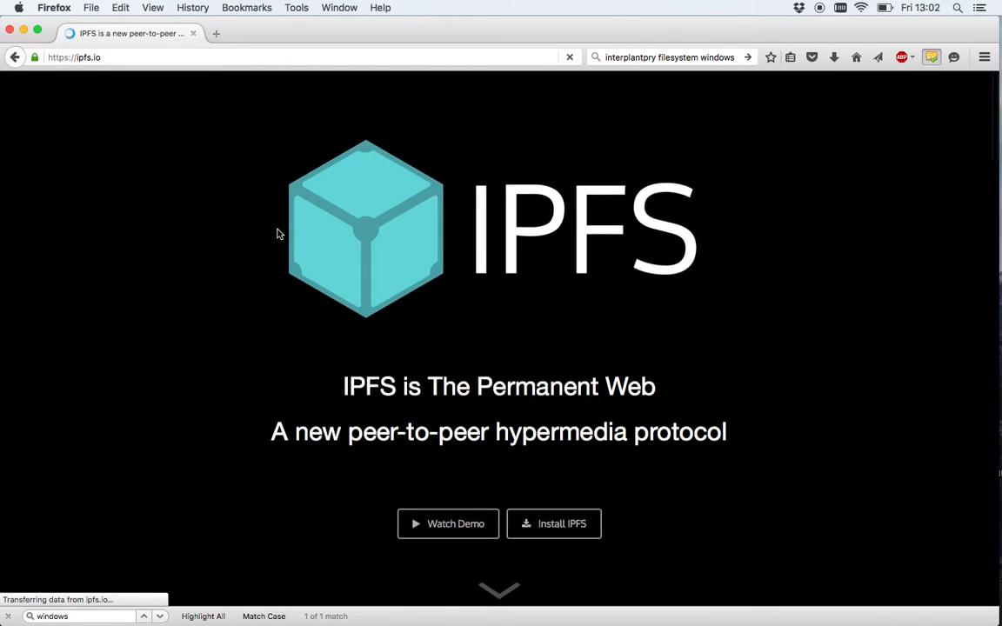
scroll("down", 3)
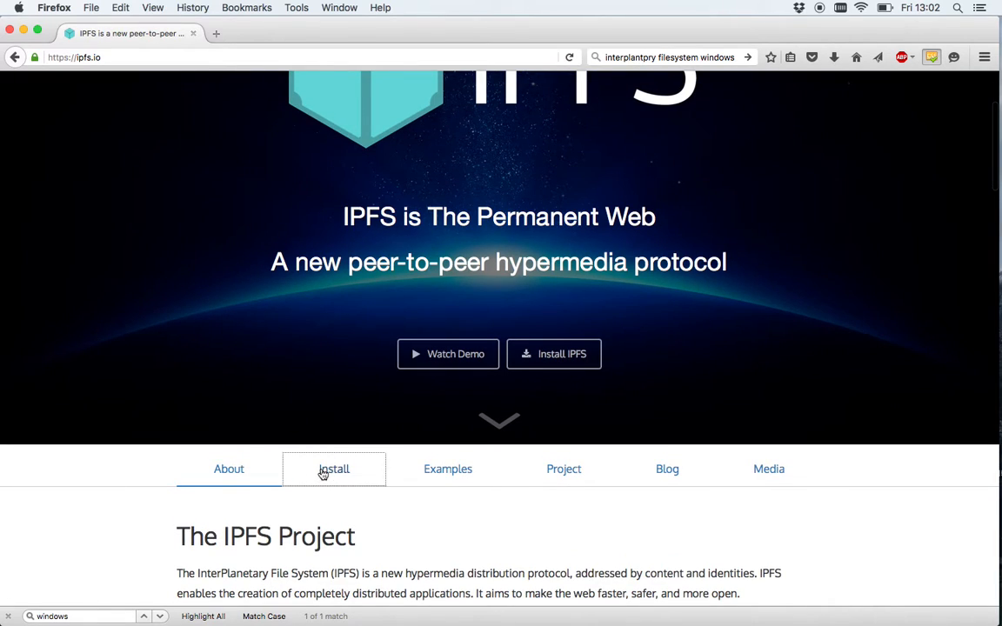
left_click(334, 469)
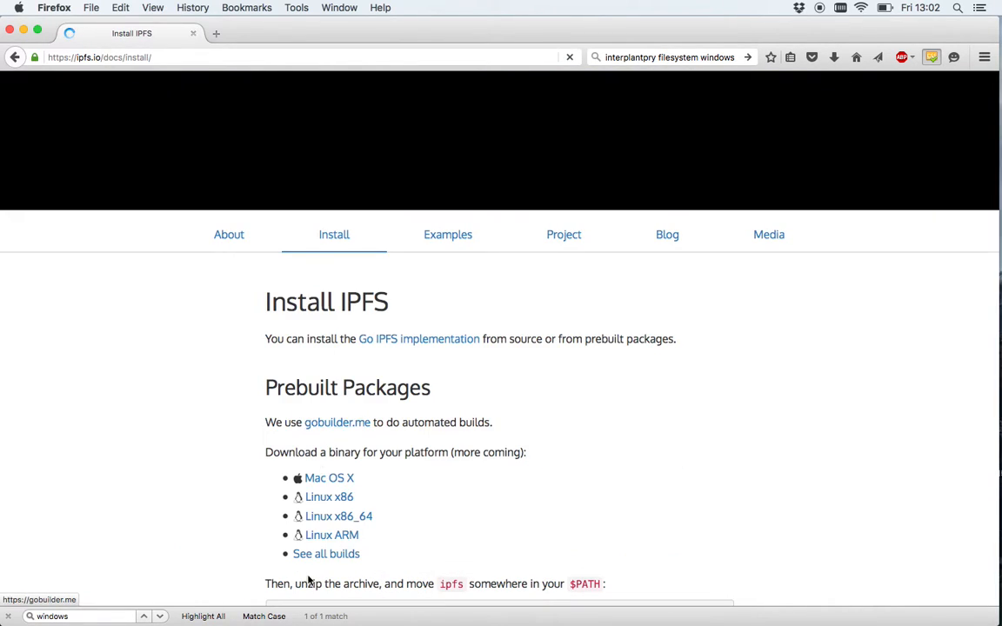
scroll("down", 3)
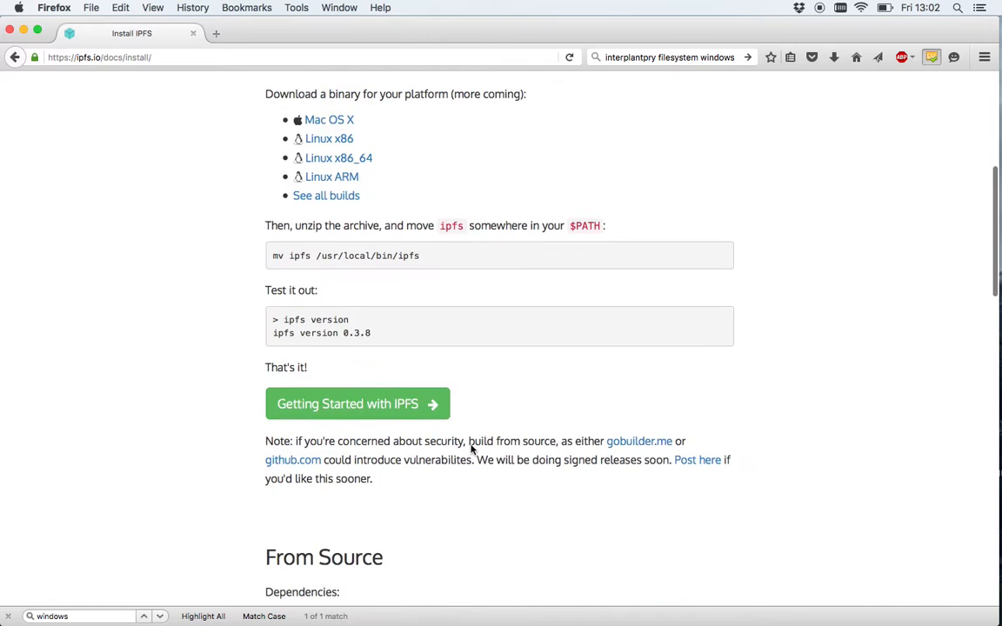
scroll("down", 3)
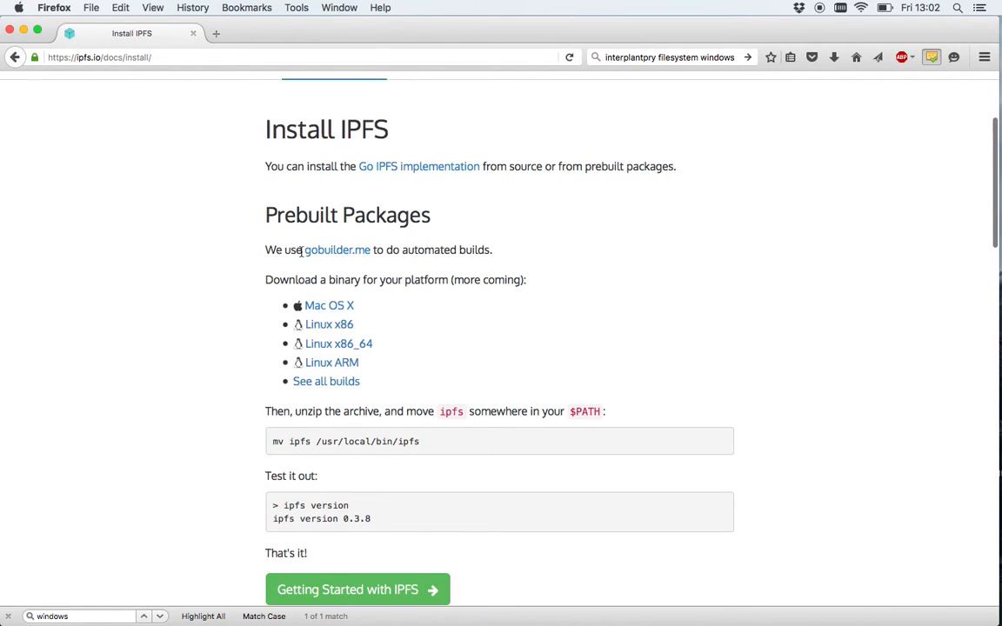
mouse_move(303, 272)
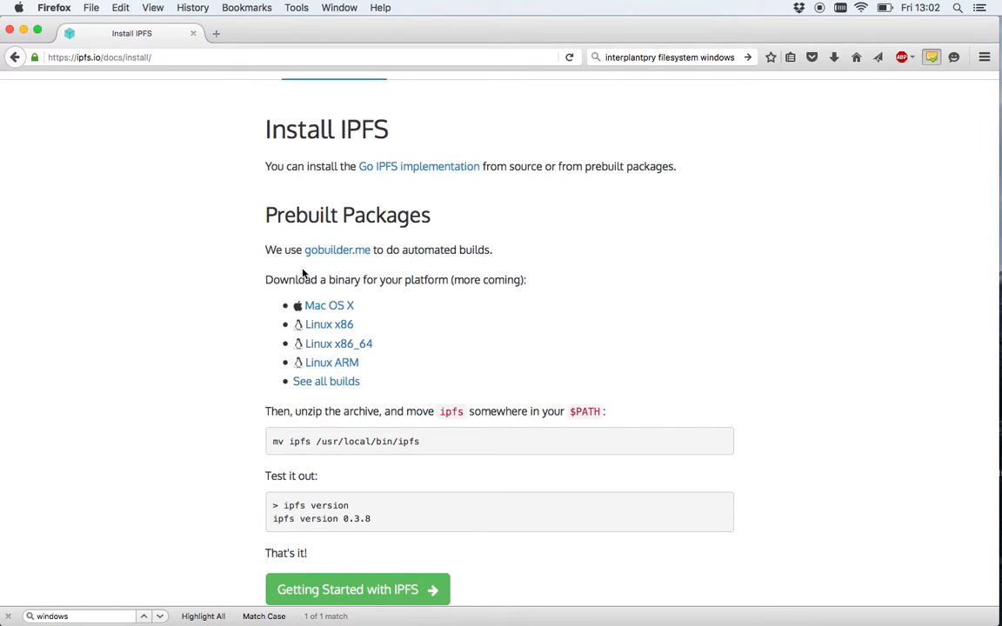
mouse_move(329, 306)
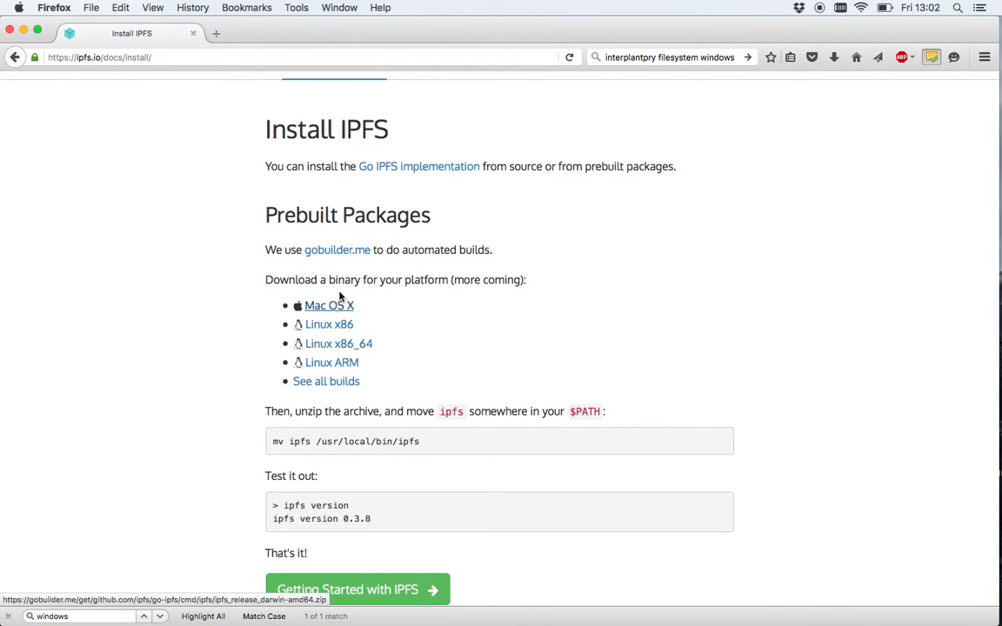
mouse_move(449, 265)
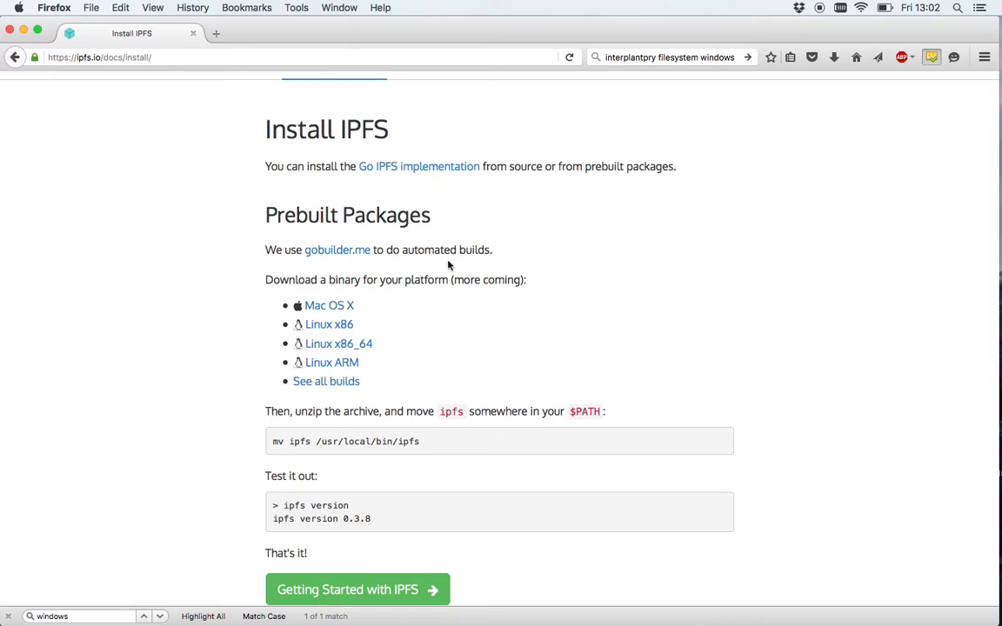
mouse_move(316, 284)
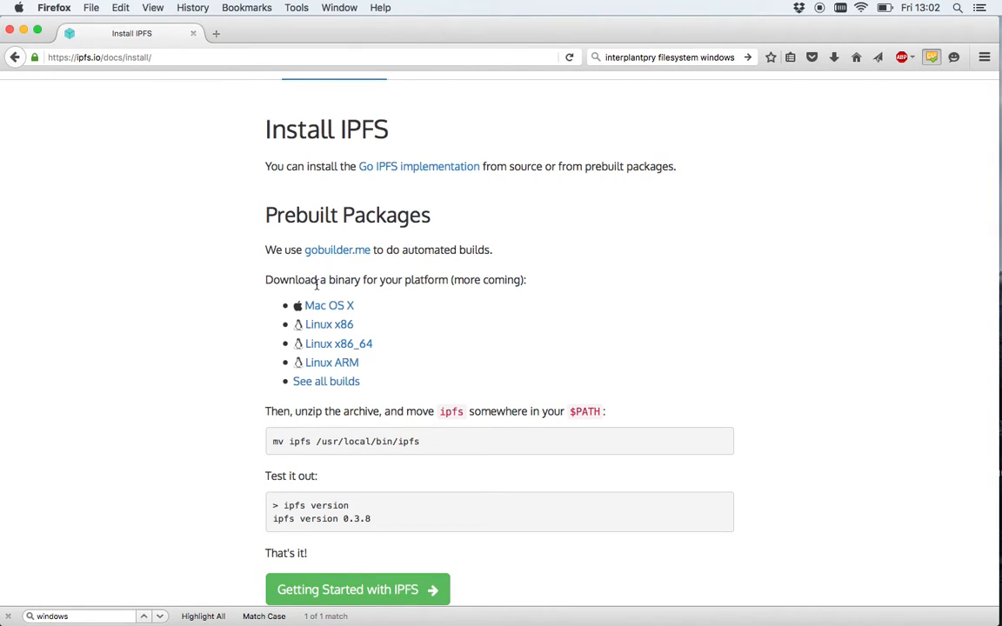
mouse_move(329, 305)
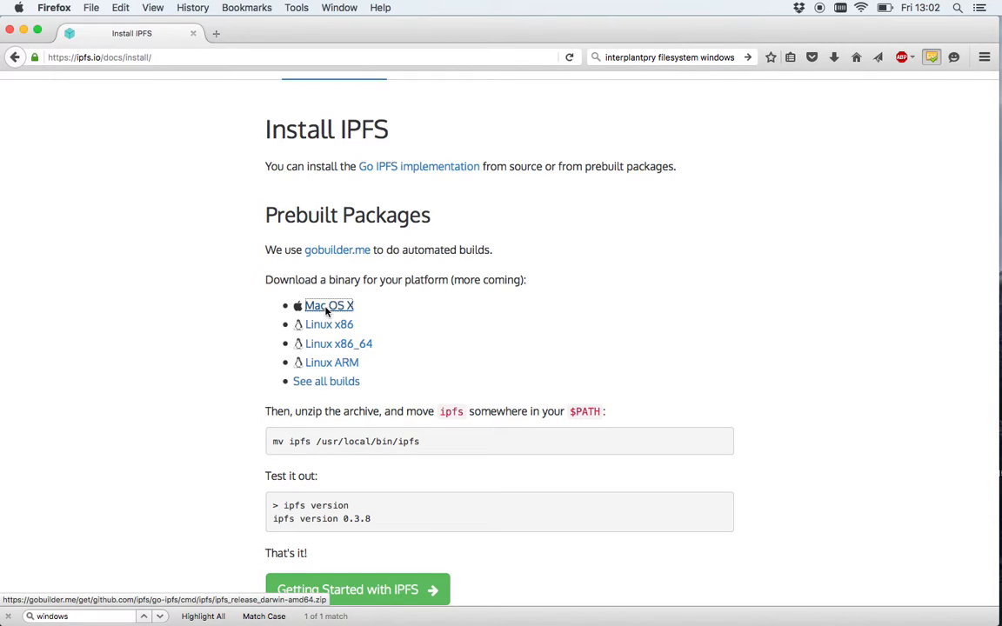
Save the Mac OS X package ipfs_release_darwin-amd64.zip to the Desktop
left_click(328, 305)
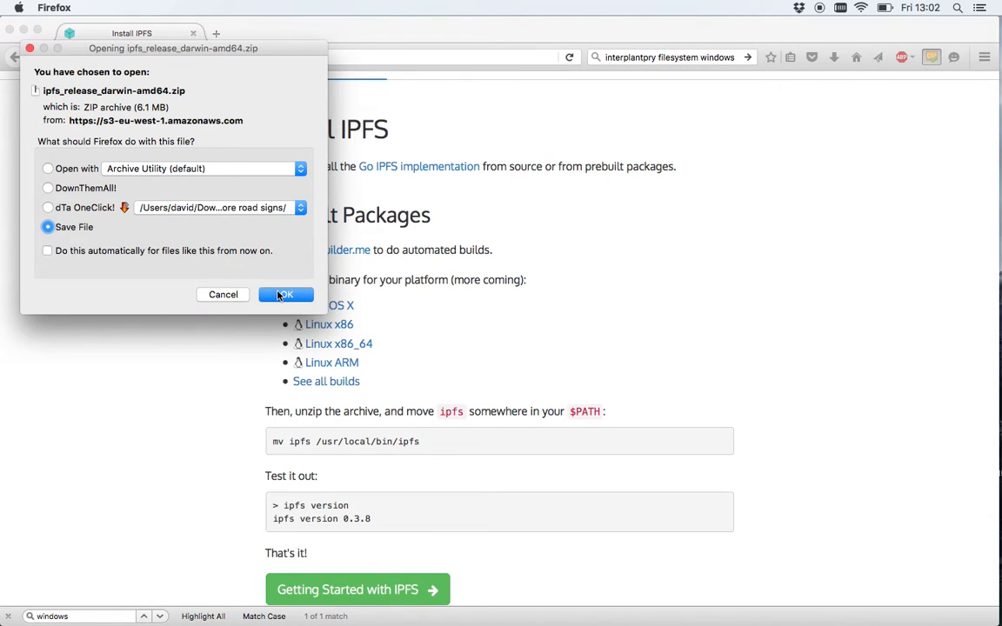
left_click(285, 294)
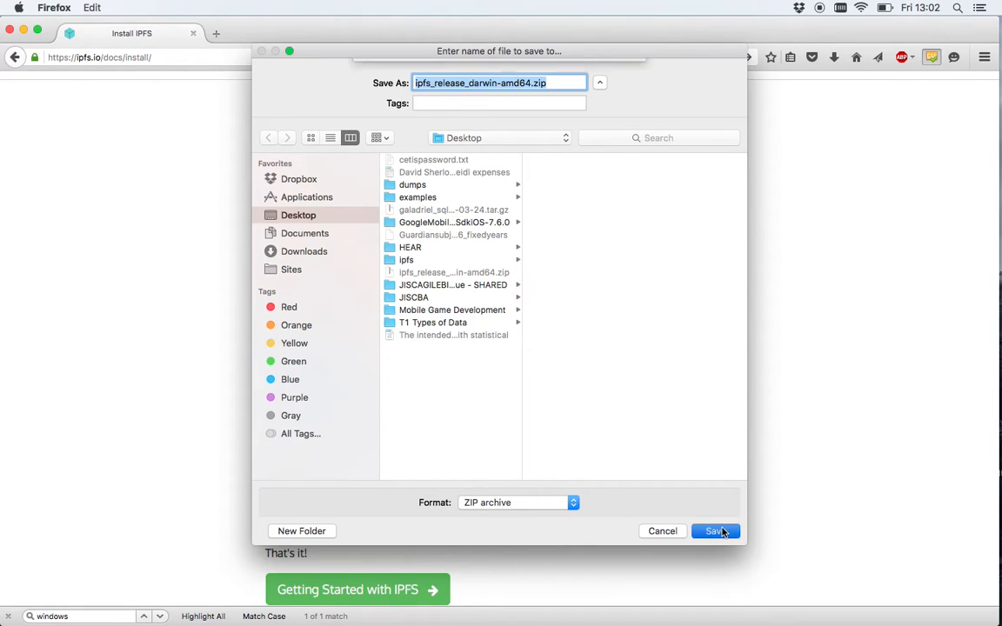
left_click(714, 531)
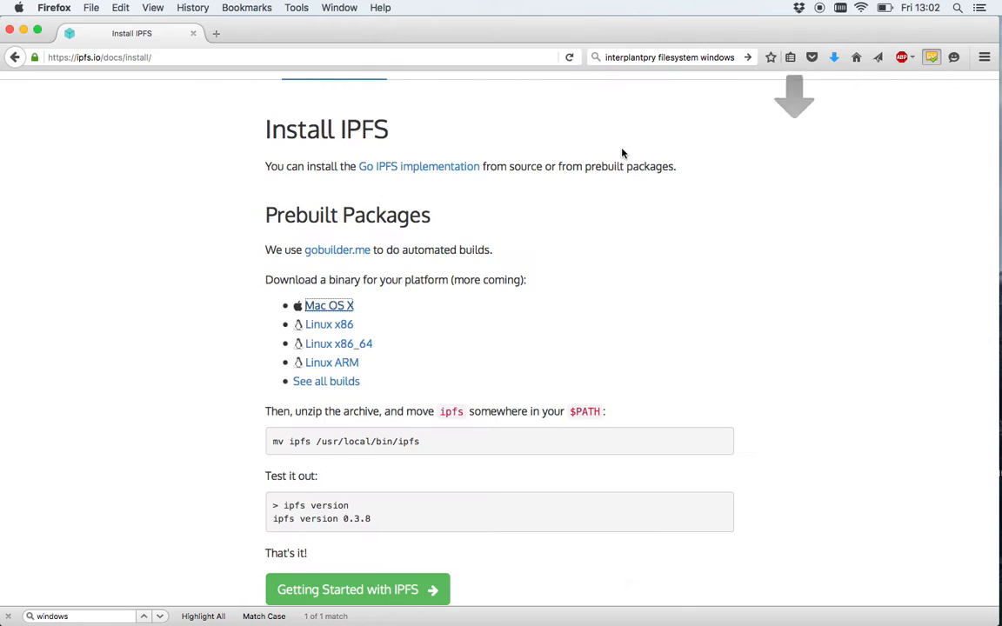
mouse_move(239, 292)
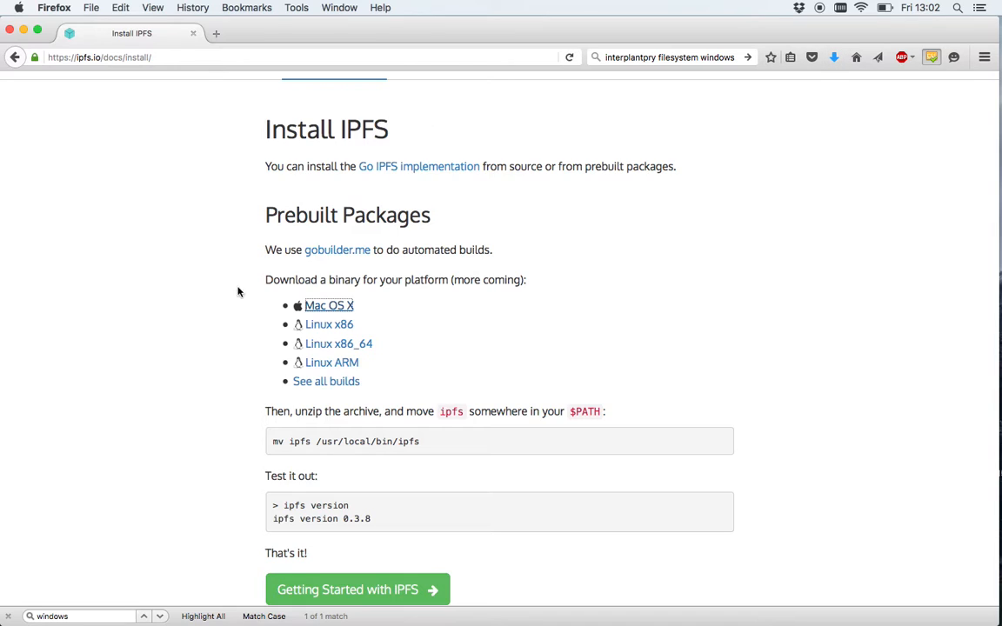
mouse_move(378, 343)
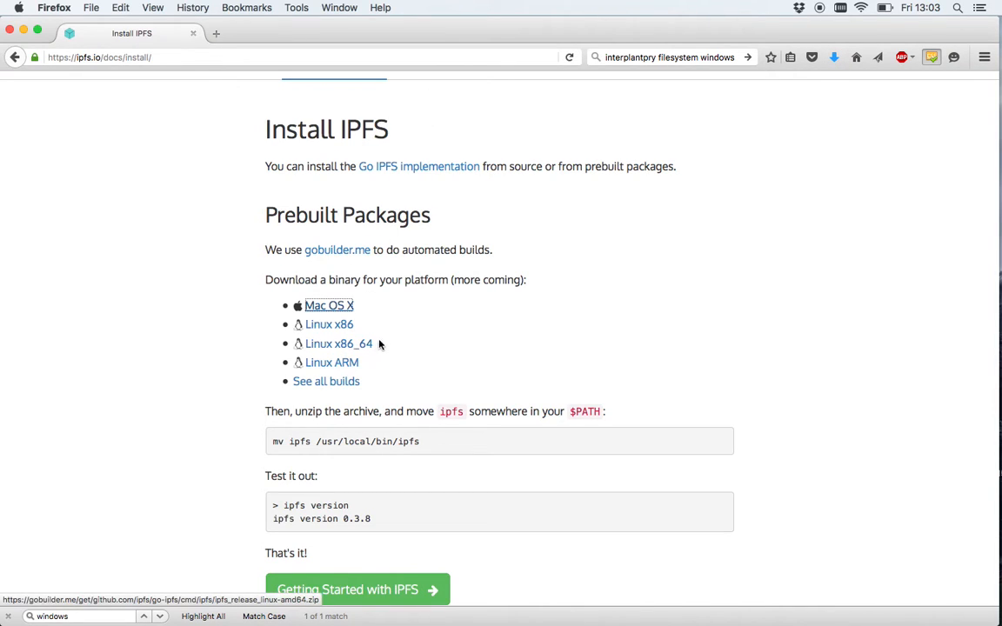
mouse_move(356, 236)
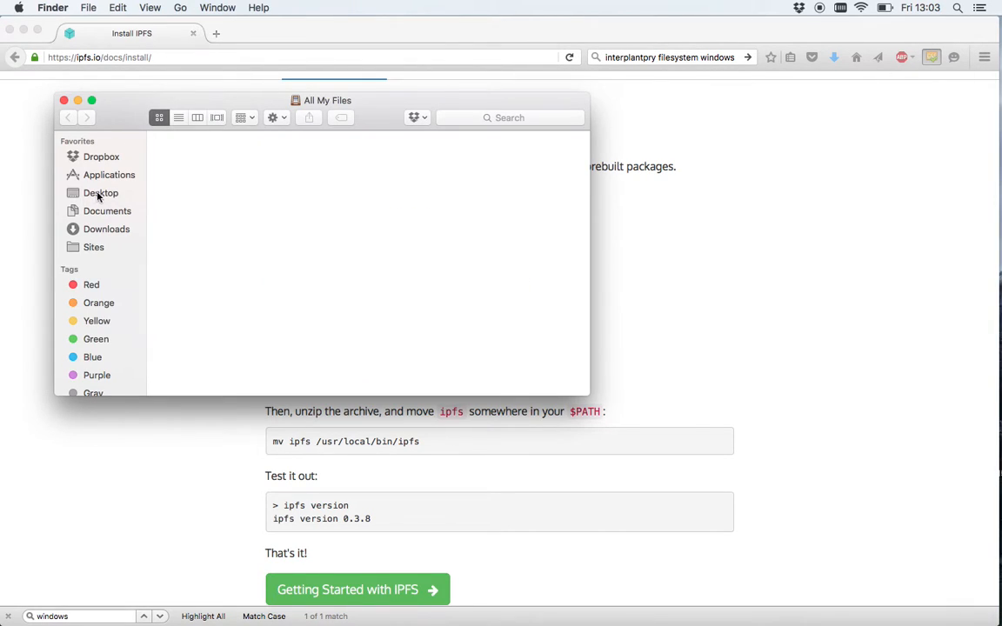
Browse into the Desktop's ipfs folder holding ipfs, install.sh, LICENSE and README.md
left_click(100, 193)
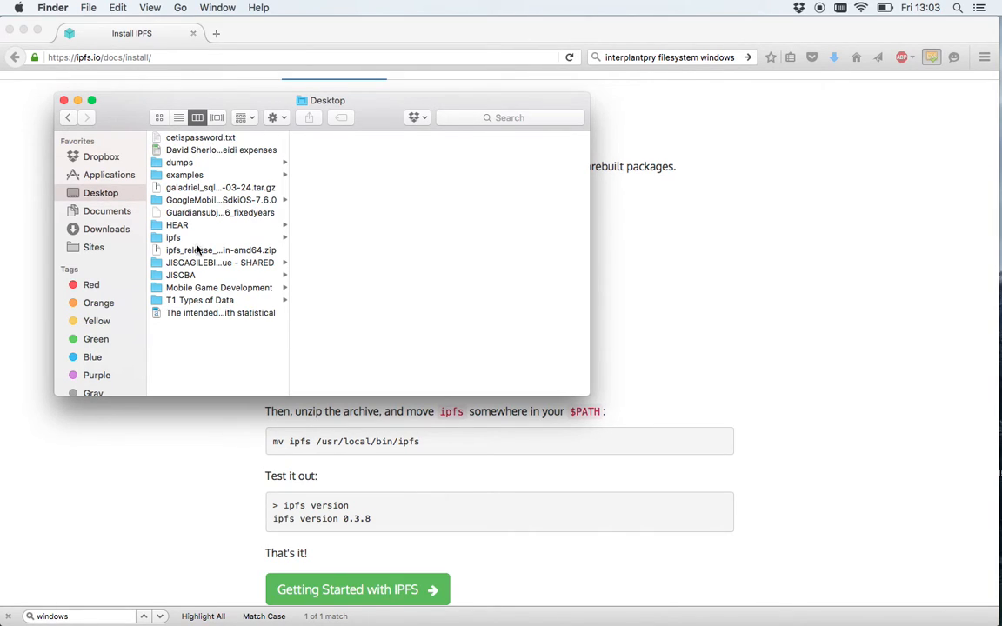
left_click(173, 237)
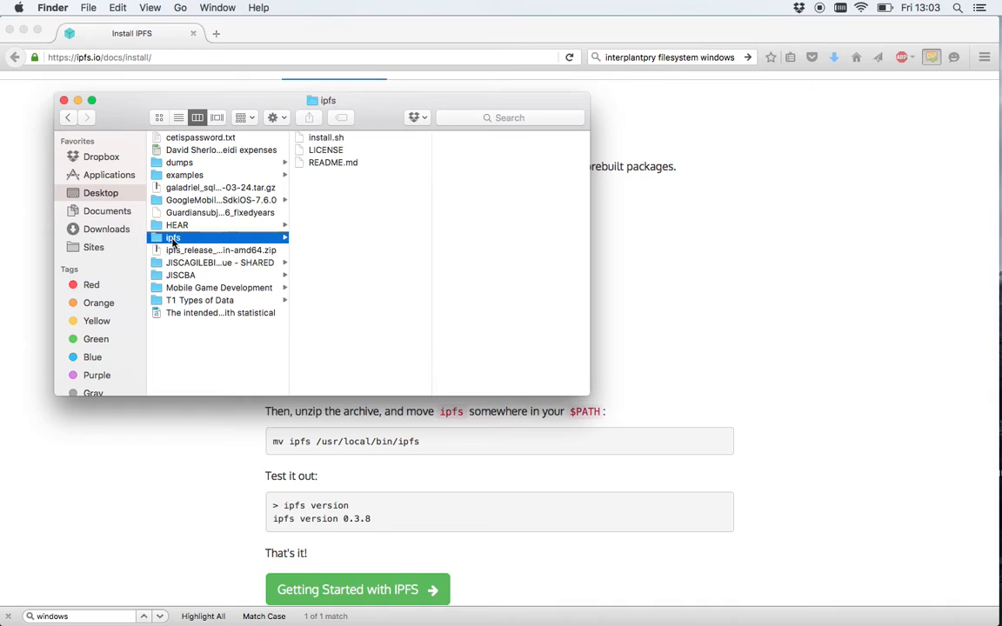
mouse_move(255, 231)
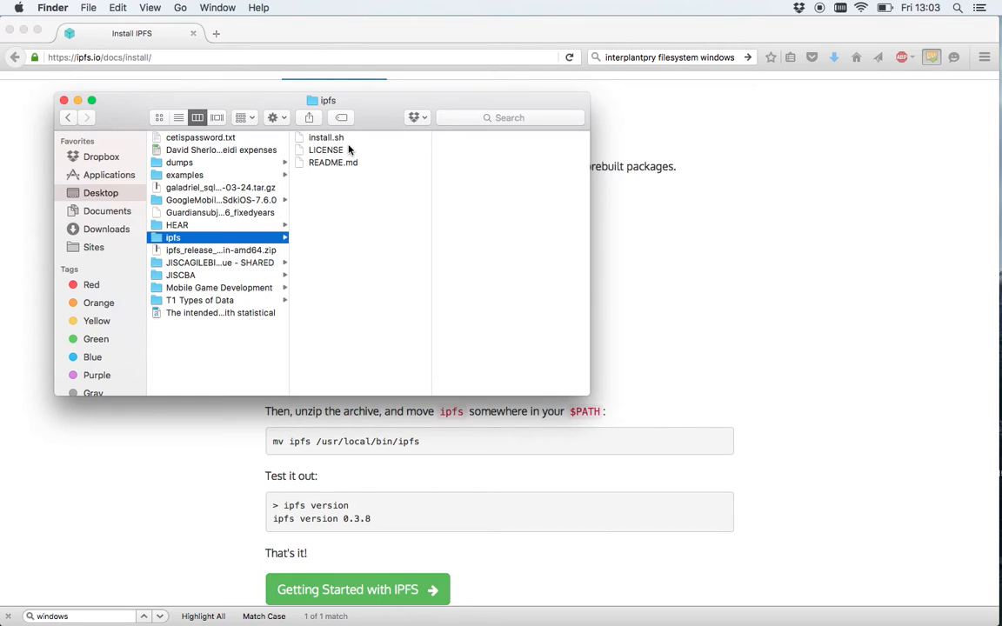
mouse_move(455, 180)
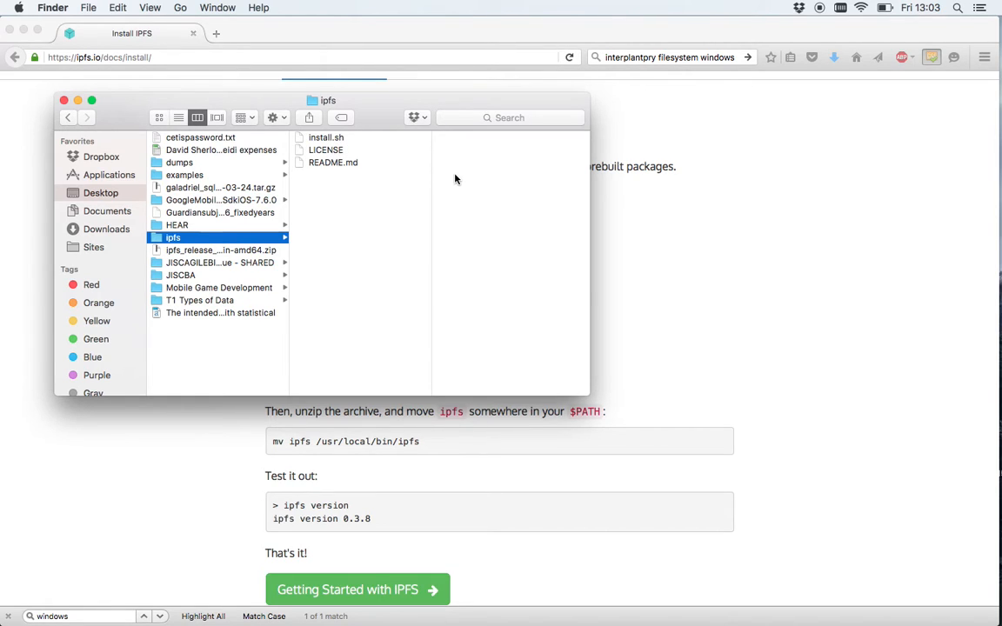
right_click(172, 238)
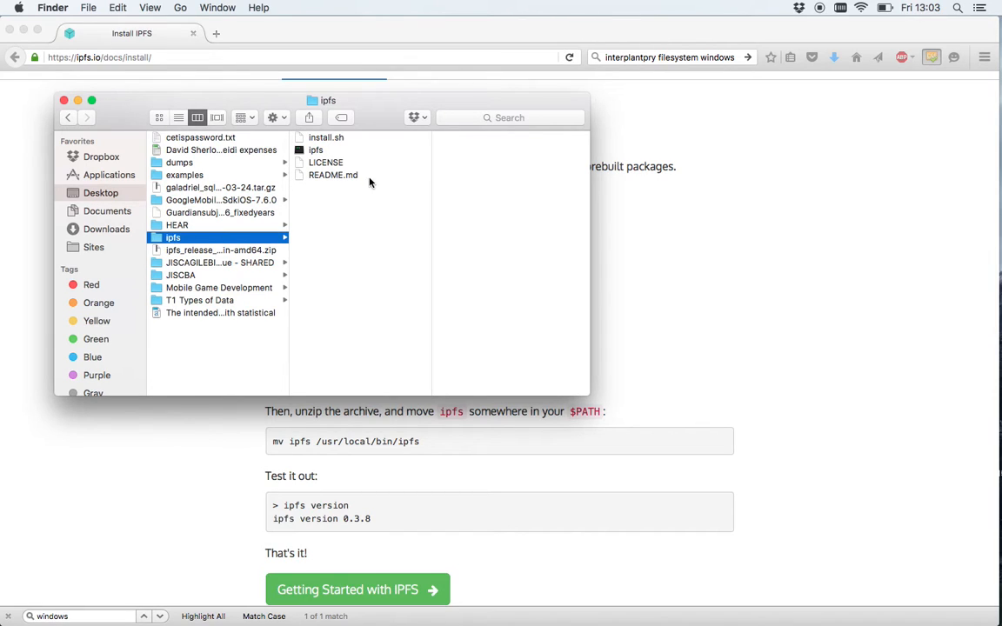
mouse_move(435, 121)
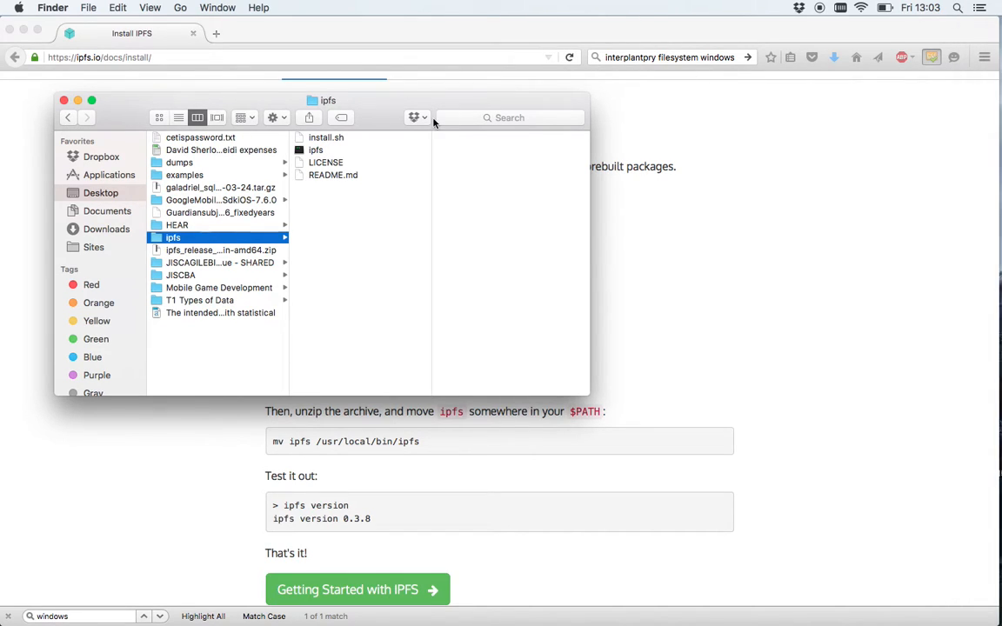
mouse_move(220, 256)
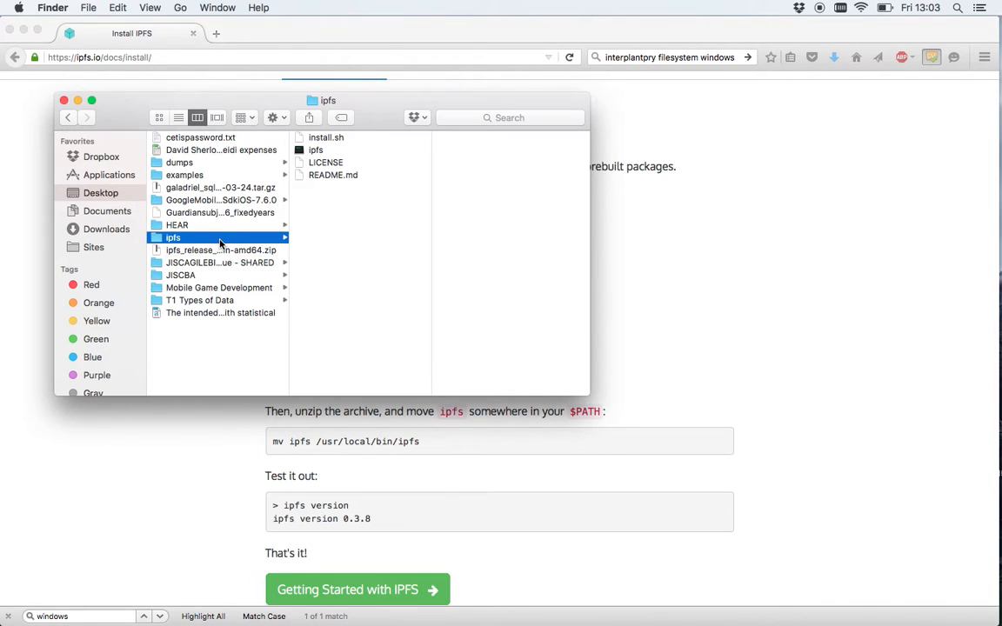
mouse_move(333, 161)
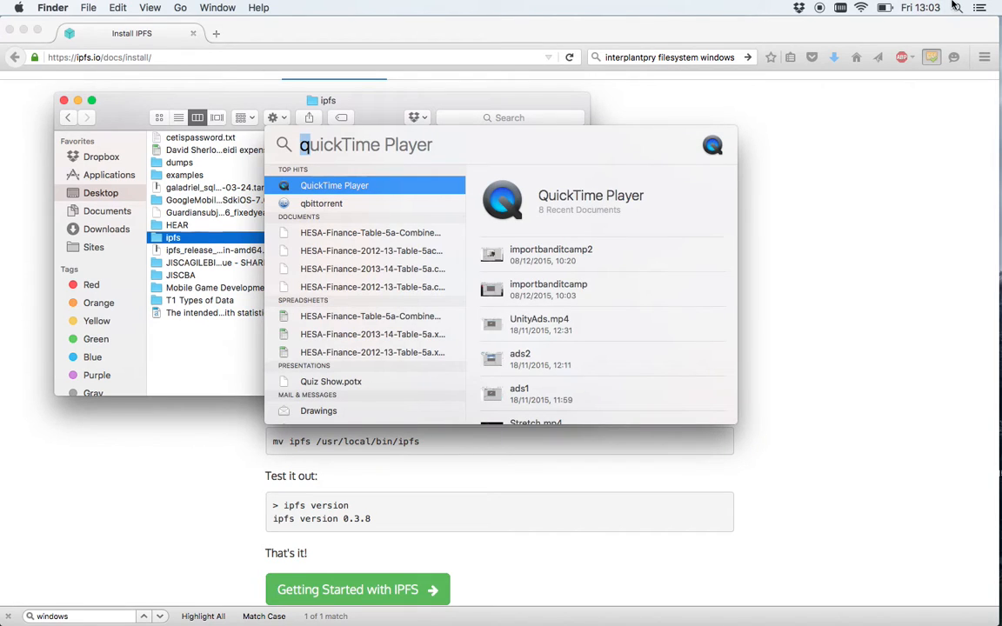
Launch Terminal from Spotlight to get a fresh bash prompt
type("terminal")
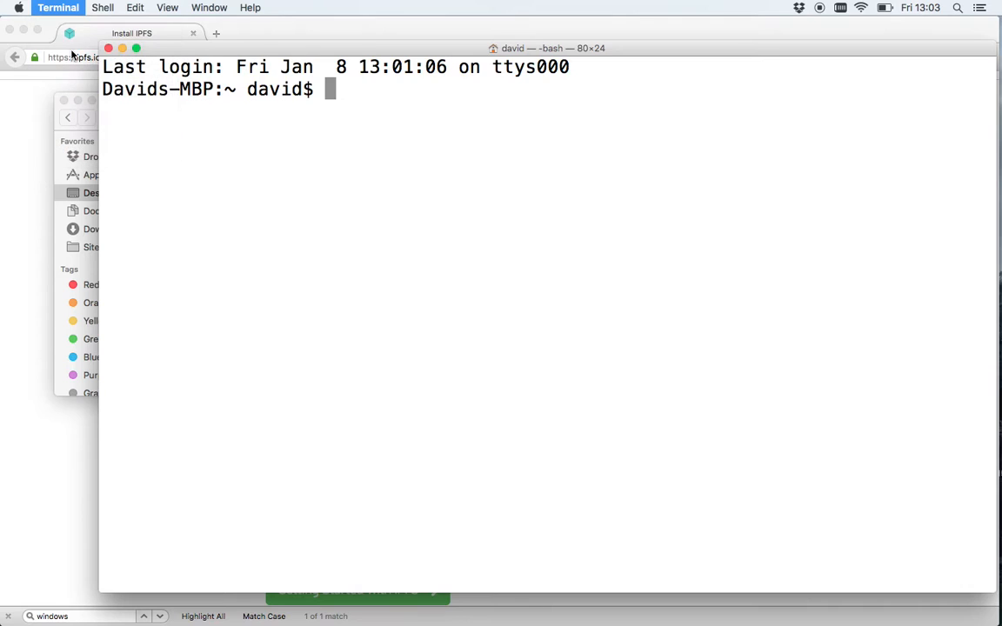
Raise the Basic profile's Menlo font to 27 pt in Terminal Preferences and return to the shell
left_click(58, 7)
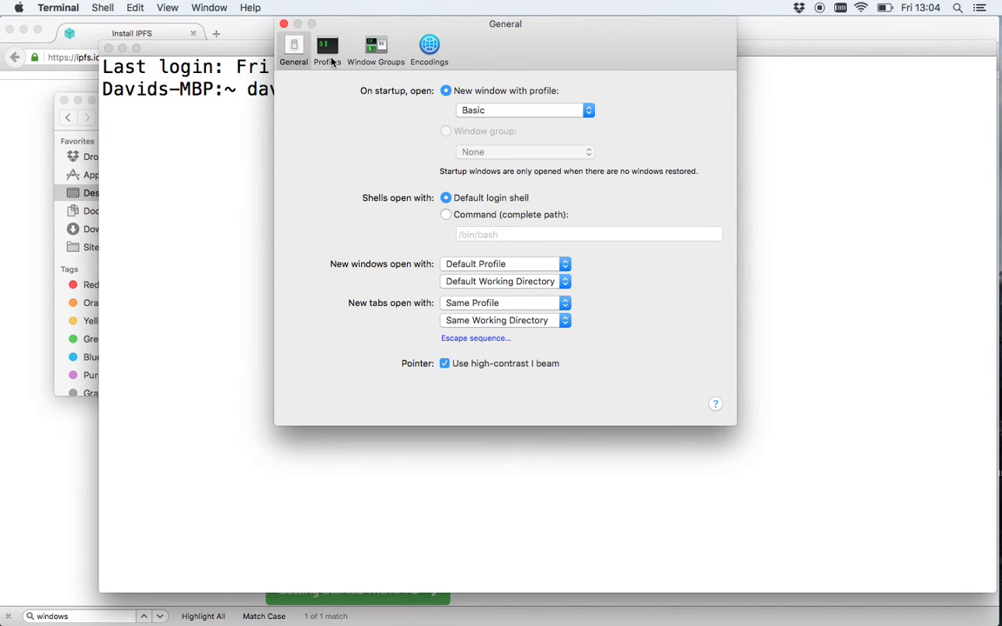
left_click(327, 48)
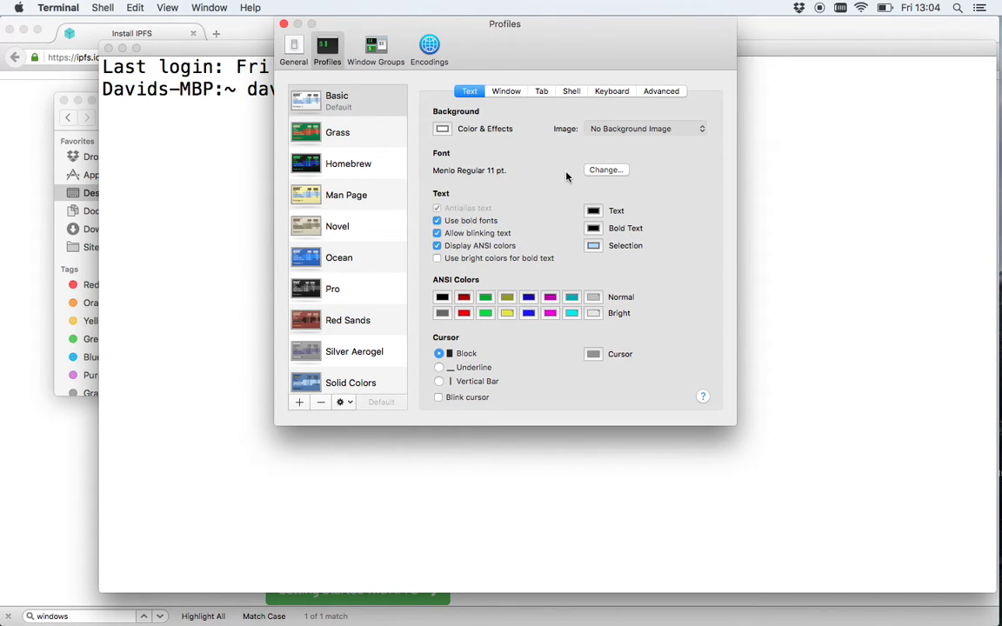
left_click(605, 170)
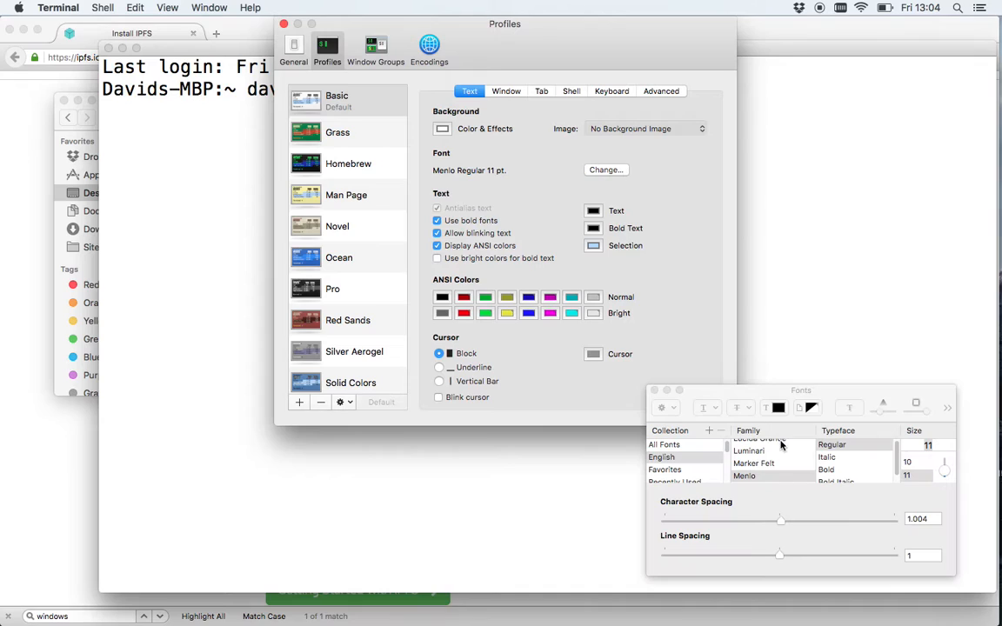
left_click(907, 475)
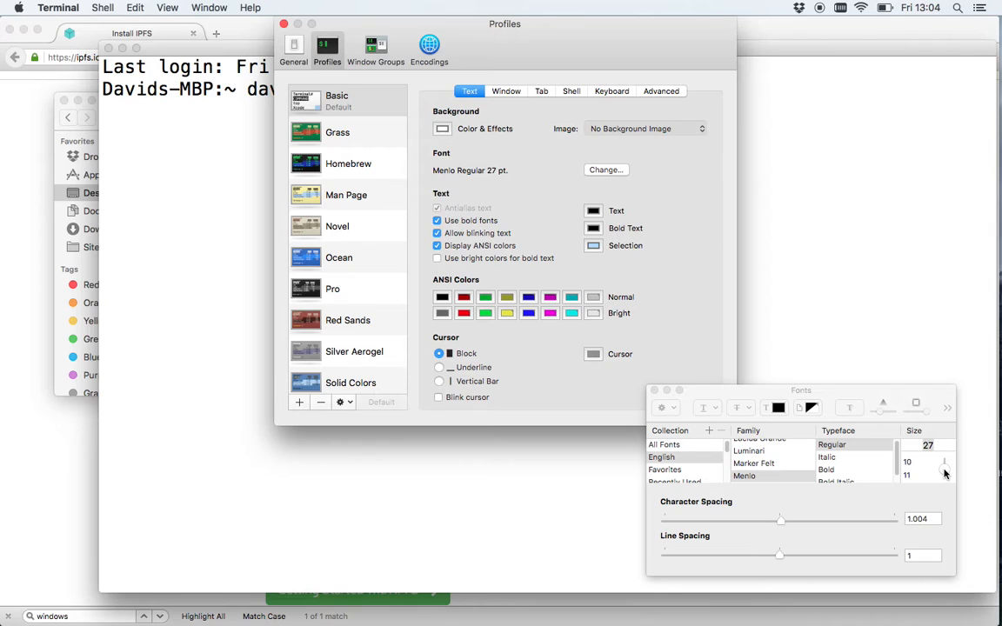
left_click(927, 444)
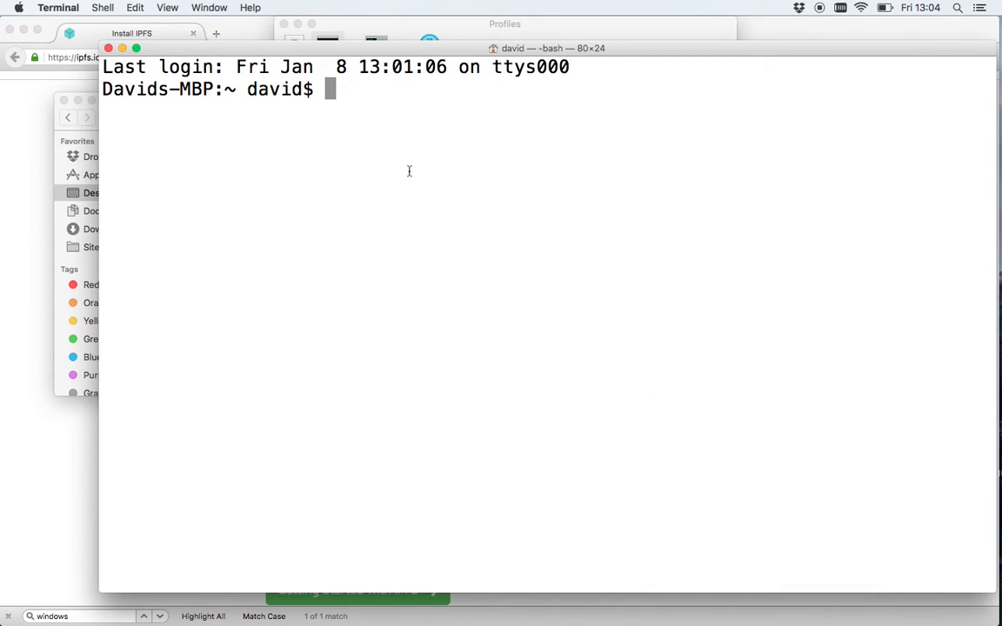
mouse_move(360, 134)
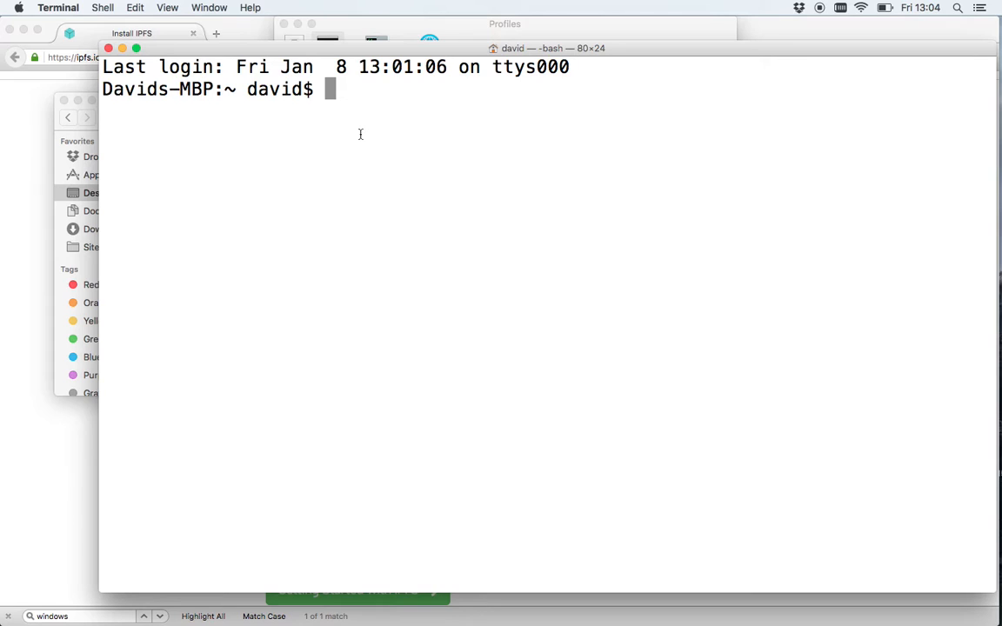
mouse_move(348, 156)
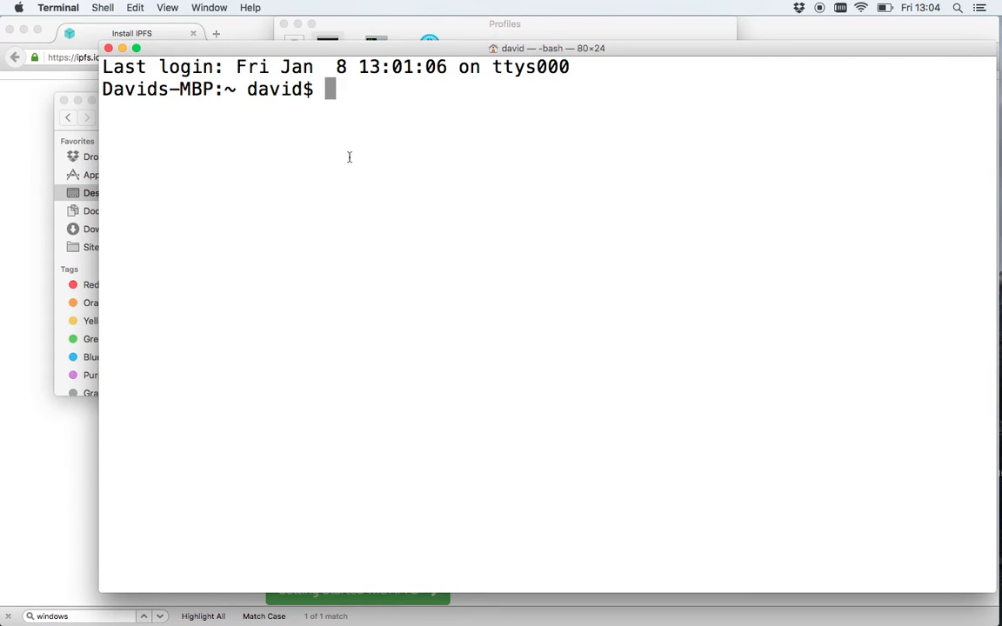
Change directory to ~/Desktop and then into the ipfs folder
type("cd")
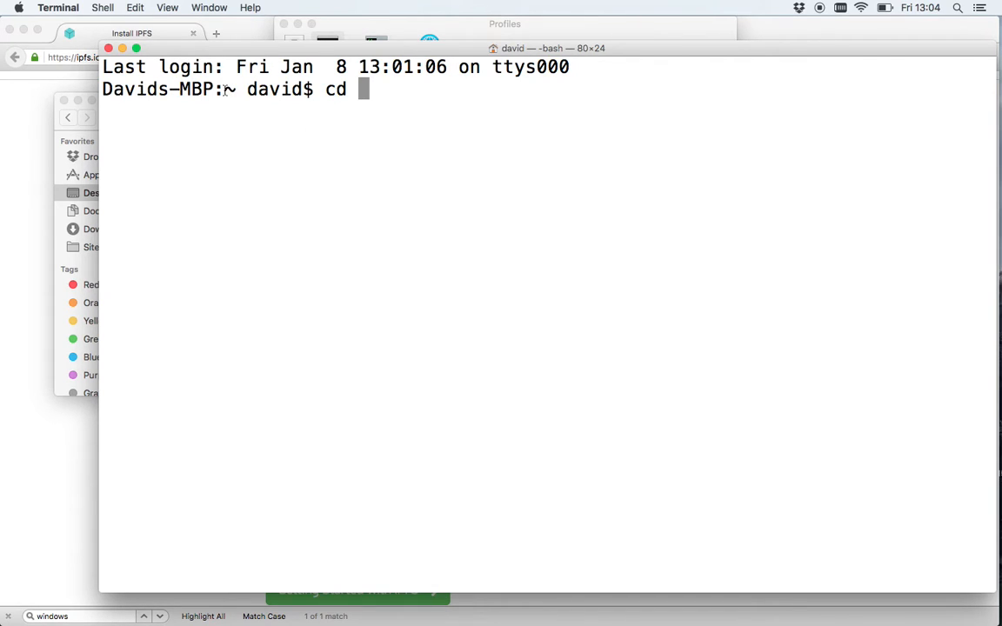
type("`/")
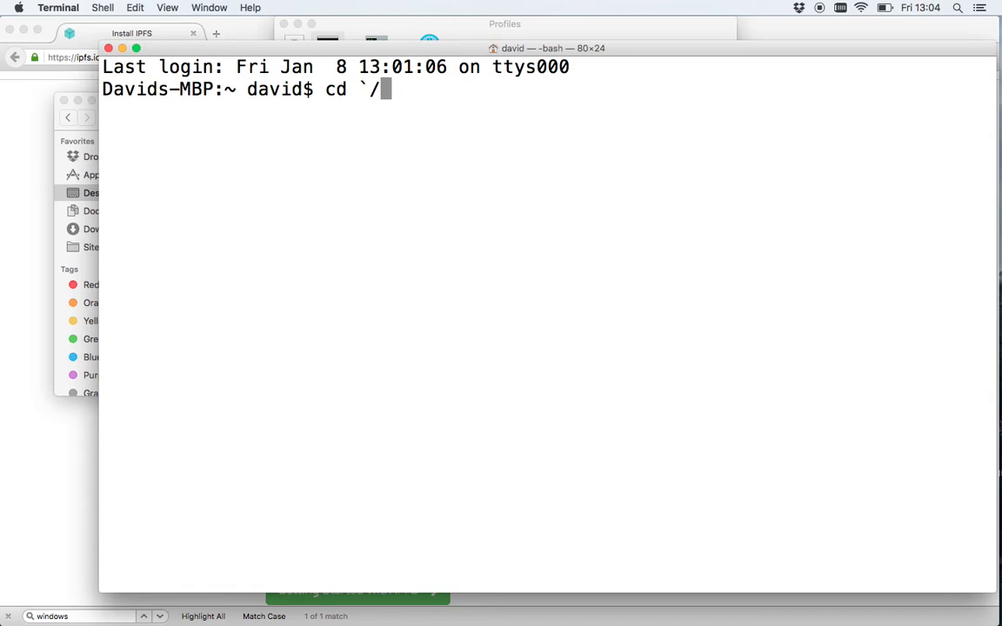
type("~")
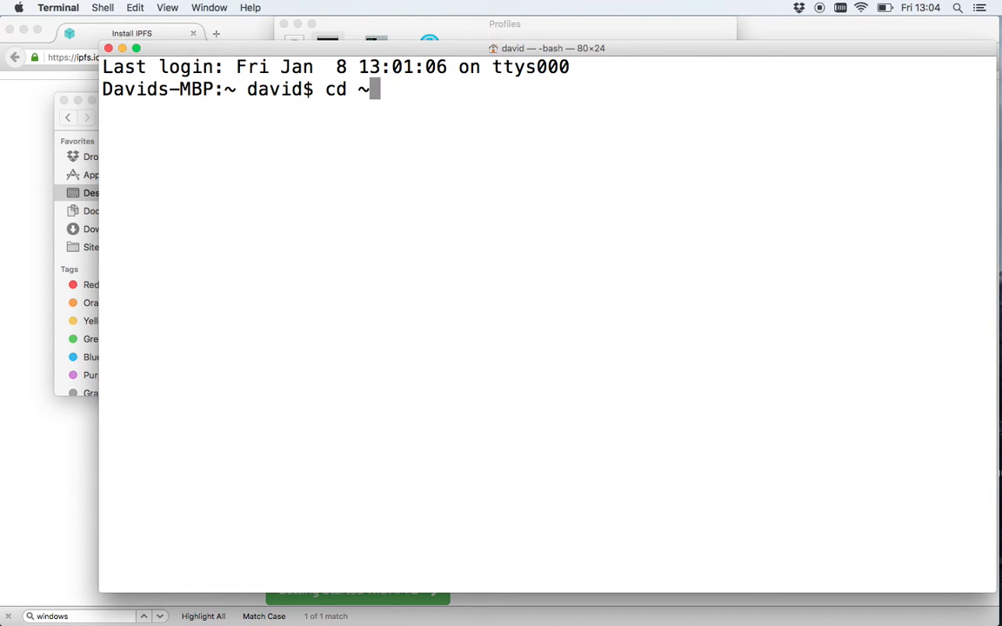
mouse_move(374, 160)
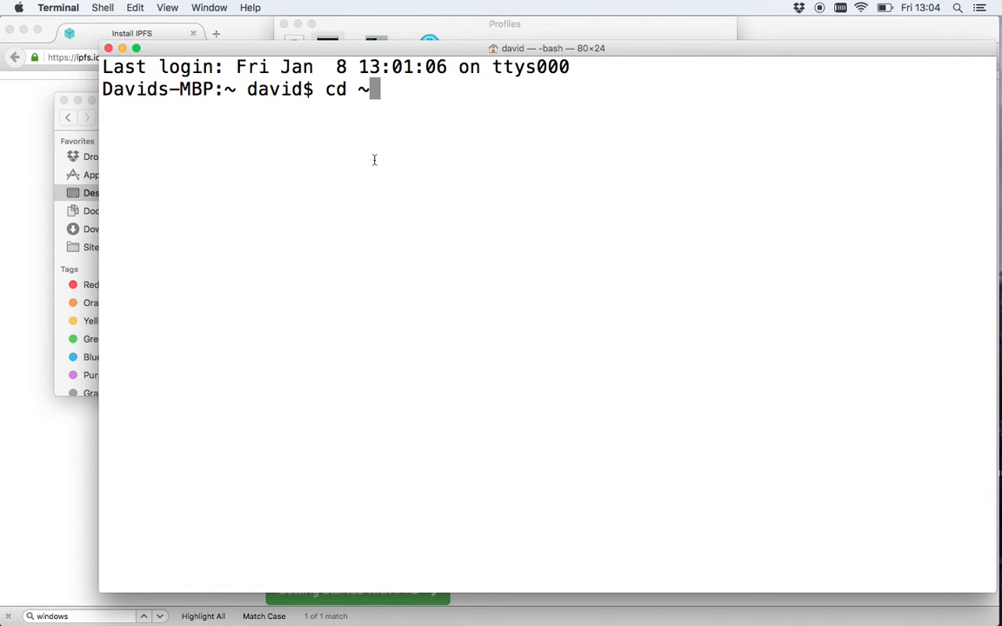
type("/")
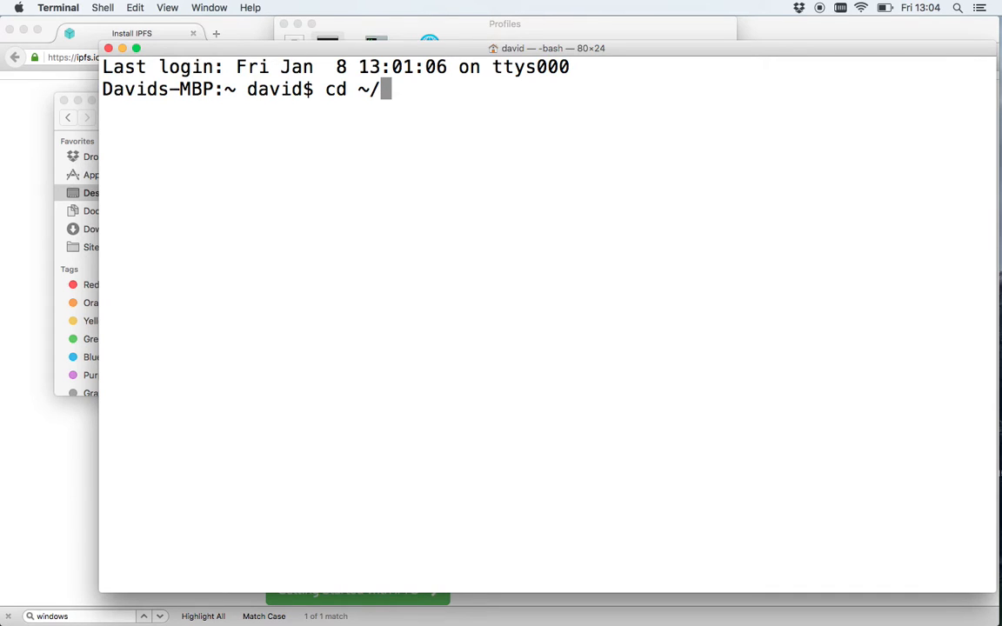
type("Desktop")
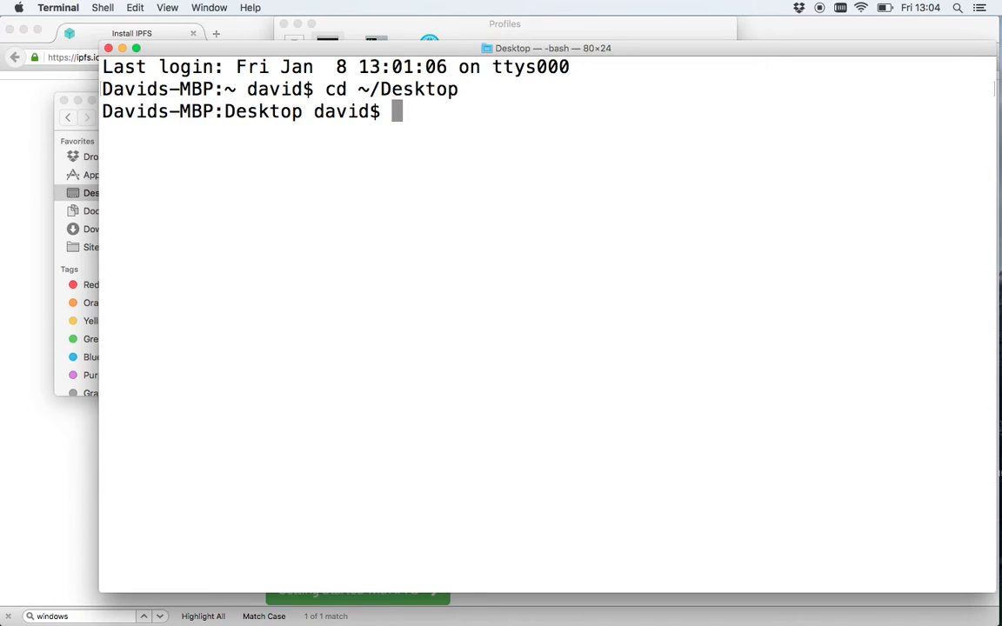
type("cd")
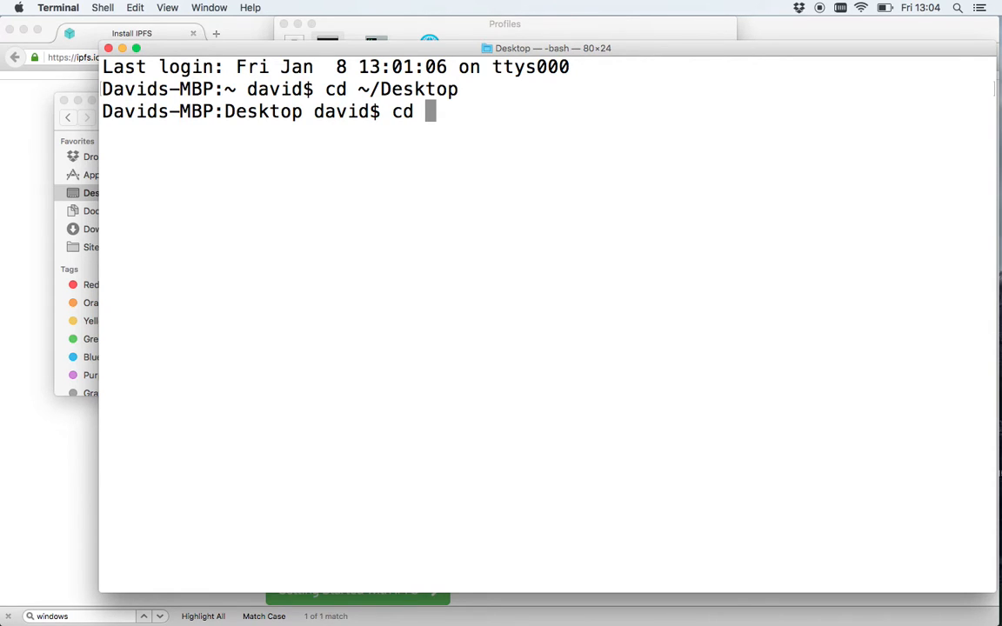
type("ipfs")
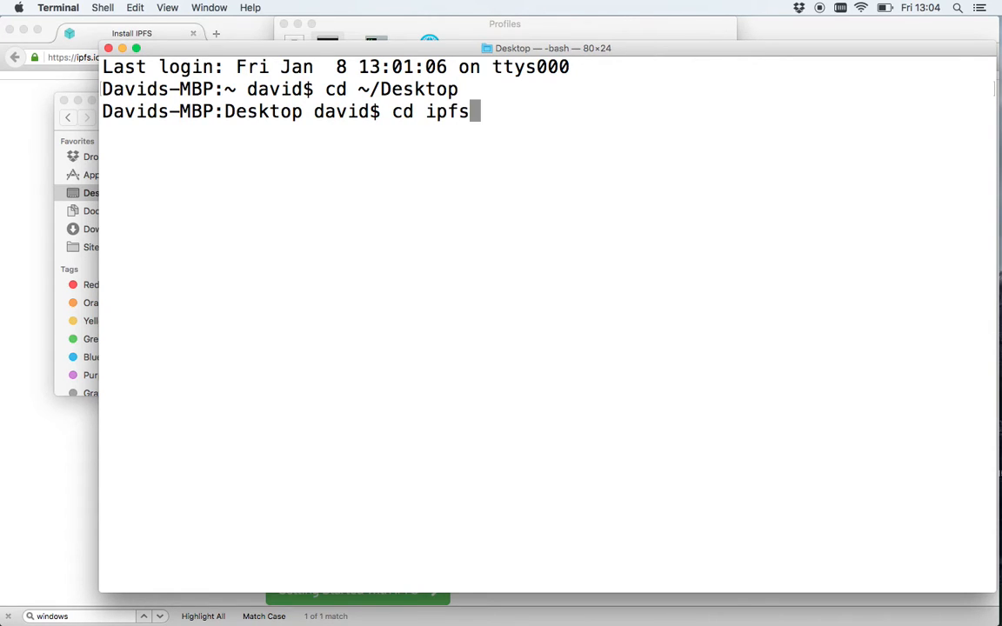
key("Return")
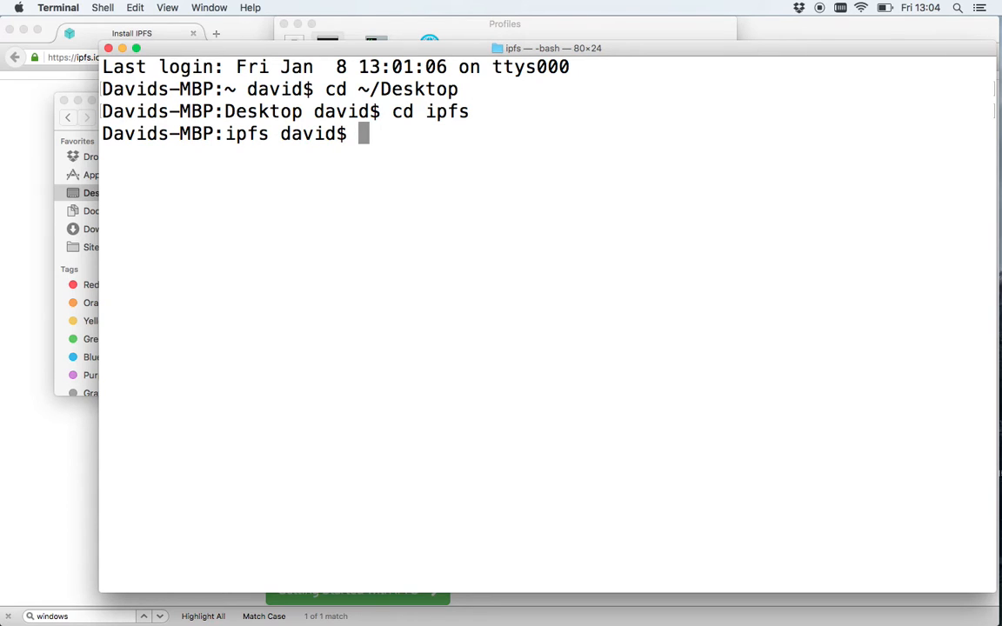
List the ipfs folder's files with ls and start on the install script name
type("ls")
type("cat")
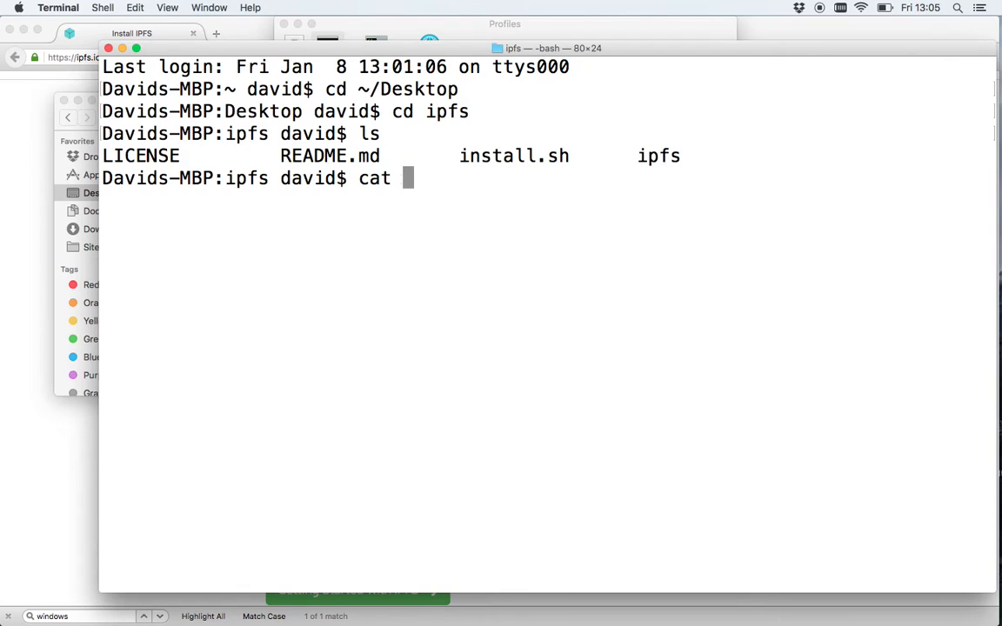
type("ins")
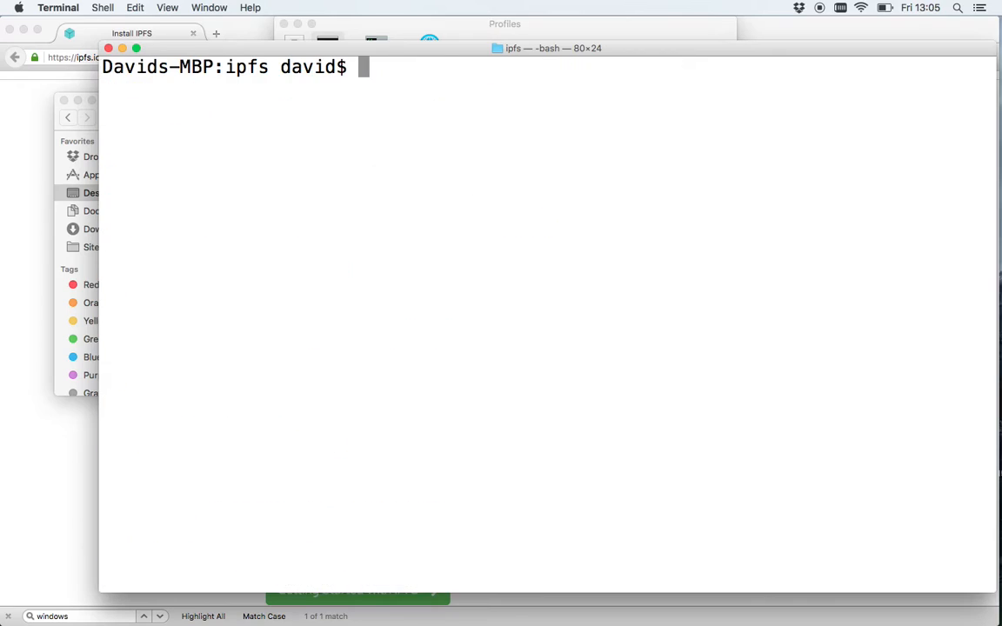
Run ./install.sh to install ipfs to /usr/local/bin and show the ipfs help
type("ls")
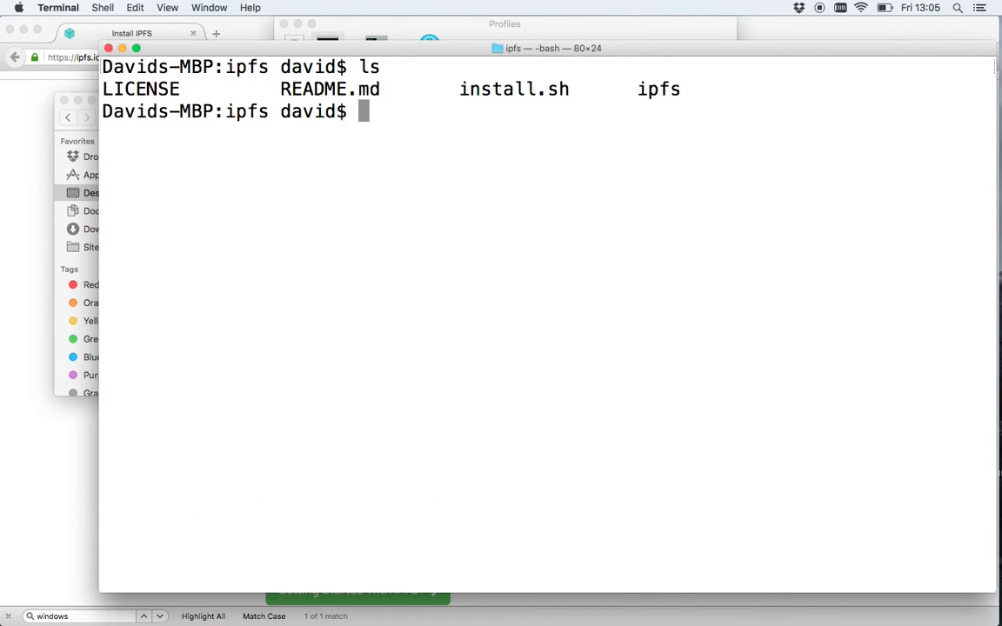
type("./")
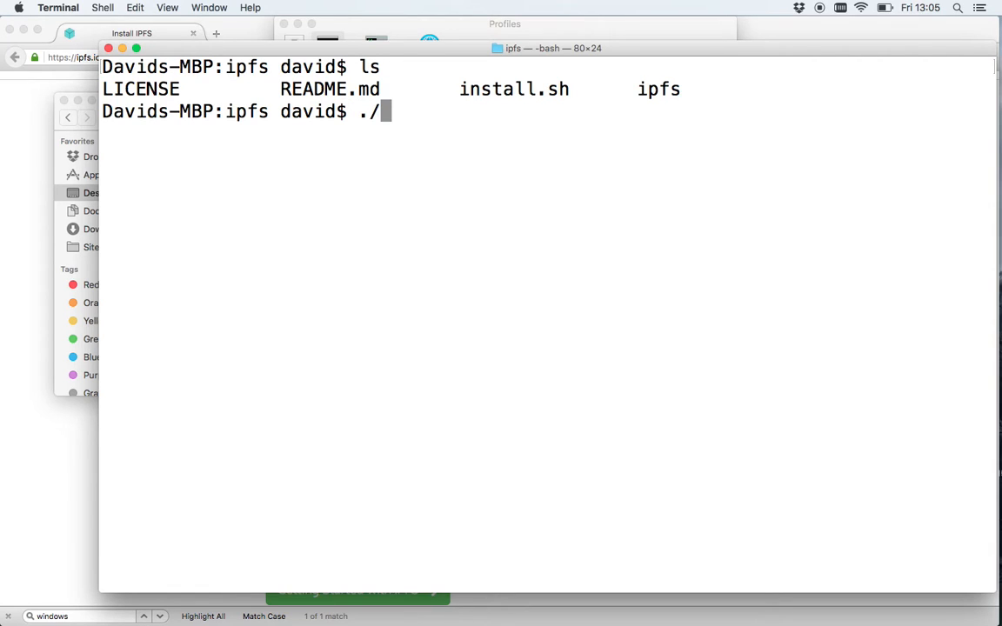
type("install.sh")
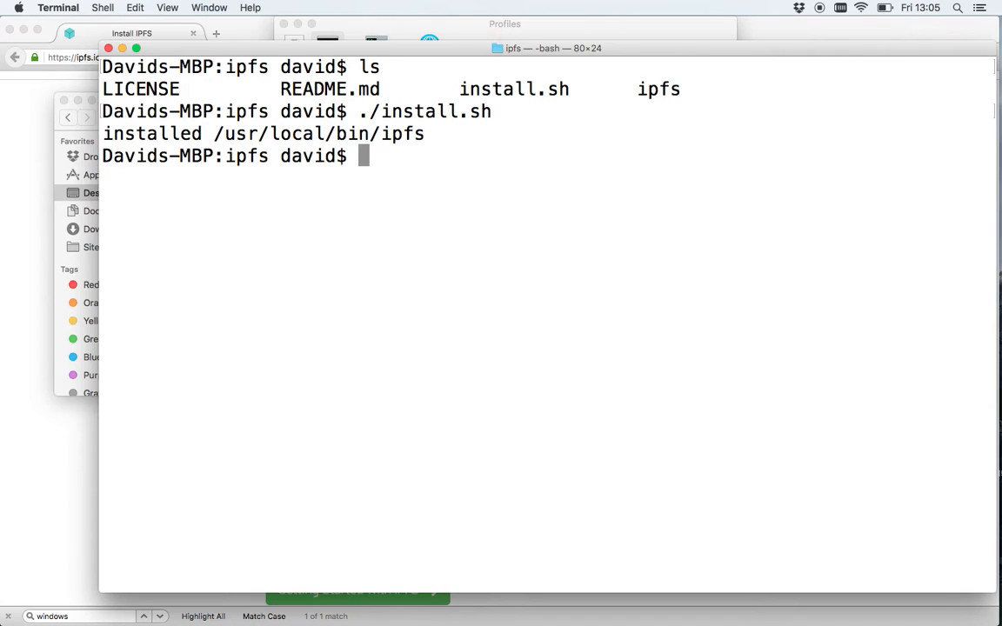
type("i")
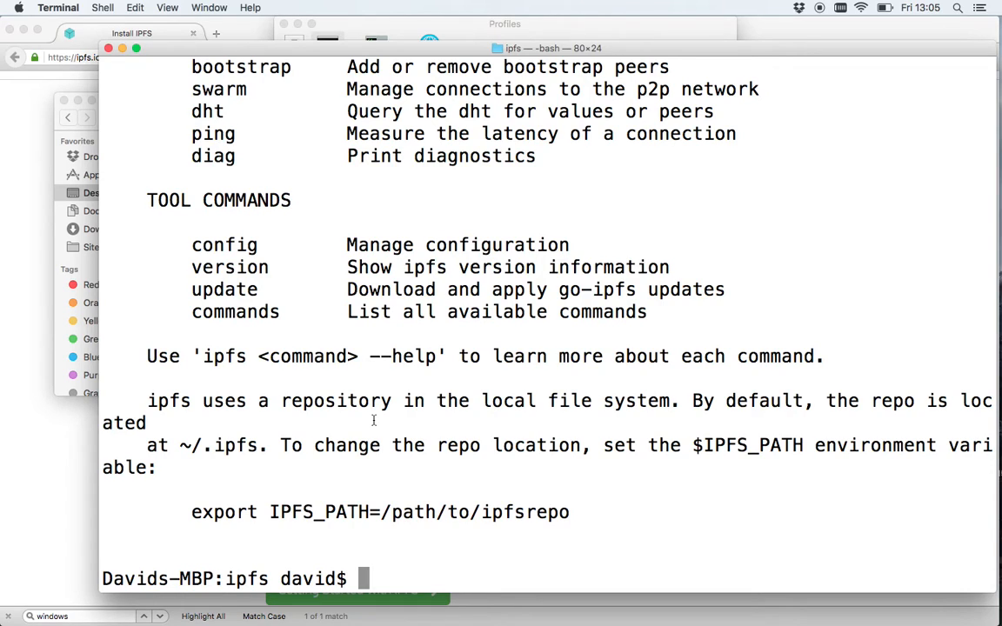
Run ipfs init and copy the generated peer identity hash from the output
type("ipfs init")
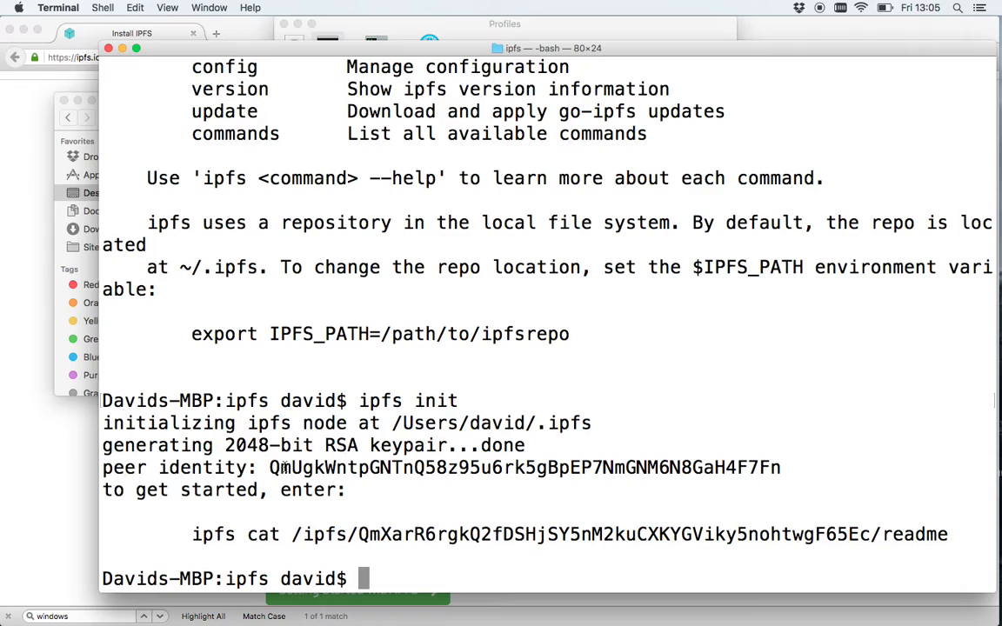
left_click_drag(268, 467, 780, 467)
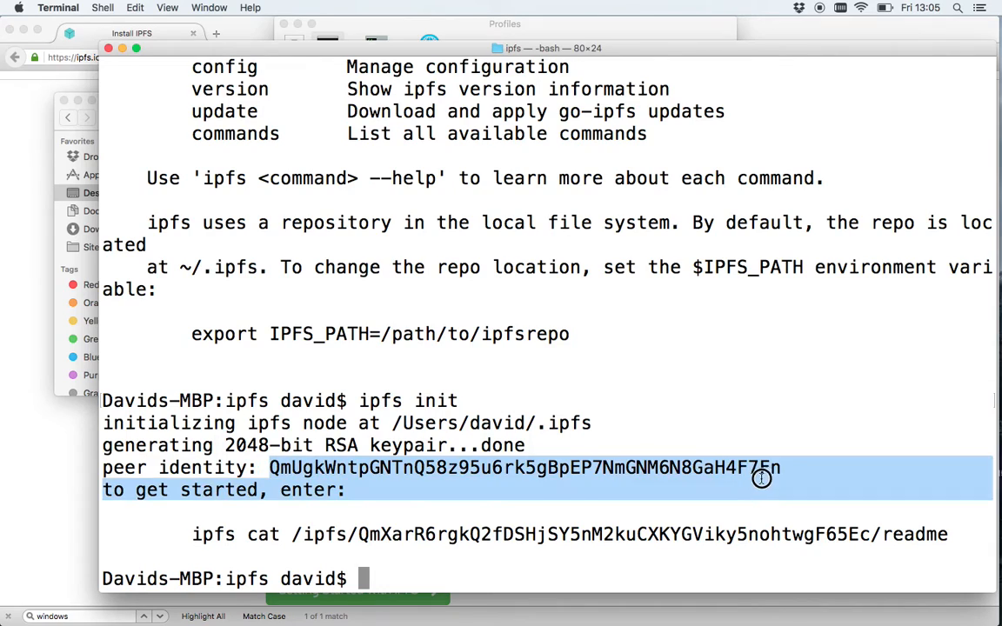
right_click(761, 479)
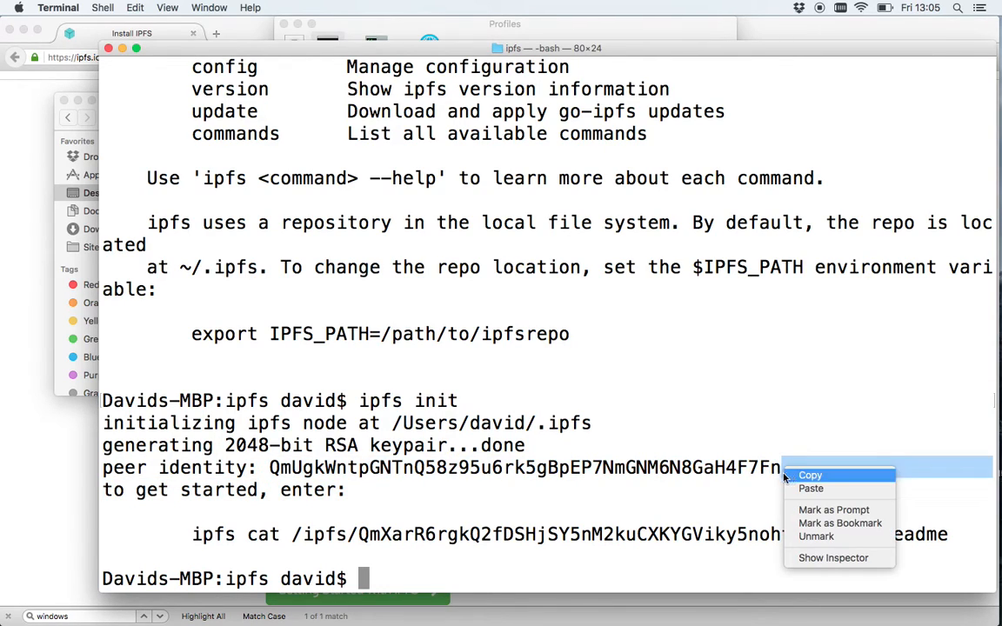
left_click(809, 475)
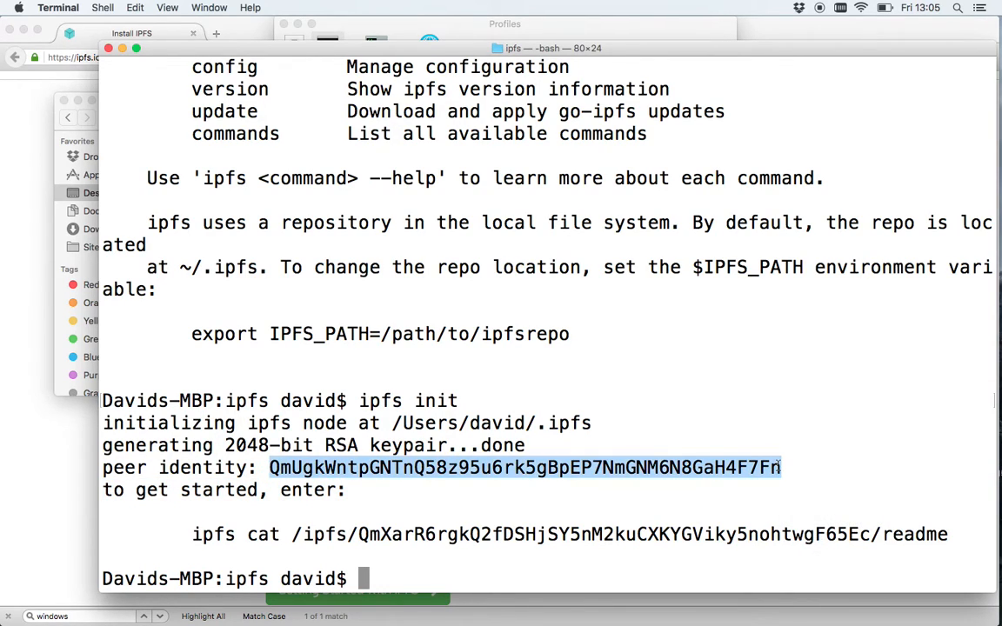
right_click(713, 467)
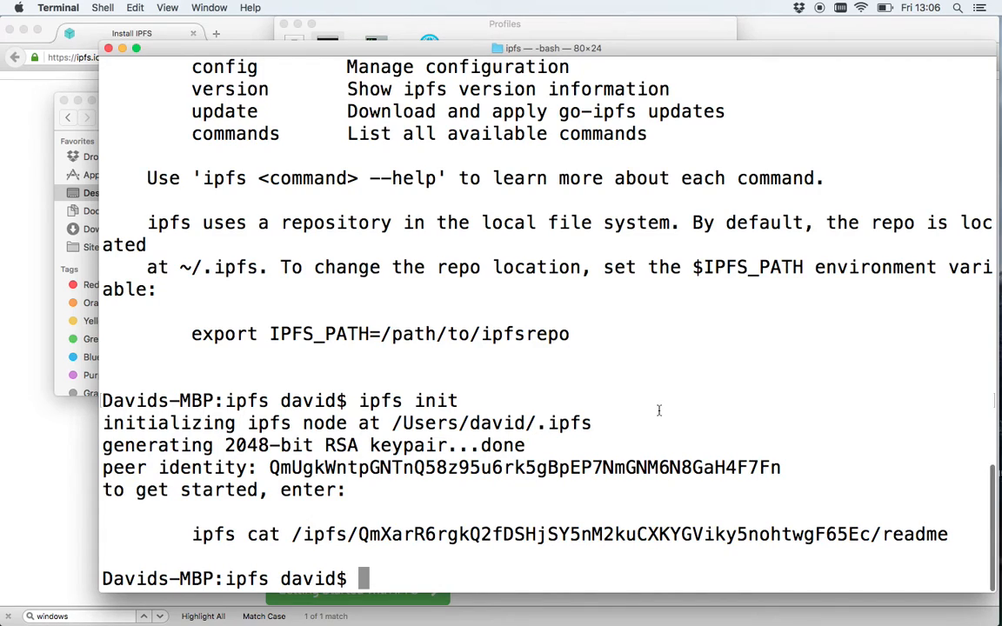
mouse_move(404, 490)
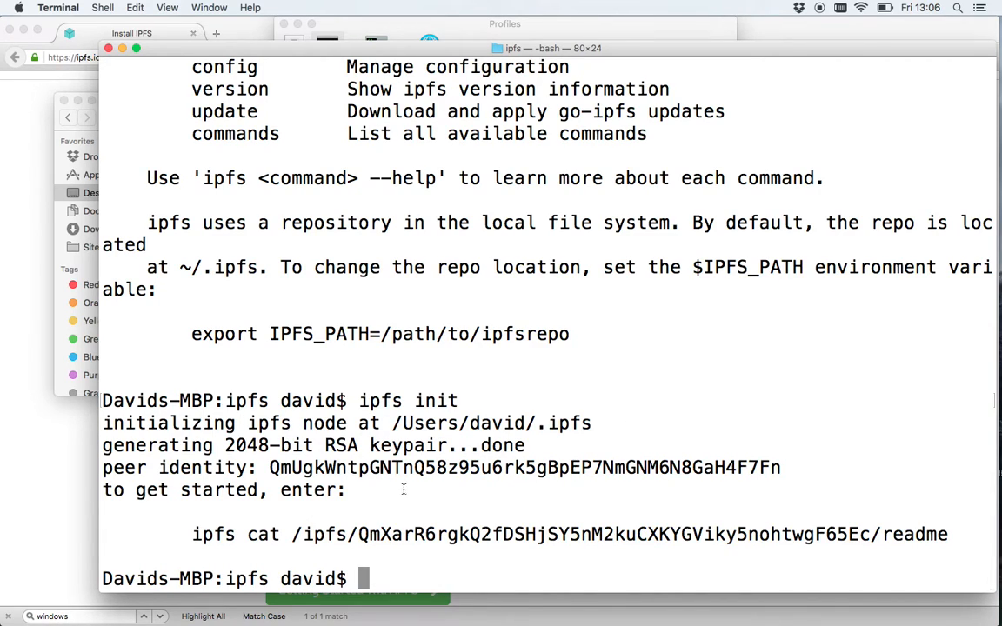
mouse_move(369, 533)
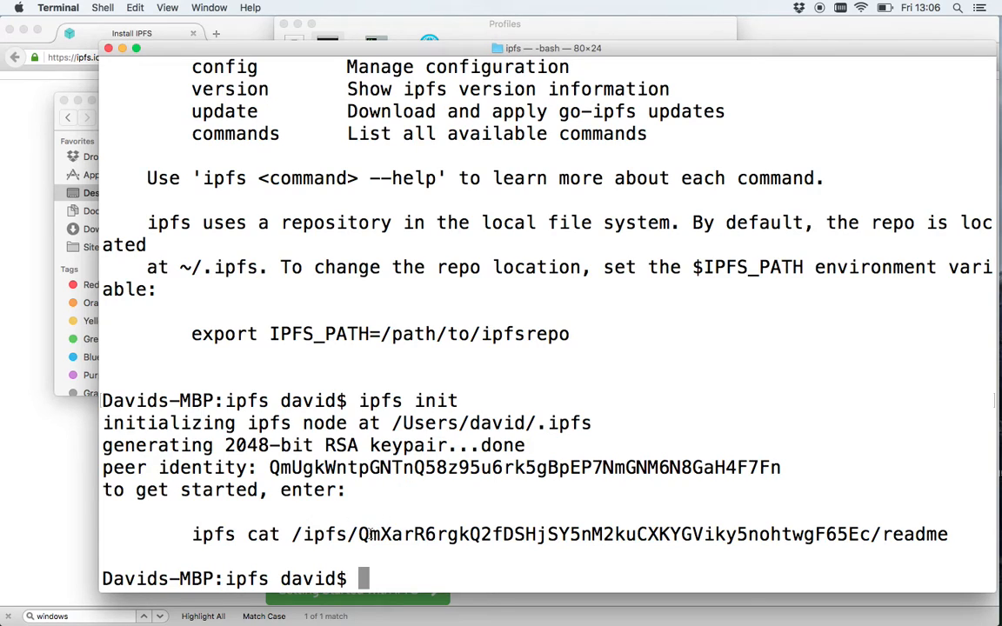
mouse_move(892, 526)
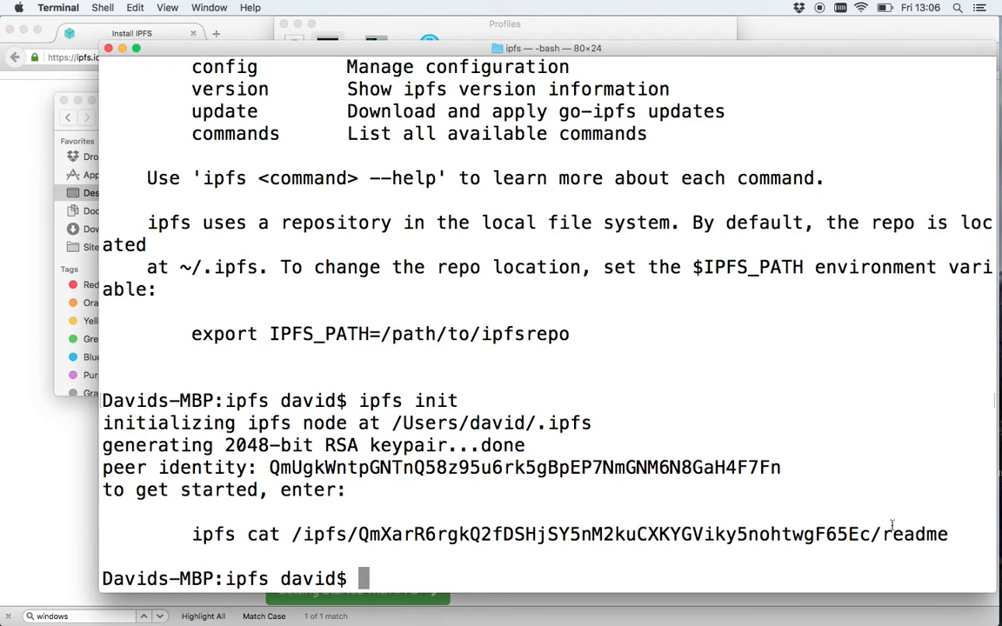
Run ipfs cat /ipfs/<peer id>, which fails with merkledag: not found
type("ipfs")
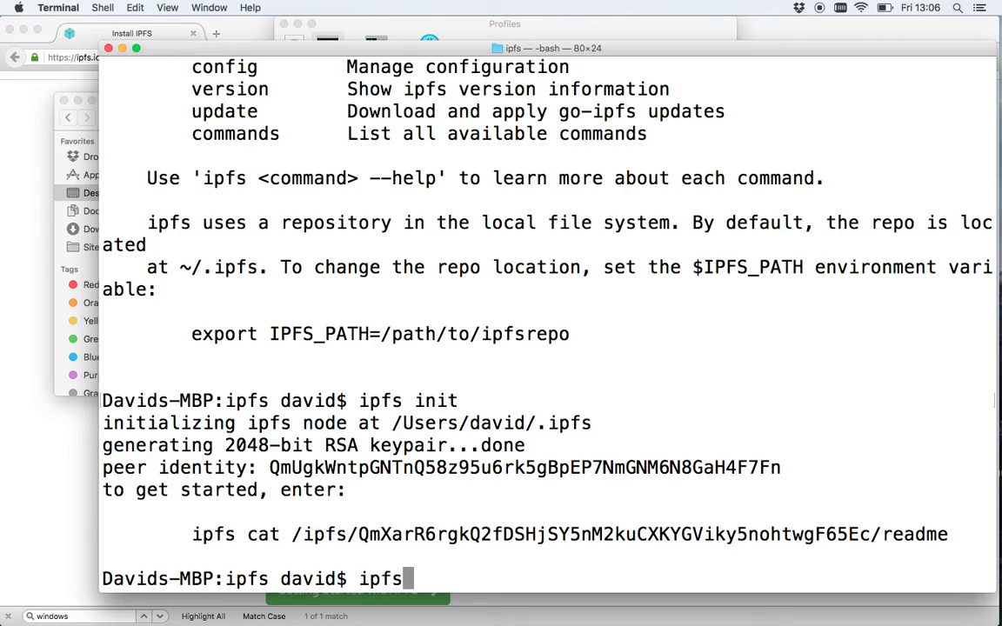
type("cat /i")
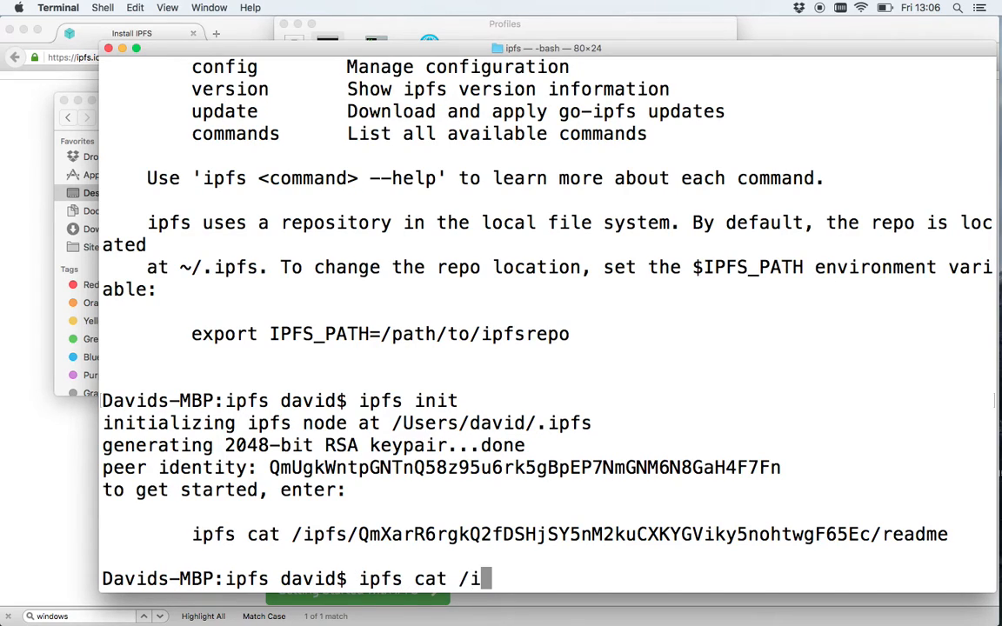
type("pfs")
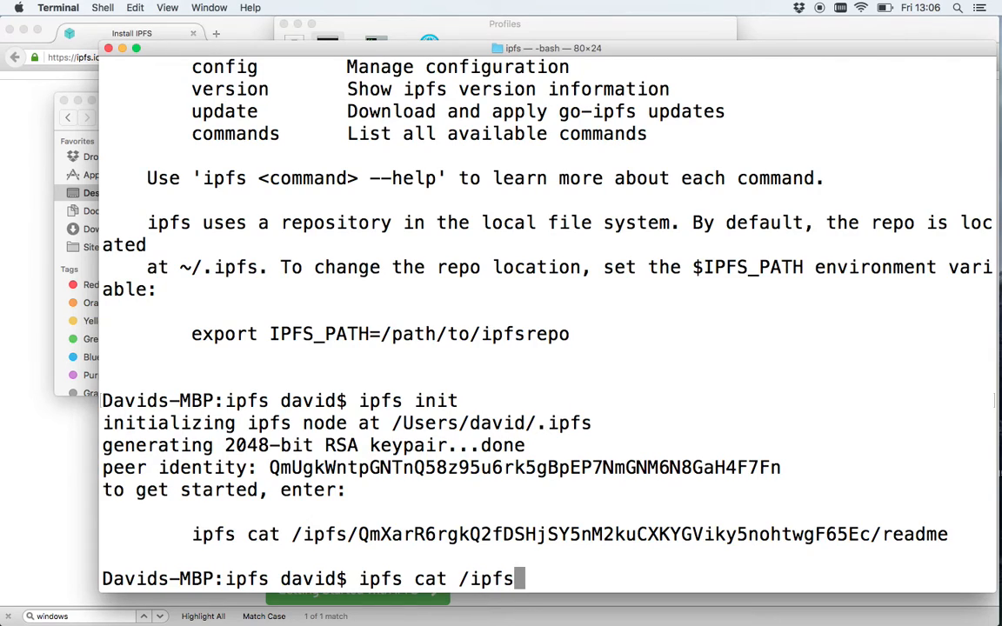
type("/")
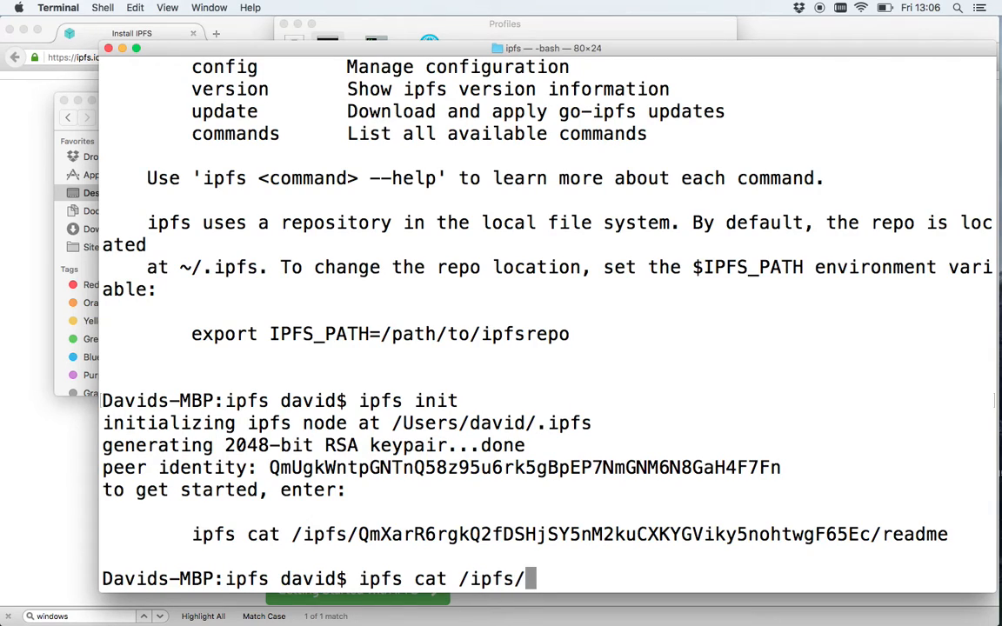
type("Q")
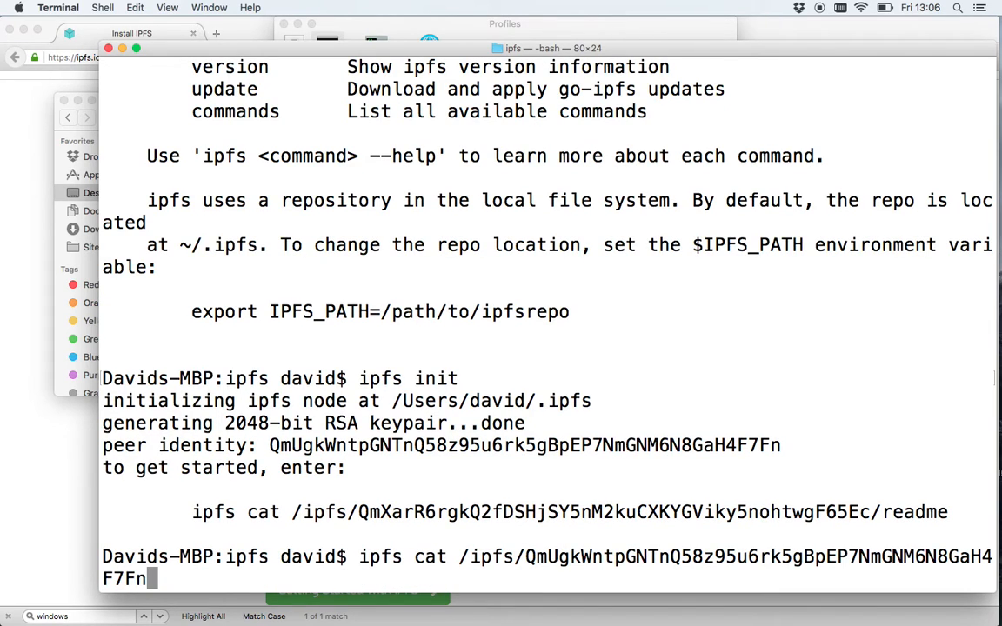
key("Return")
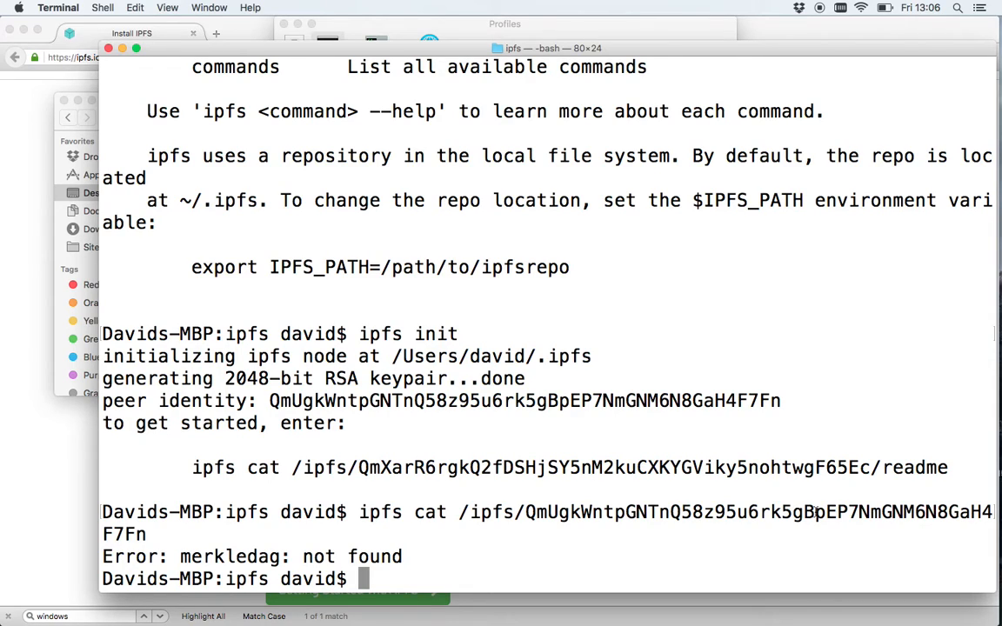
Compose the misspelled ipfs Daemon command at the prompt
type("ipfs")
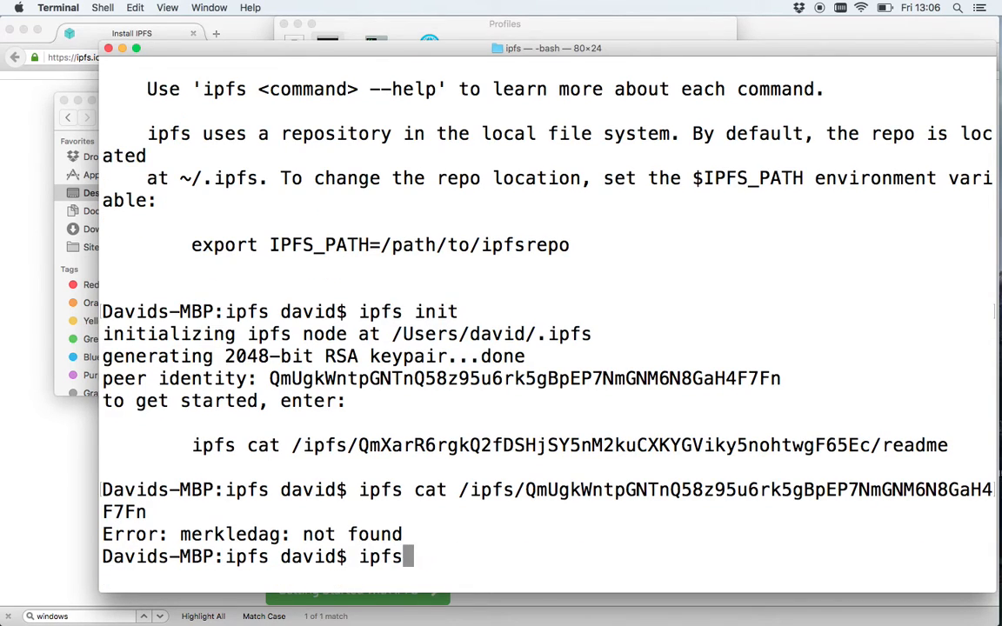
type("init")
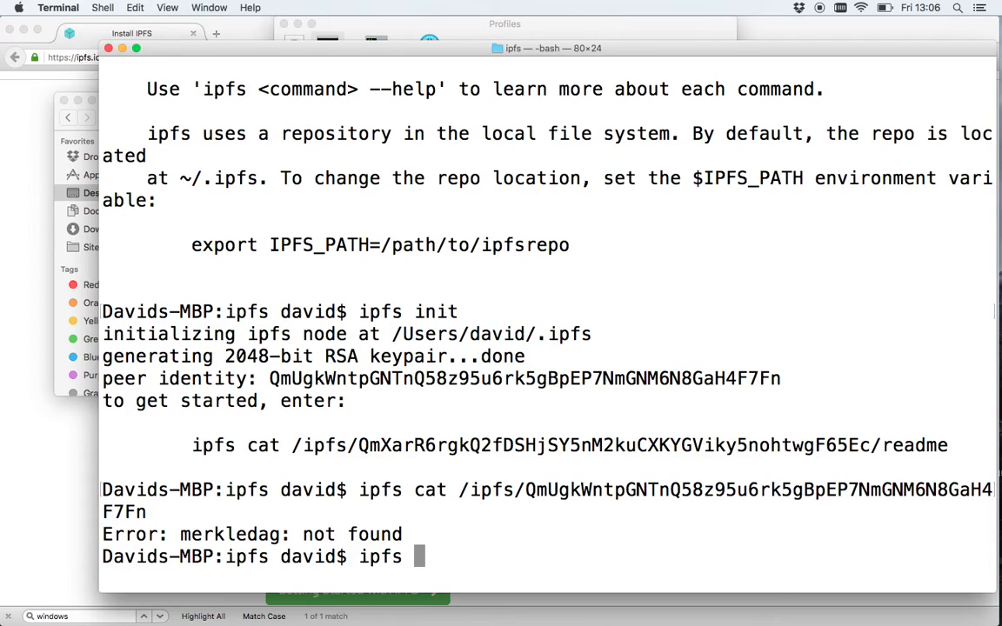
type("Da")
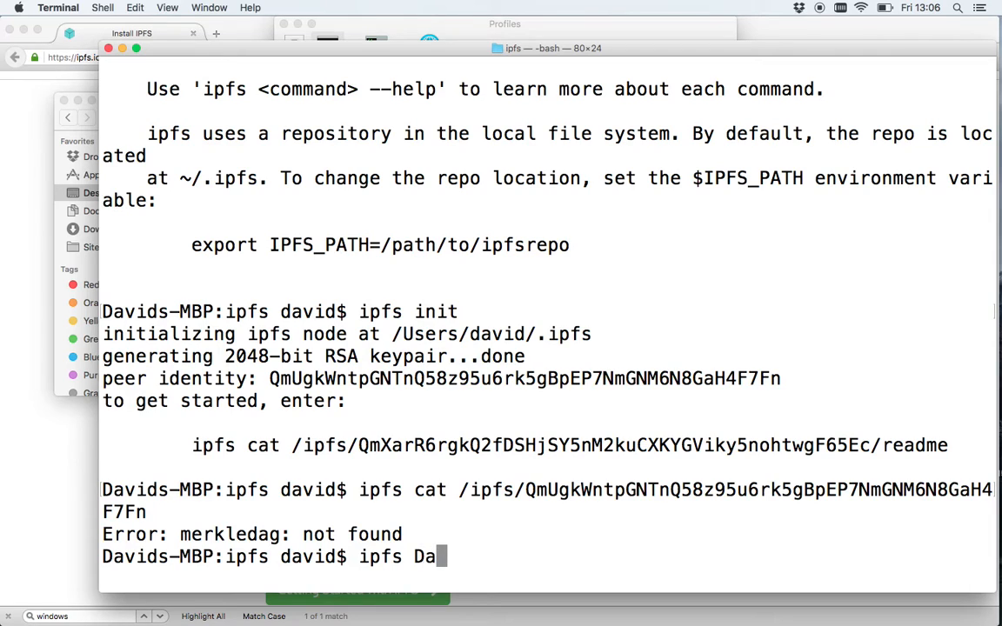
type("emon")
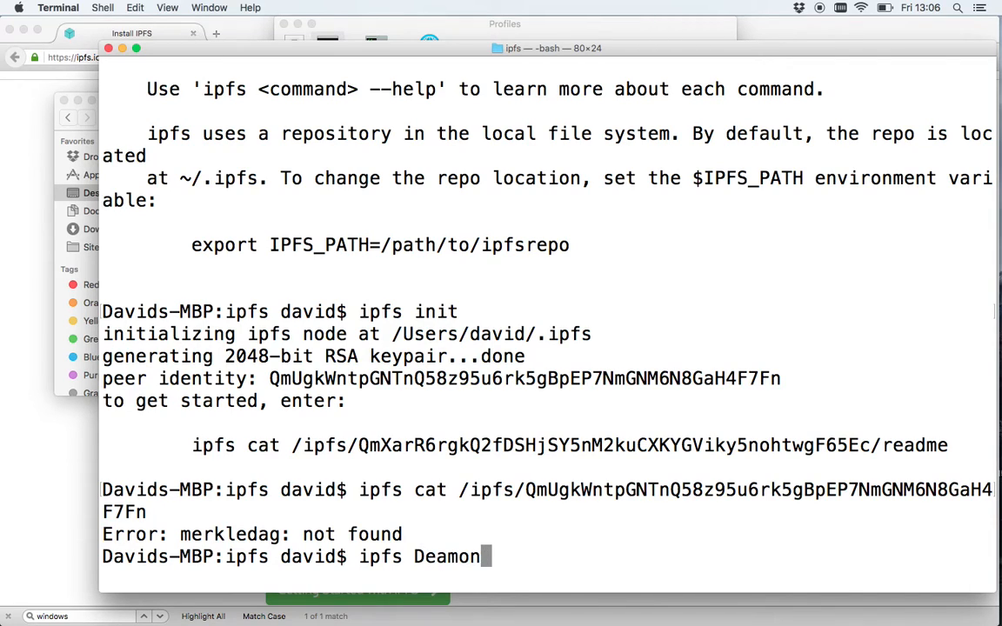
Get the ipfs command reference from the misspelled command and pick out daemon
key("enter")
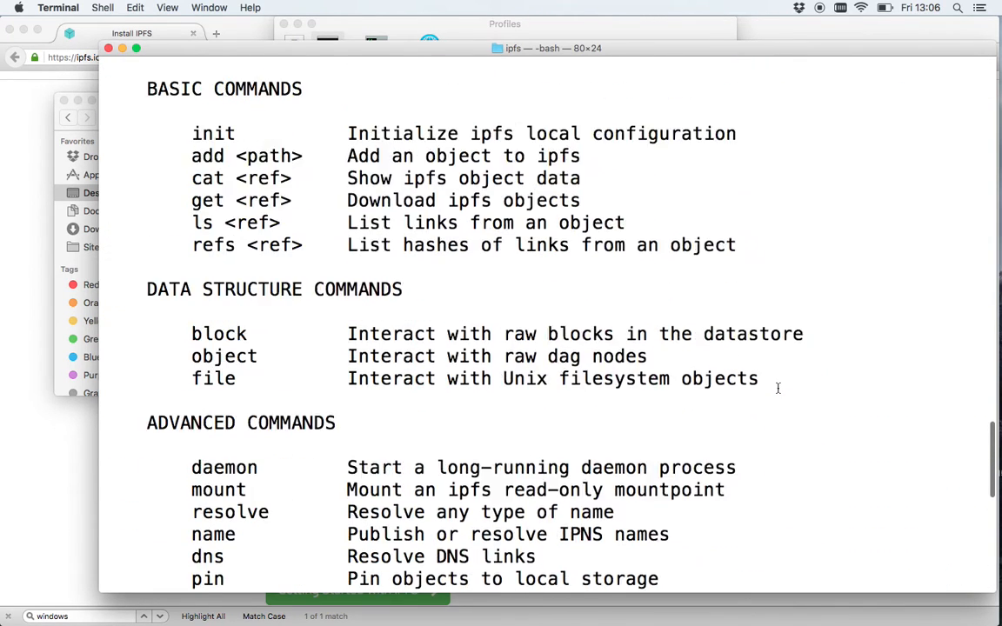
scroll("down", 3)
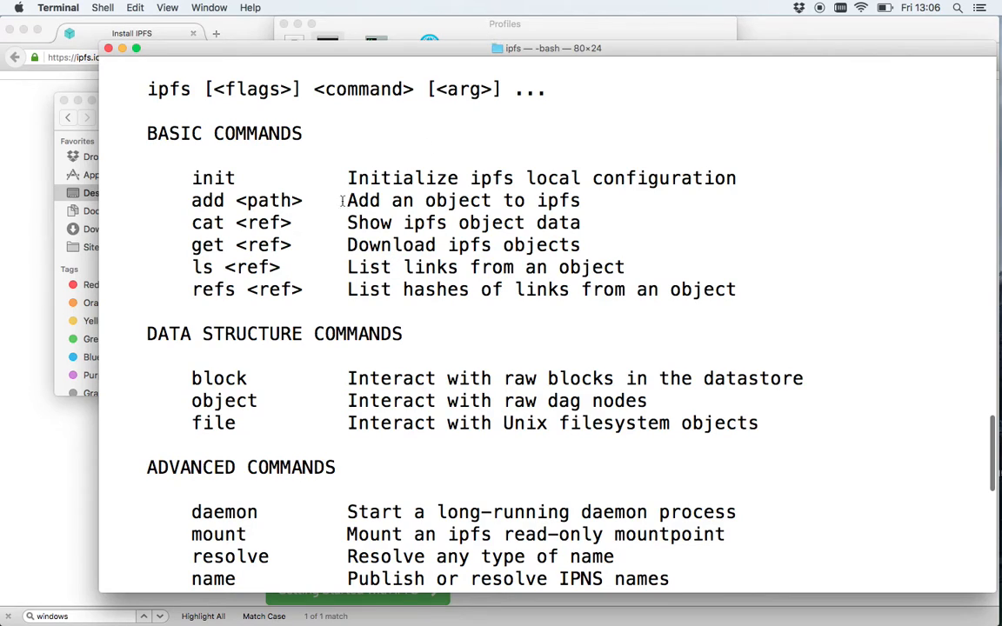
mouse_move(248, 426)
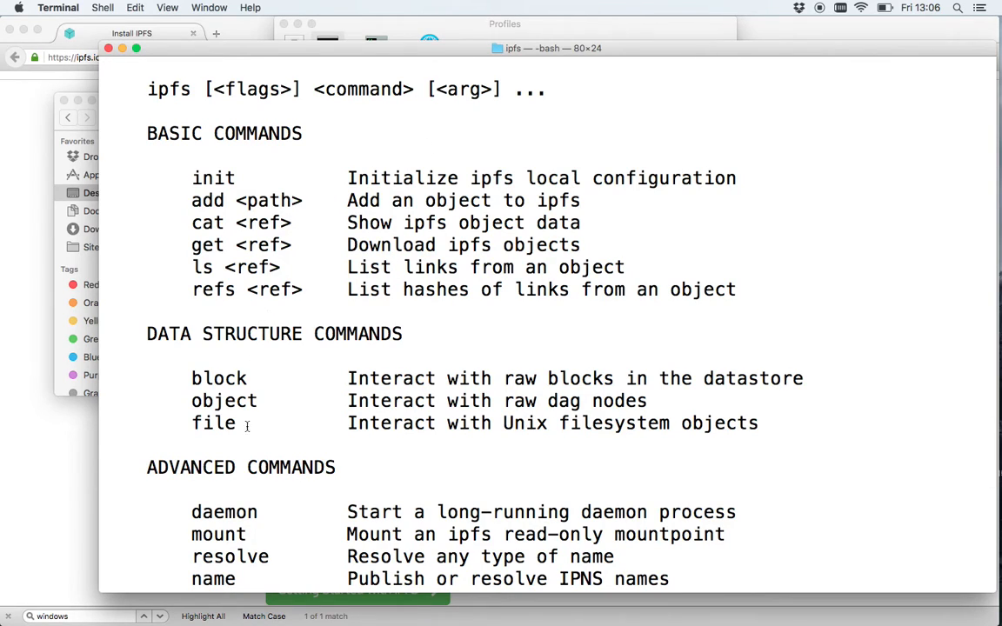
double_click(224, 512)
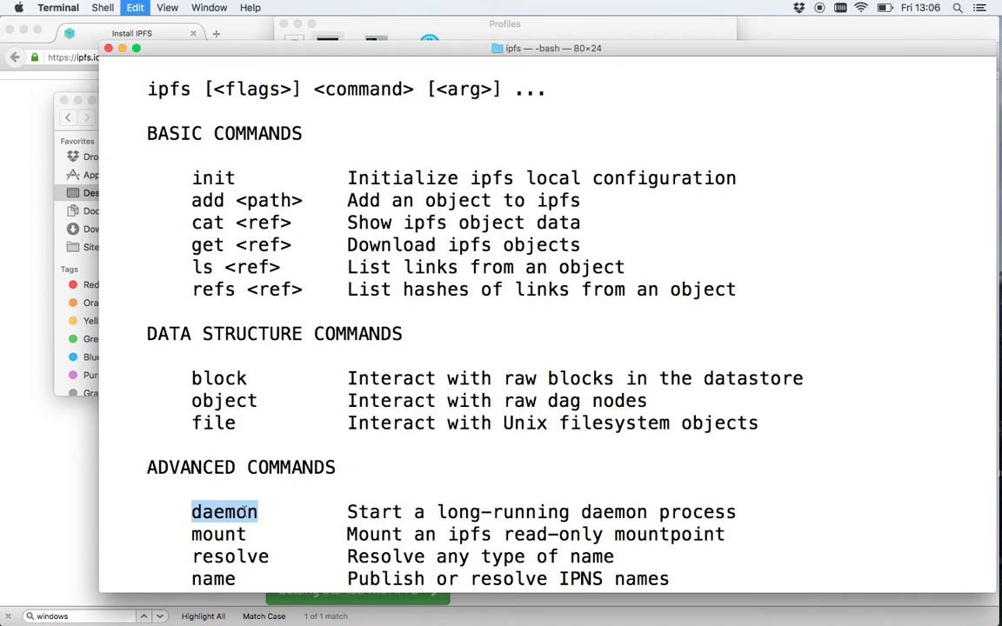
scroll("down", 3)
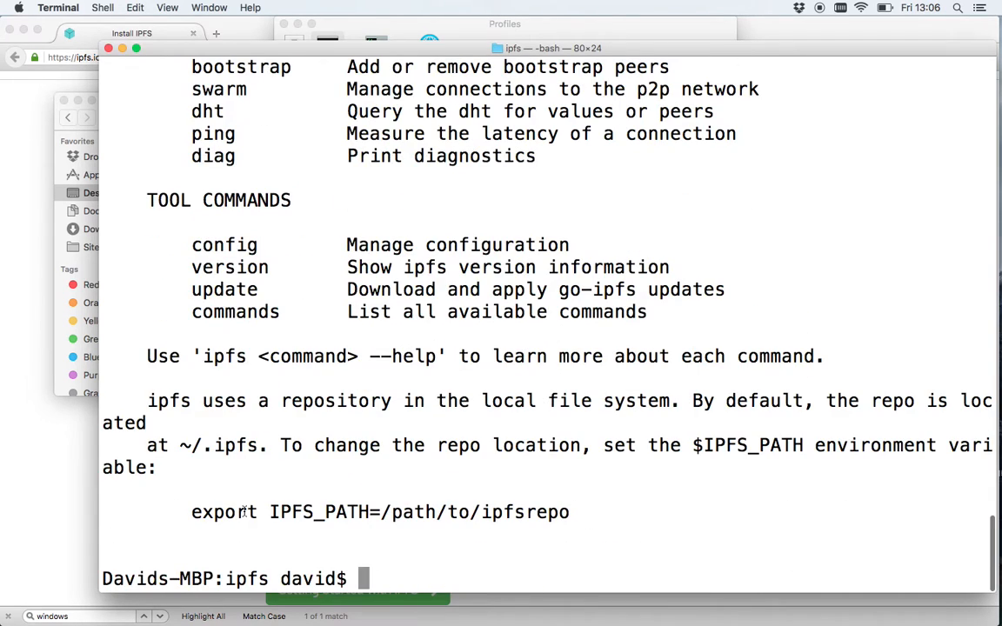
type("ipfs")
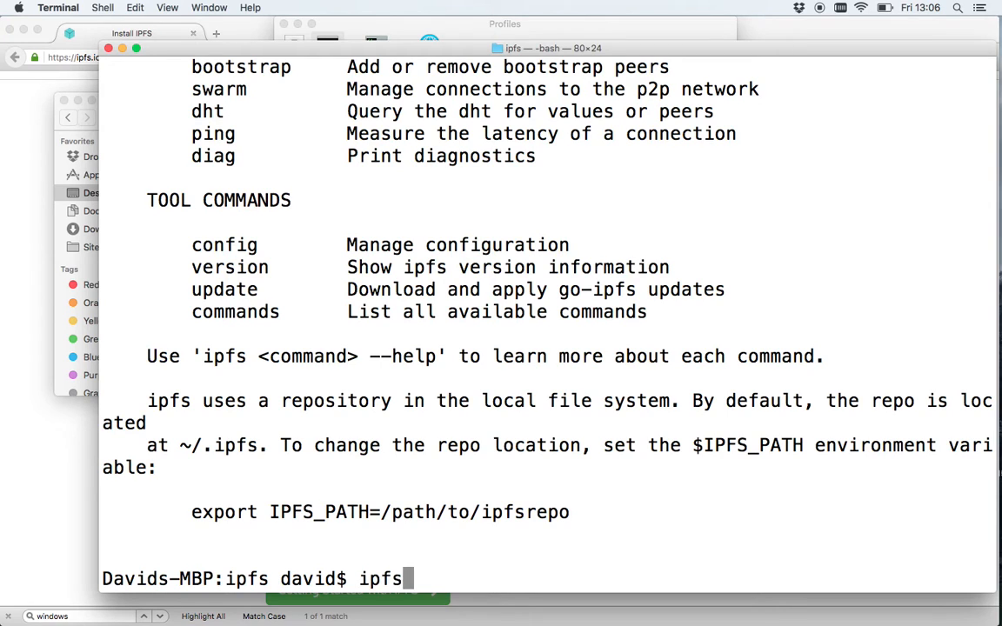
Run `ipfs daemon` and wait for swarm, API and gateway addresses and 'Daemon is ready'
type("daemon")
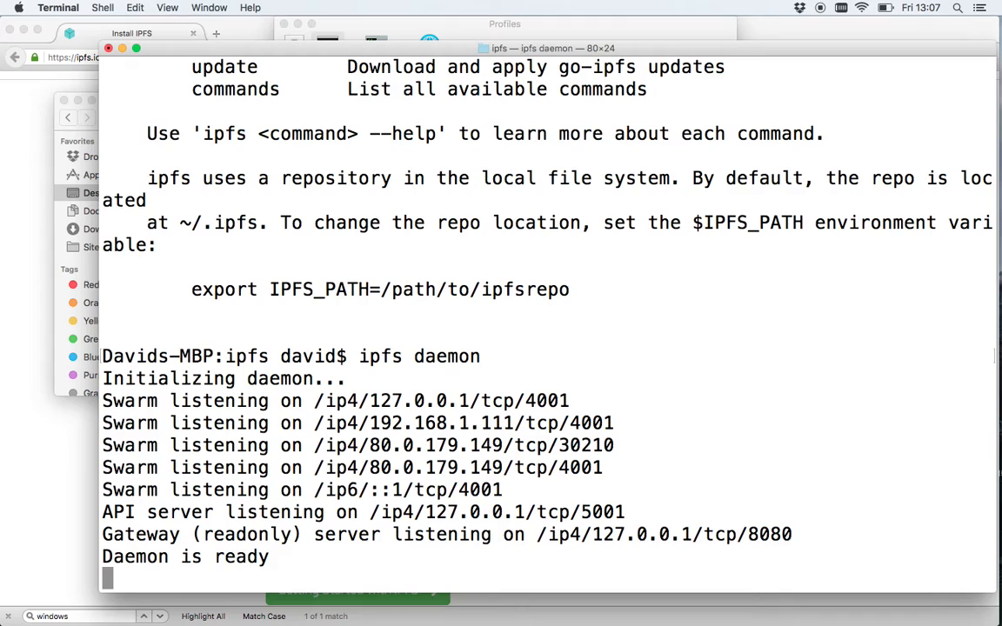
mouse_move(255, 519)
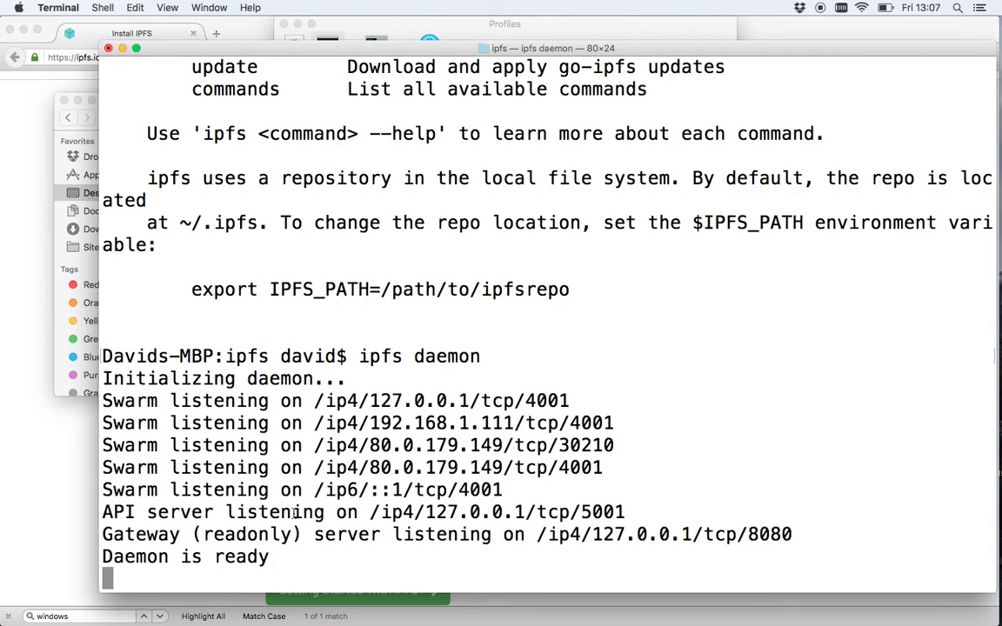
mouse_move(278, 422)
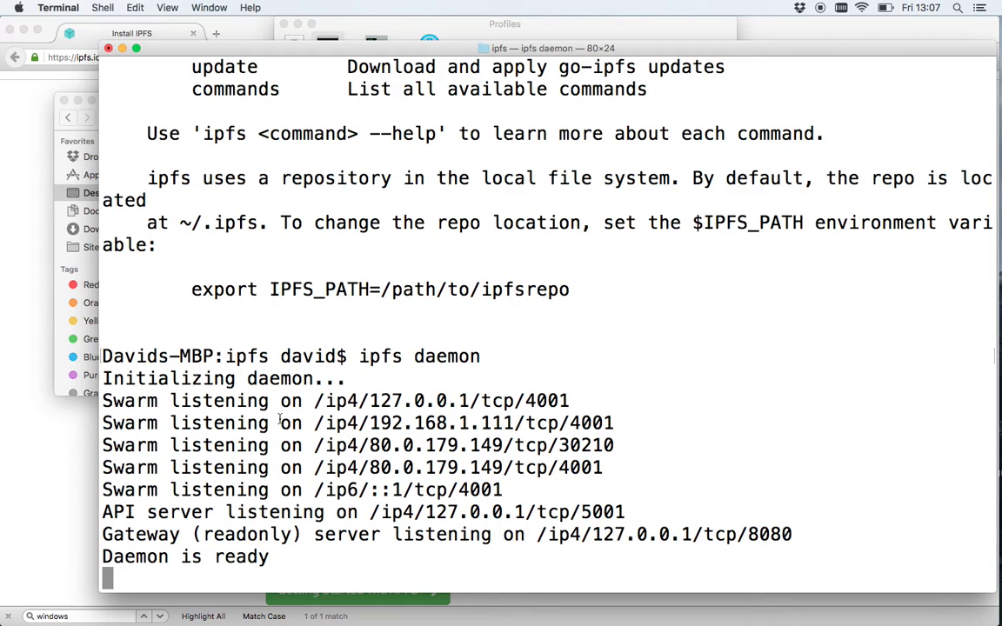
mouse_move(385, 327)
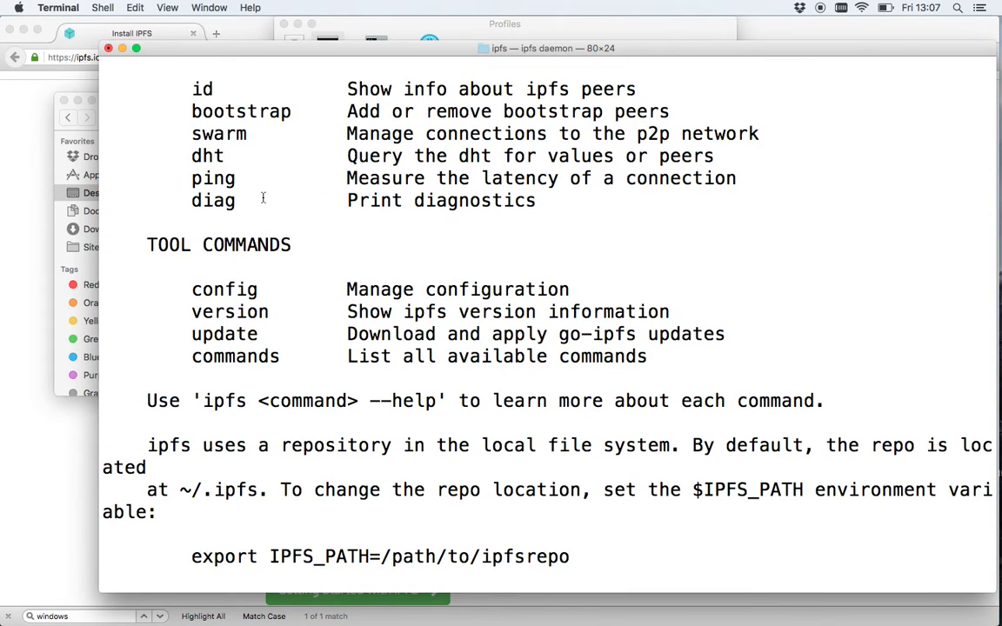
double_click(218, 133)
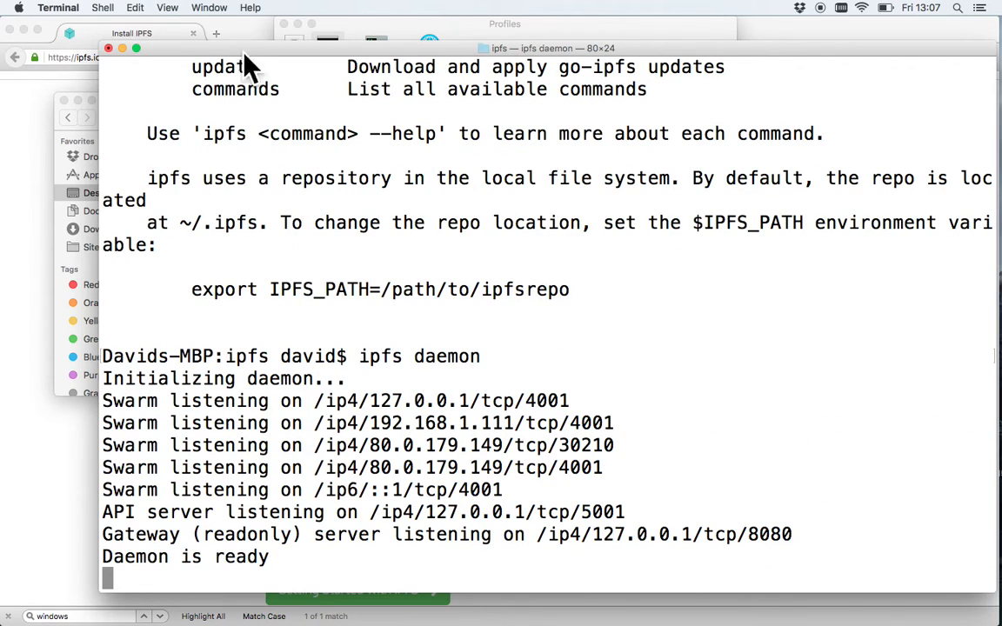
mouse_move(255, 172)
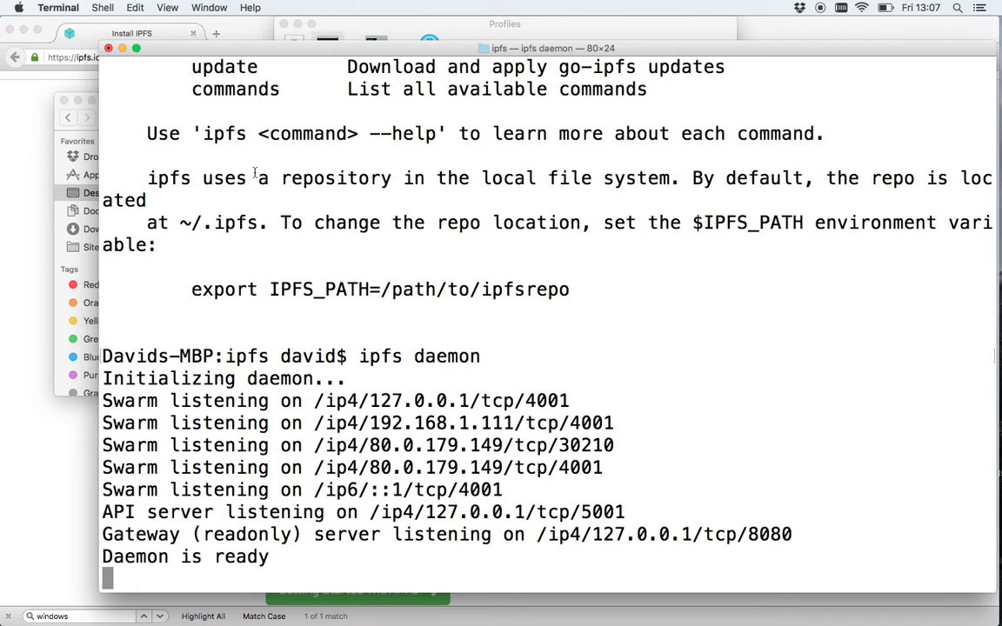
In a second Terminal window, run `ipfs swarm` while the daemon keeps running
left_click(102, 7)
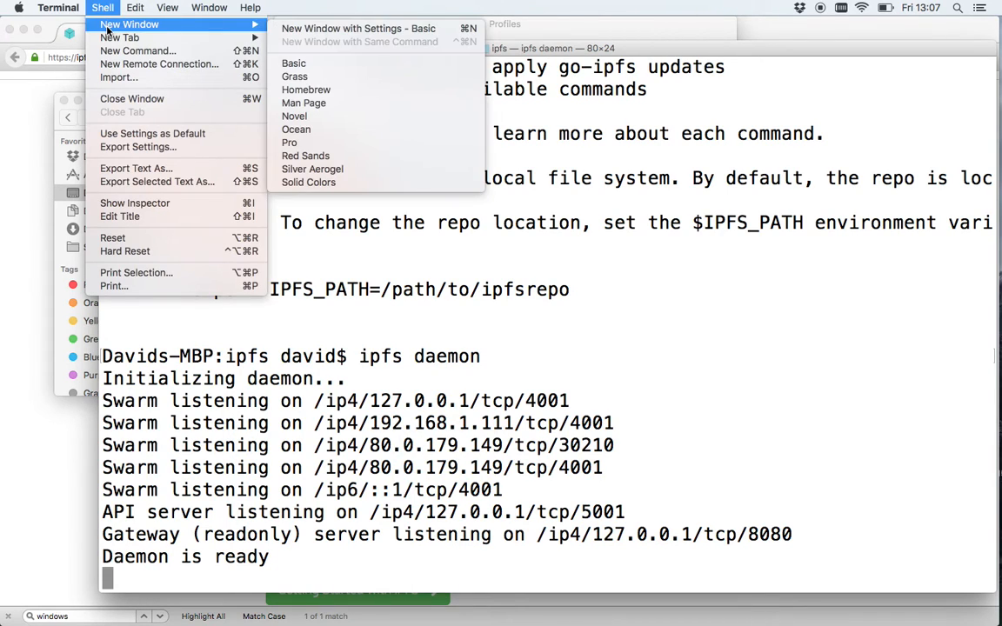
left_click(294, 63)
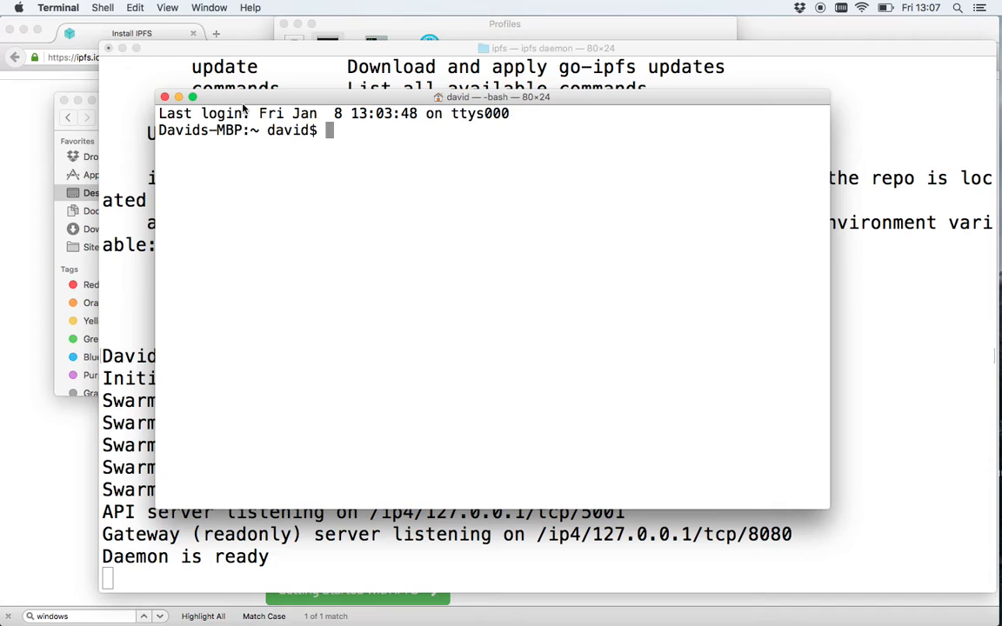
type("ipfs")
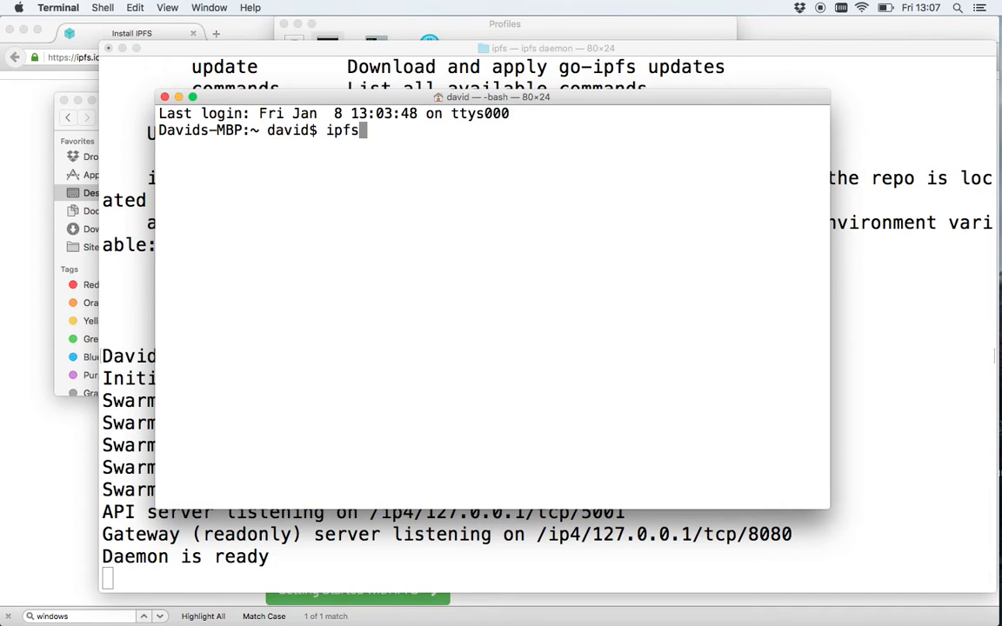
type("swarm")
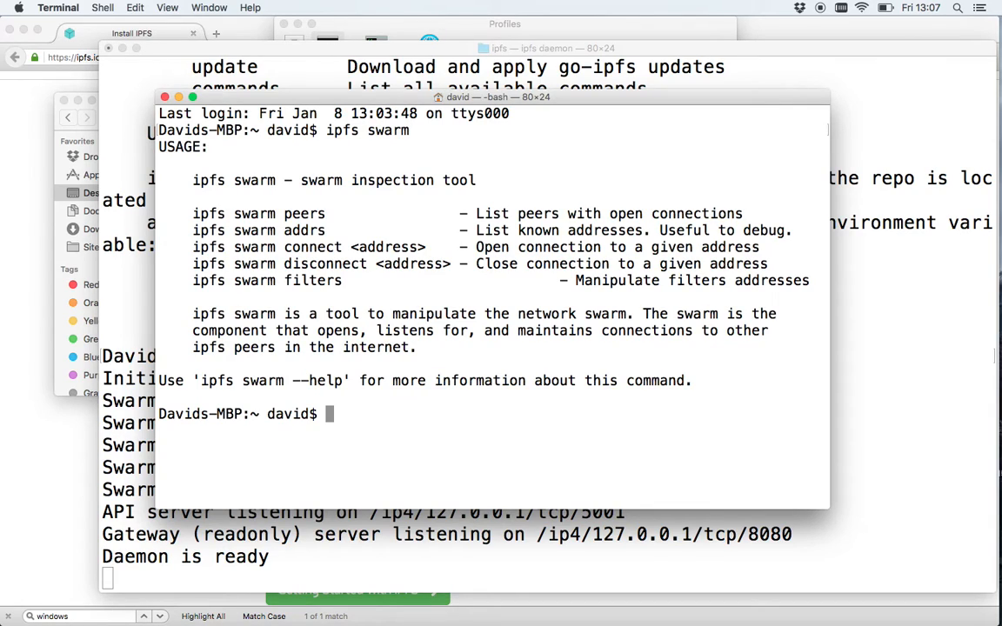
mouse_move(240, 112)
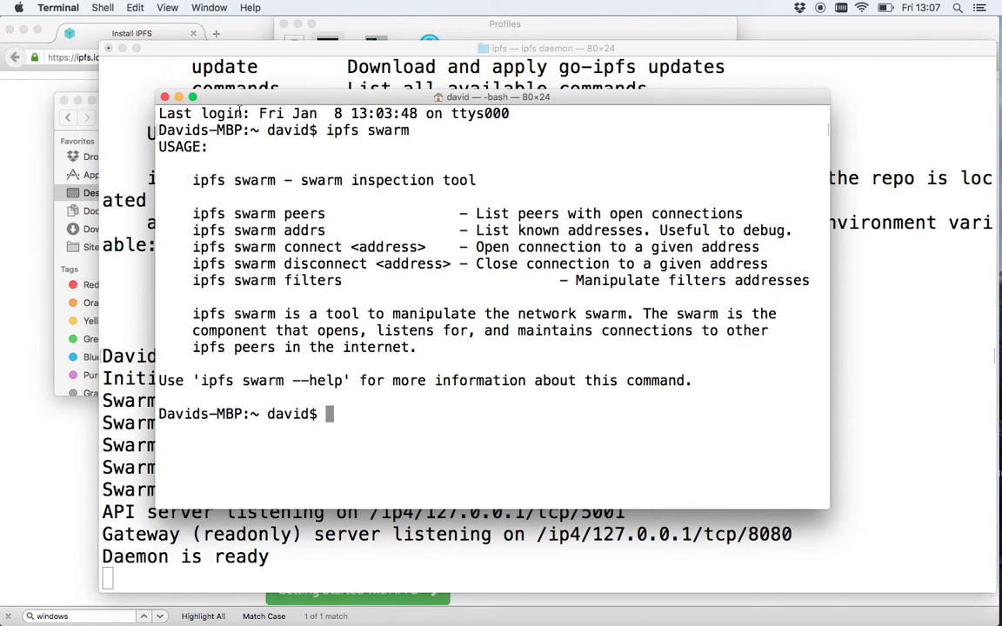
Run `ipfs swarm peers` to list the addresses of currently connected peers
type("ipfs swarm")
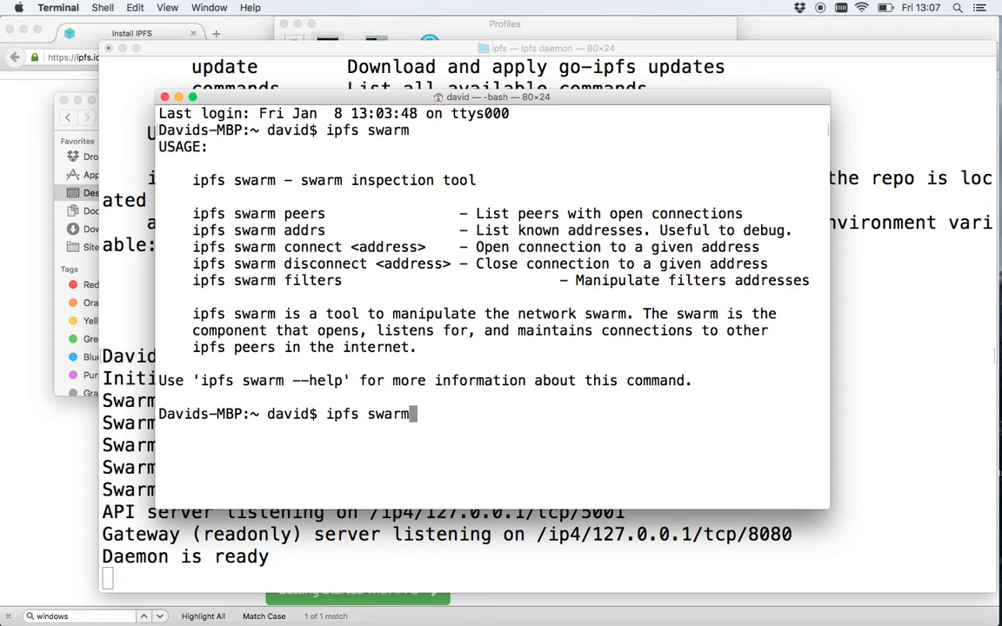
type("peers")
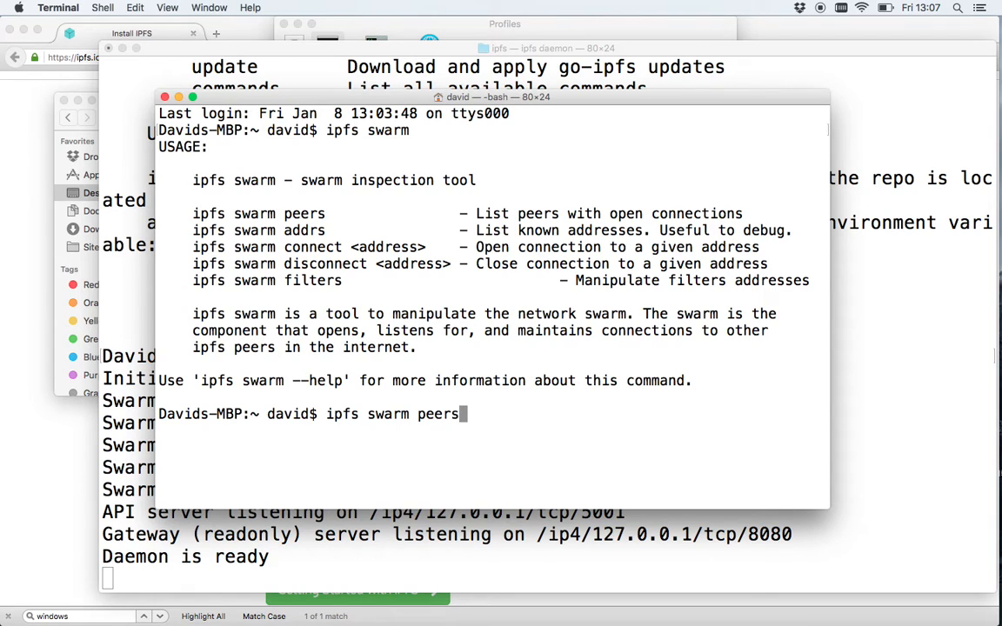
key("Return")
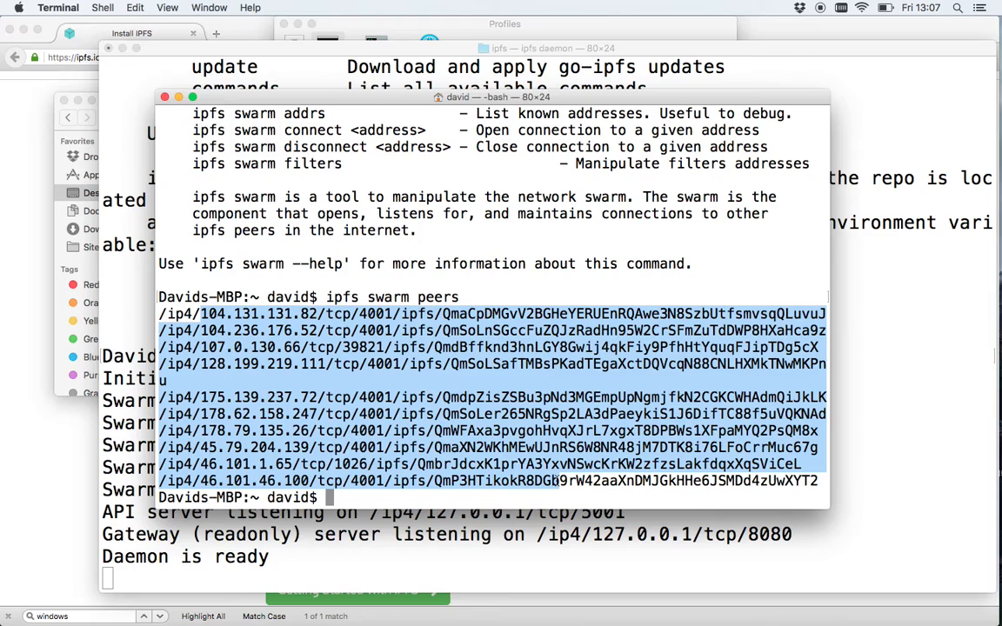
left_click(565, 447)
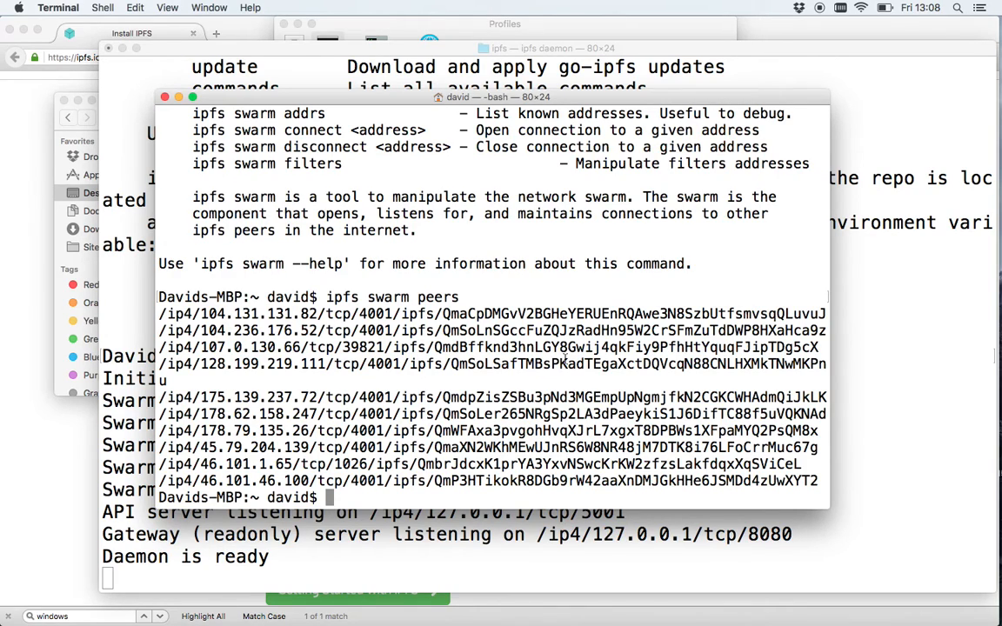
mouse_move(505, 284)
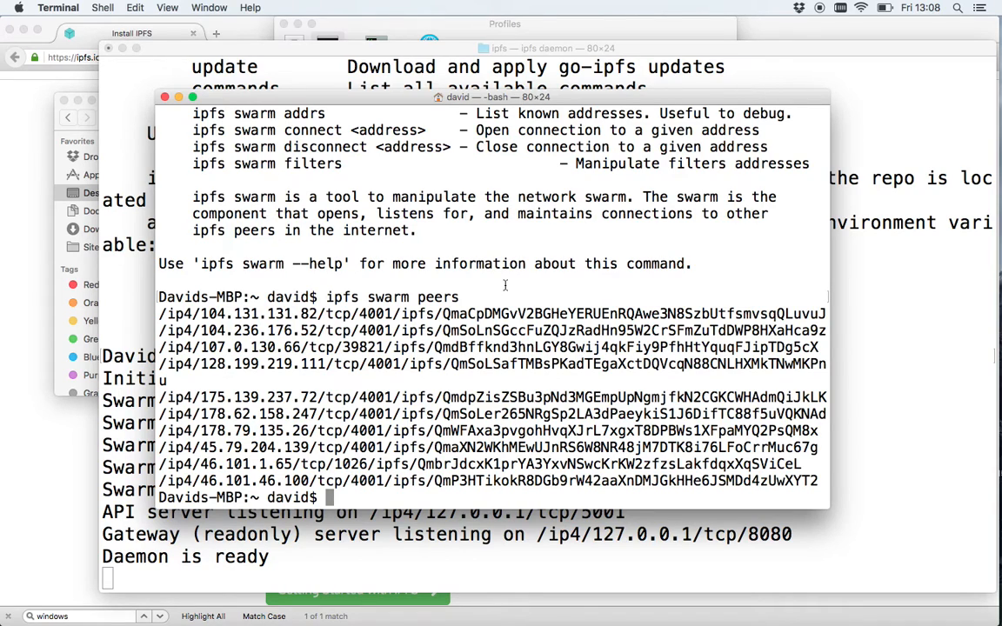
mouse_move(122, 30)
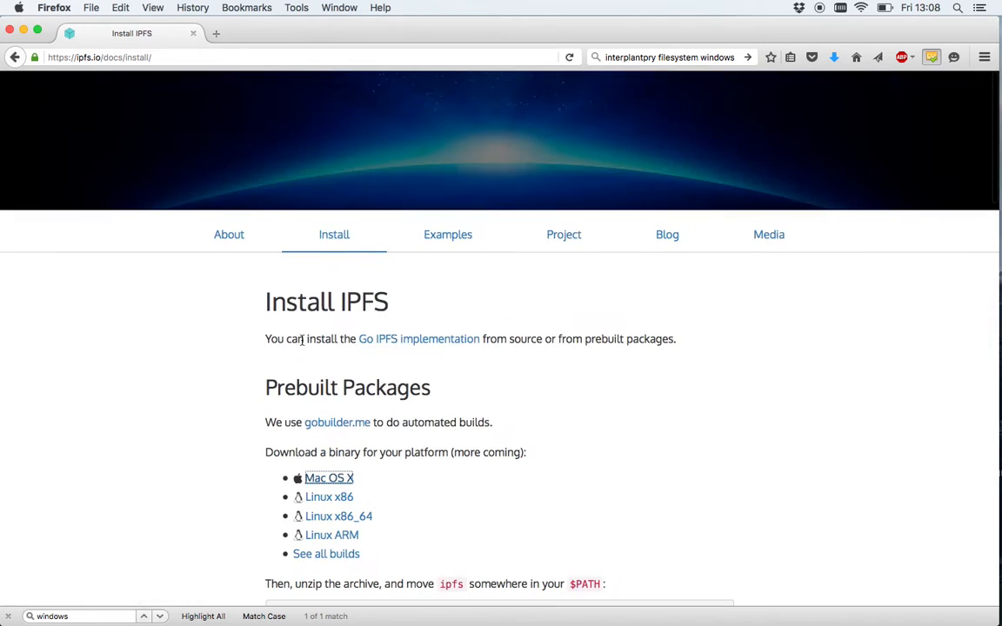
mouse_move(447, 234)
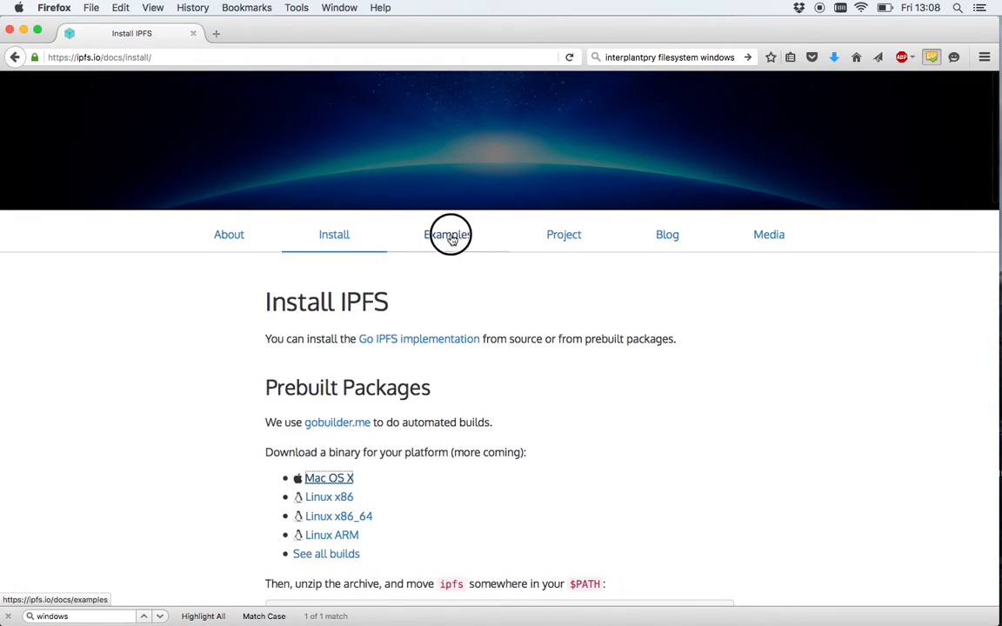
Visit the docs Examples page, then return to the Install IPFS page
left_click(447, 234)
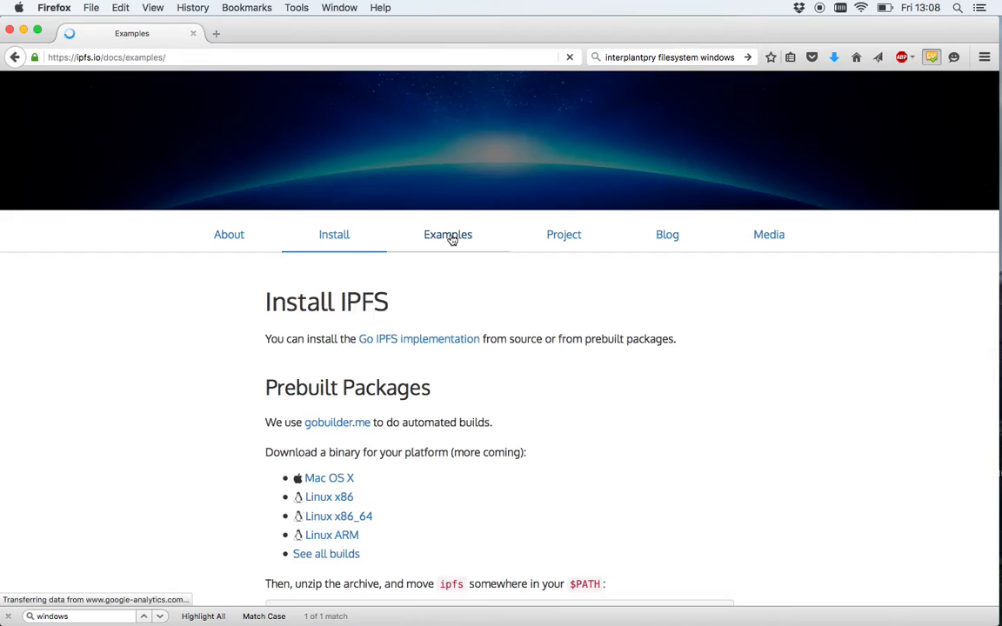
left_click(447, 234)
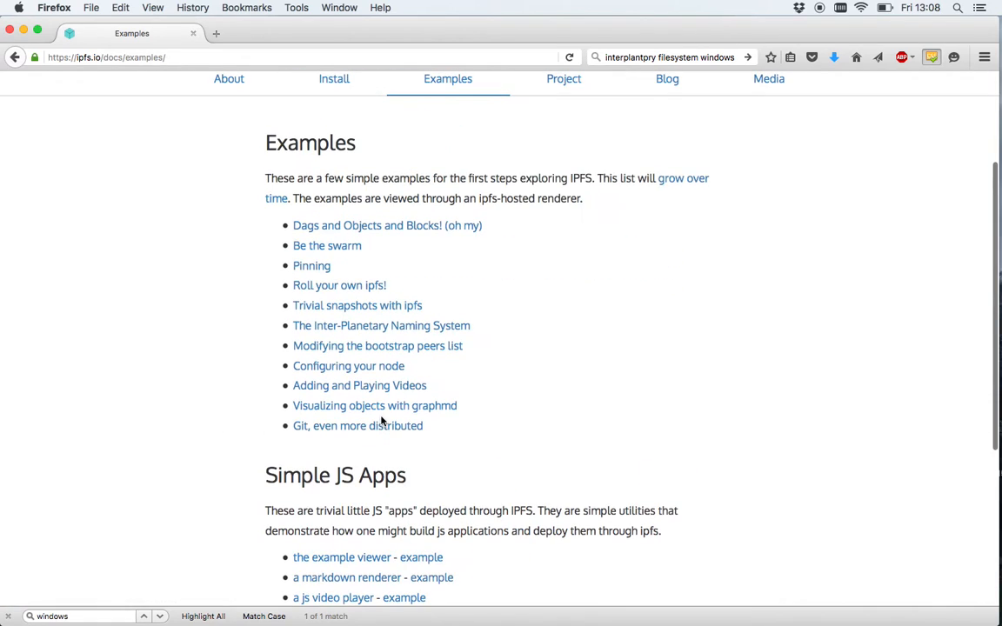
mouse_move(380, 243)
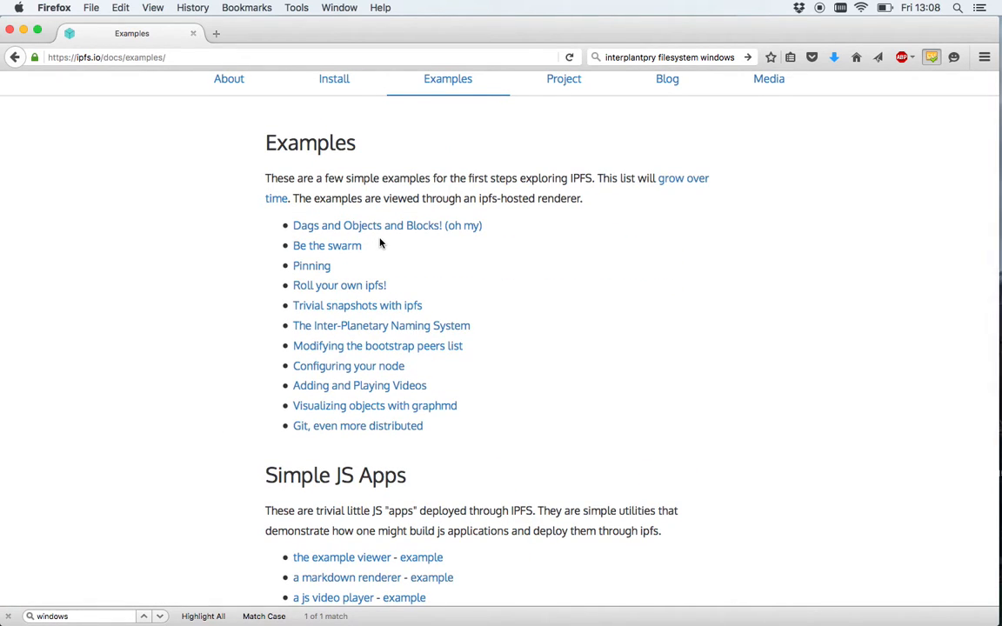
left_click(334, 79)
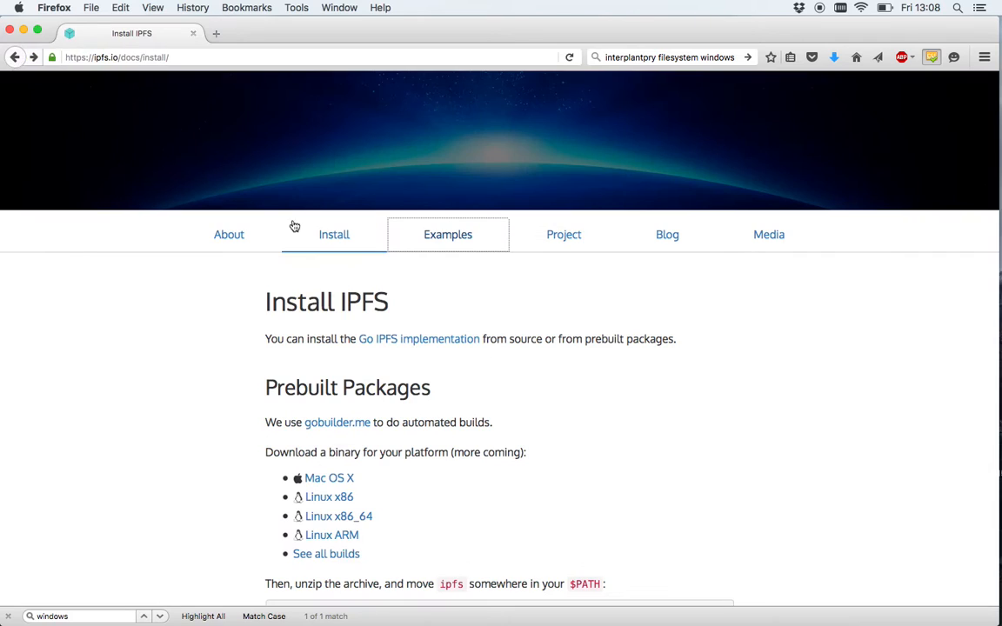
scroll("down", 3)
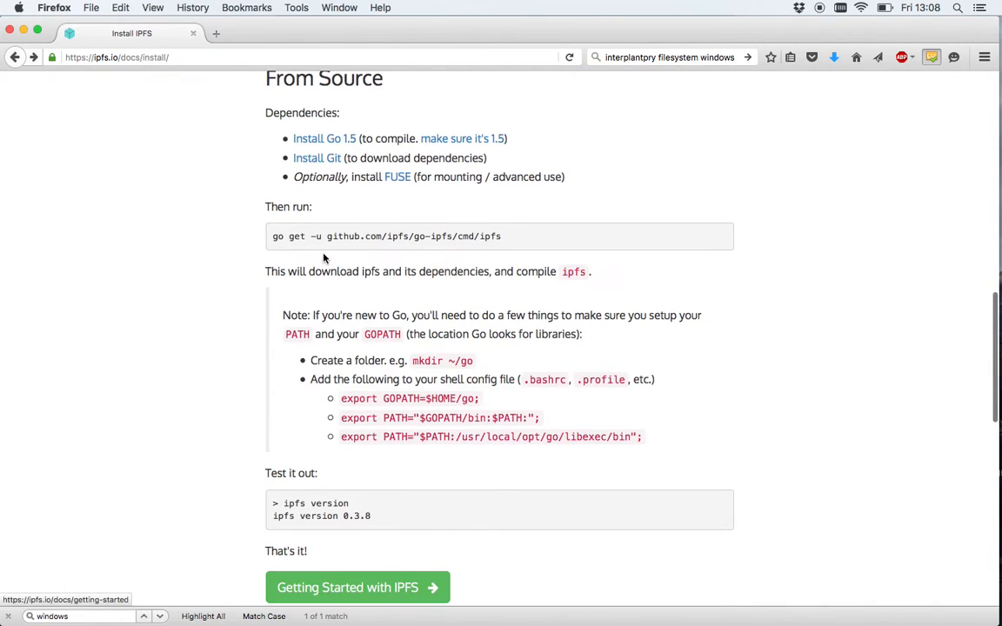
Go to the Getting Started guide's `ipfs cat … cat.jpg` example for fetching network objects
left_click(357, 587)
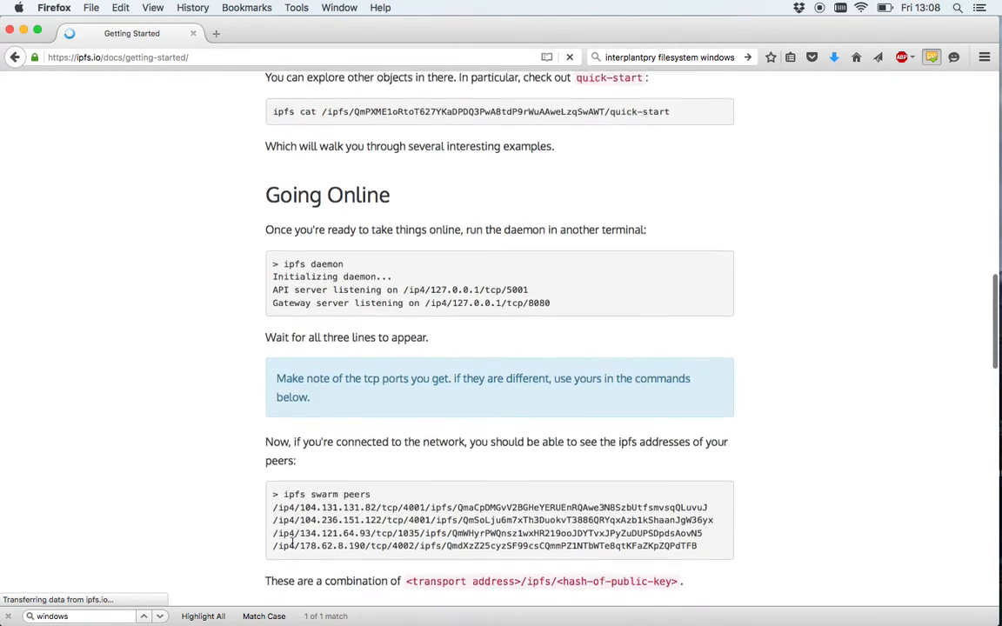
scroll("down", 3)
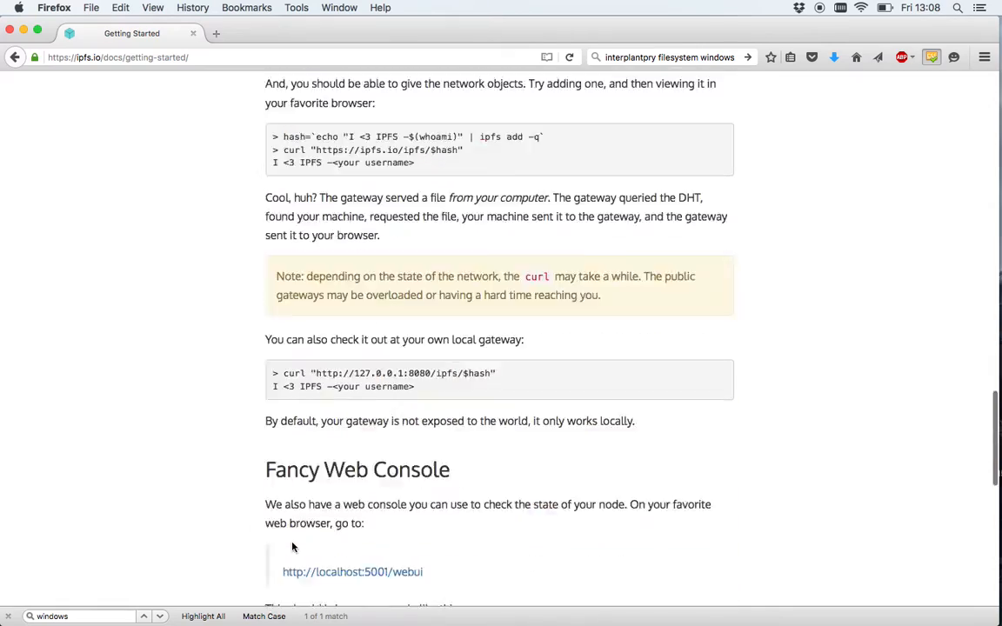
scroll("up", 3)
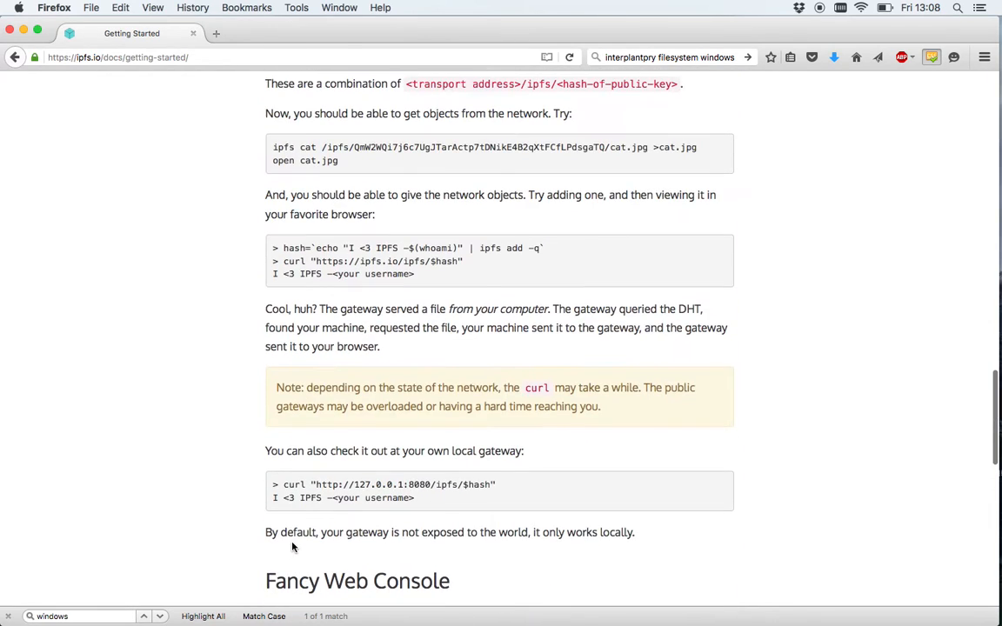
scroll("up", 3)
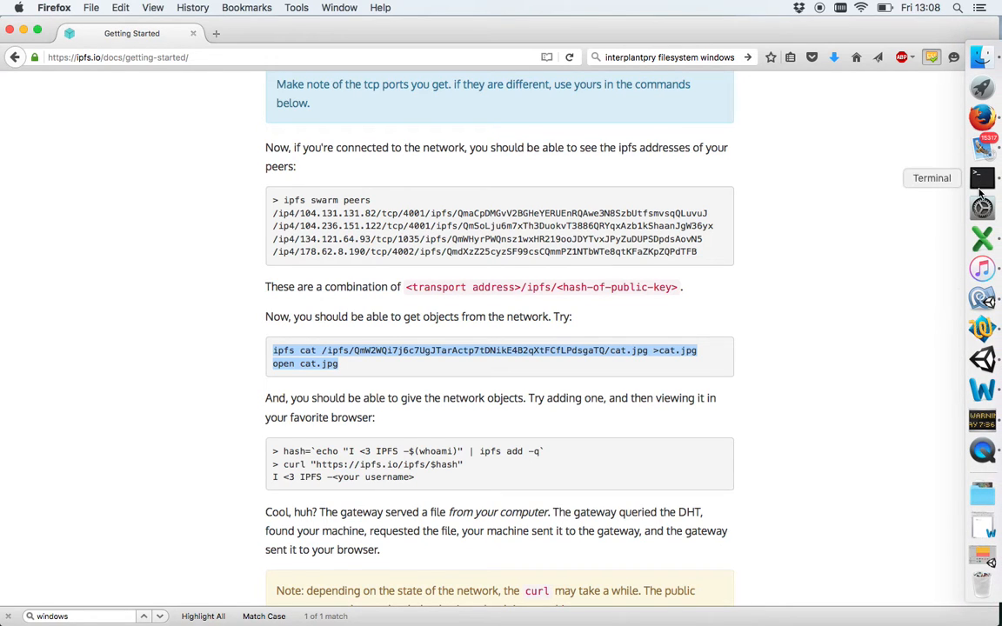
Switch to Terminal and run the ipfs cat and open commands so cat.jpg shows in Preview
left_click(982, 178)
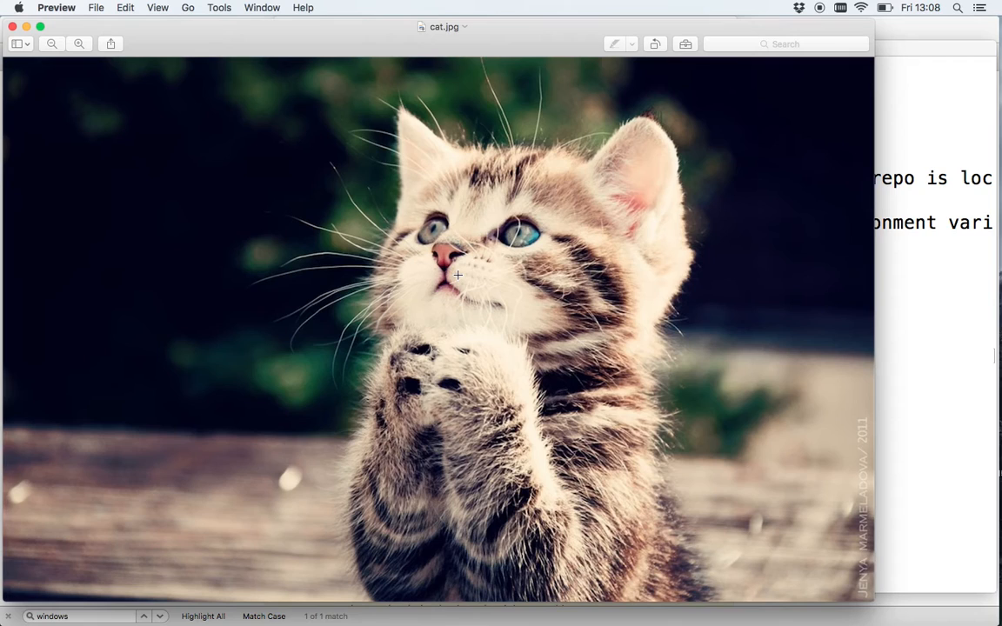
mouse_move(376, 316)
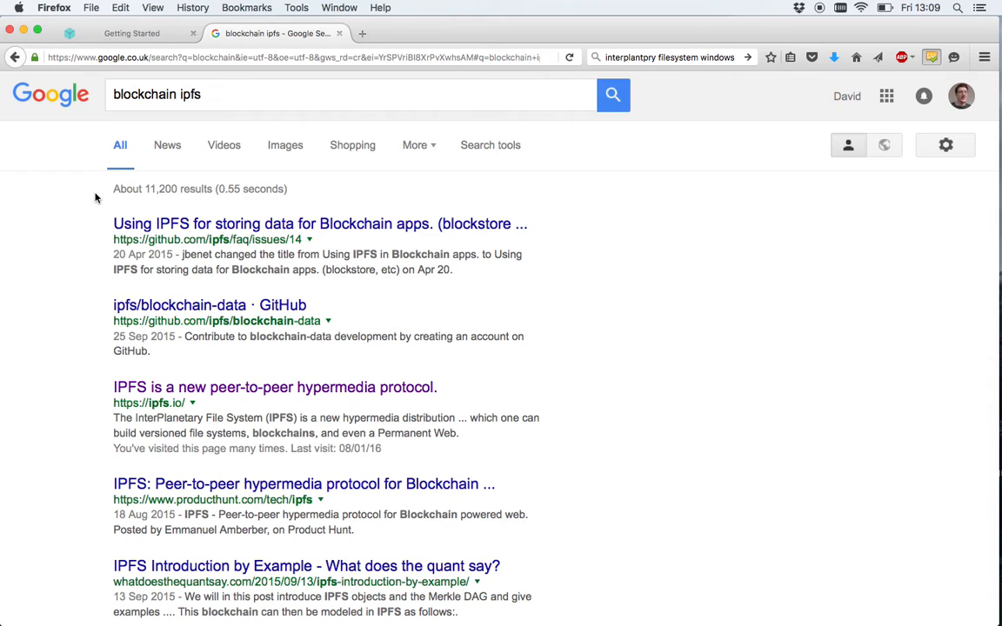
mouse_move(144, 299)
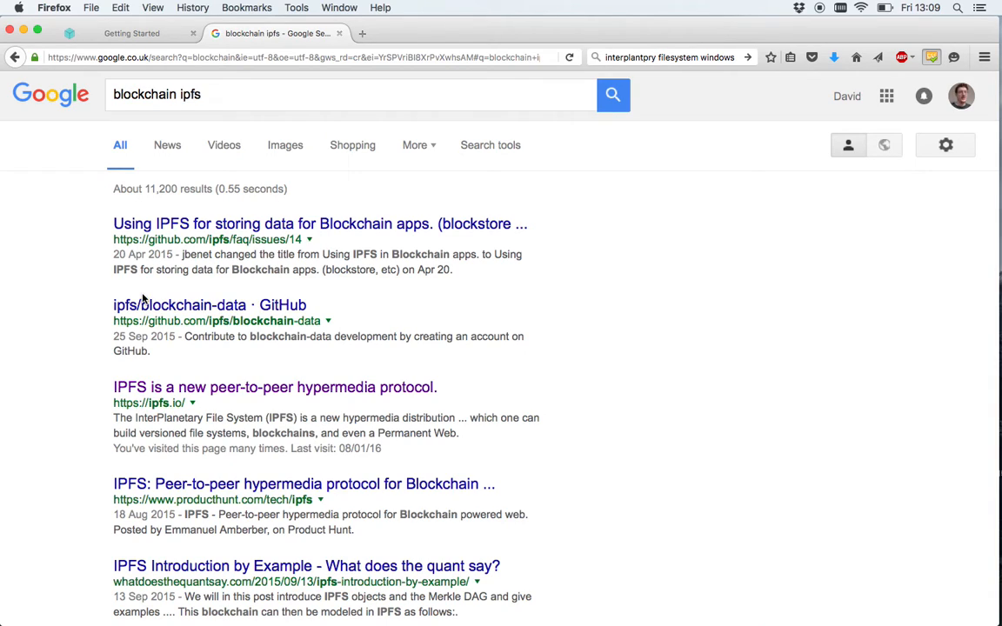
mouse_move(274, 387)
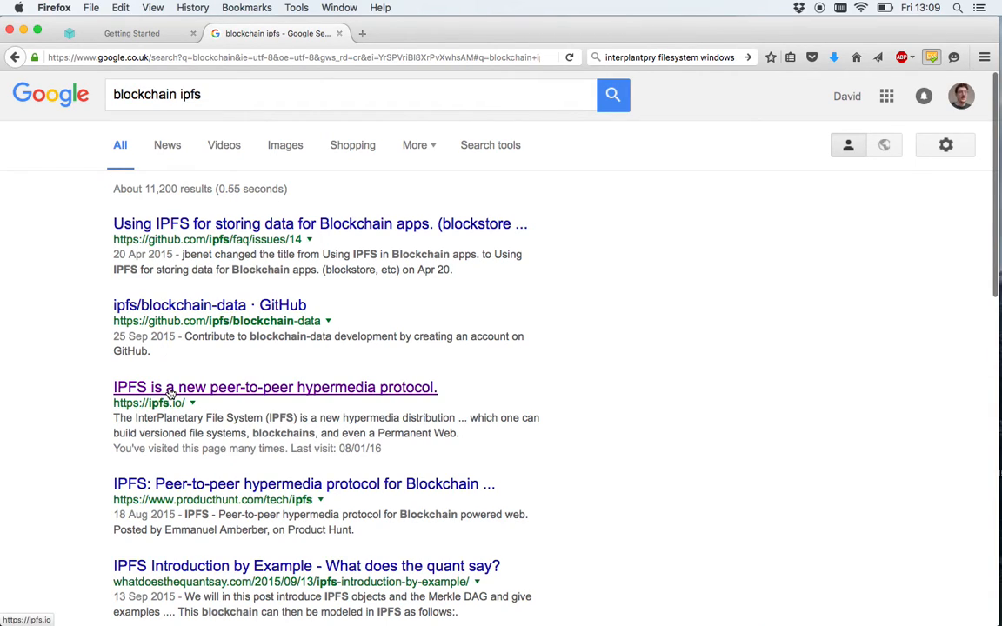
Load ipfs.io from the 'blockchain ipfs' results and look through its How it works and demo sections
left_click(275, 387)
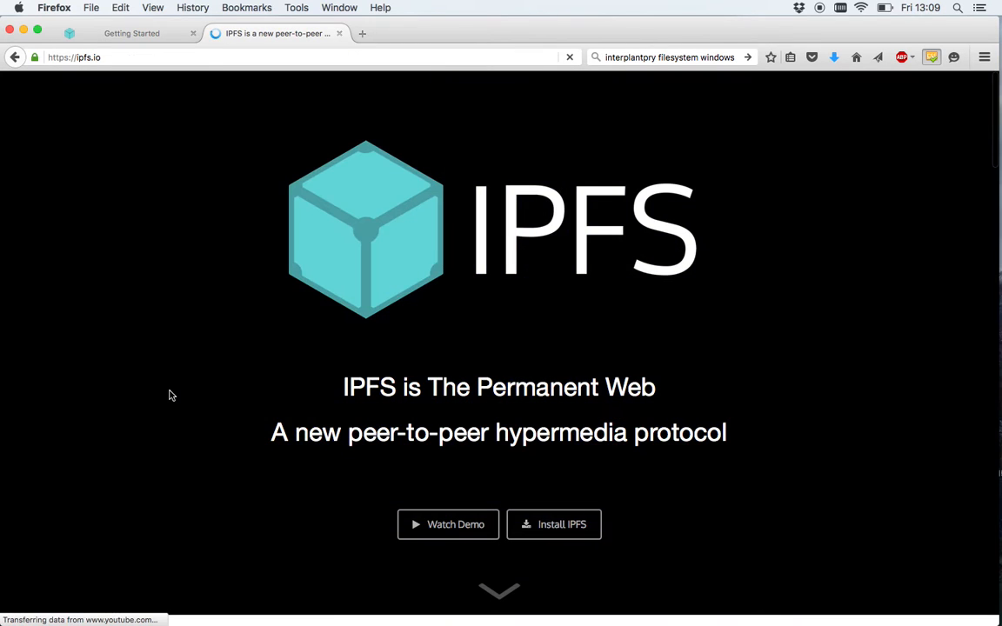
scroll("down", 3)
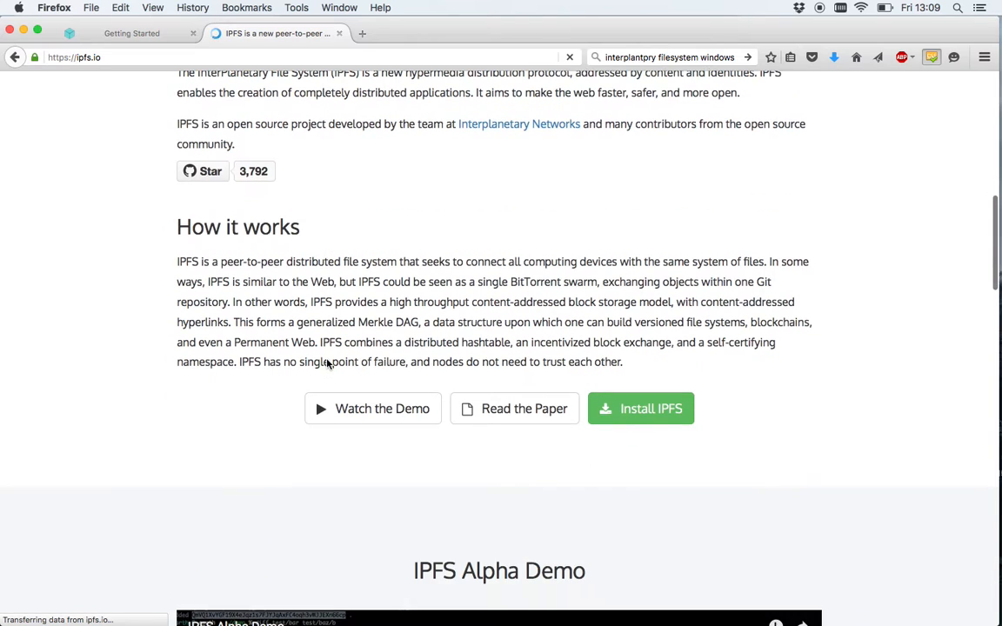
scroll("down", 3)
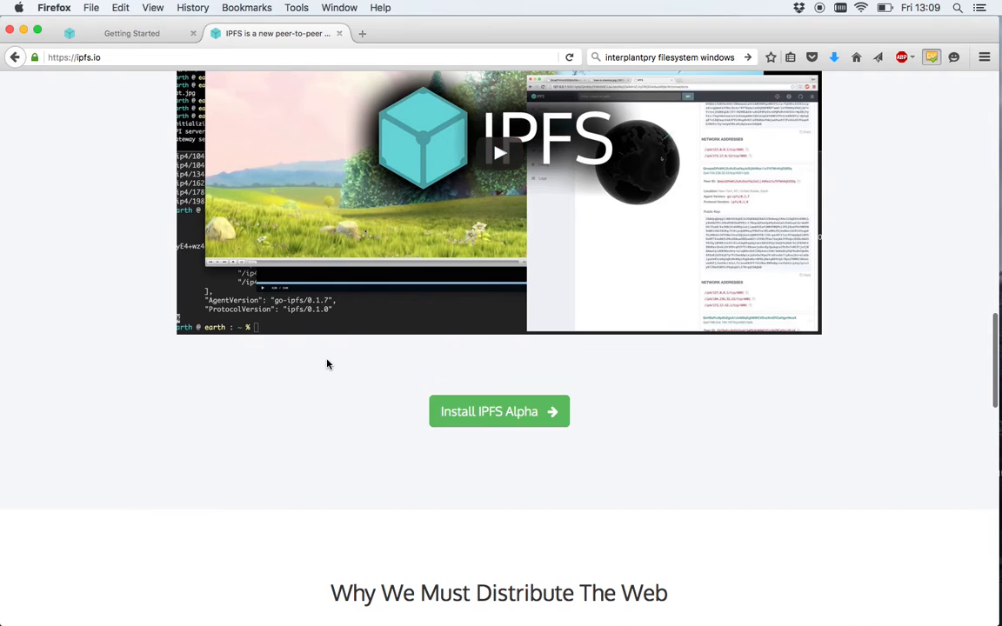
scroll("down", 3)
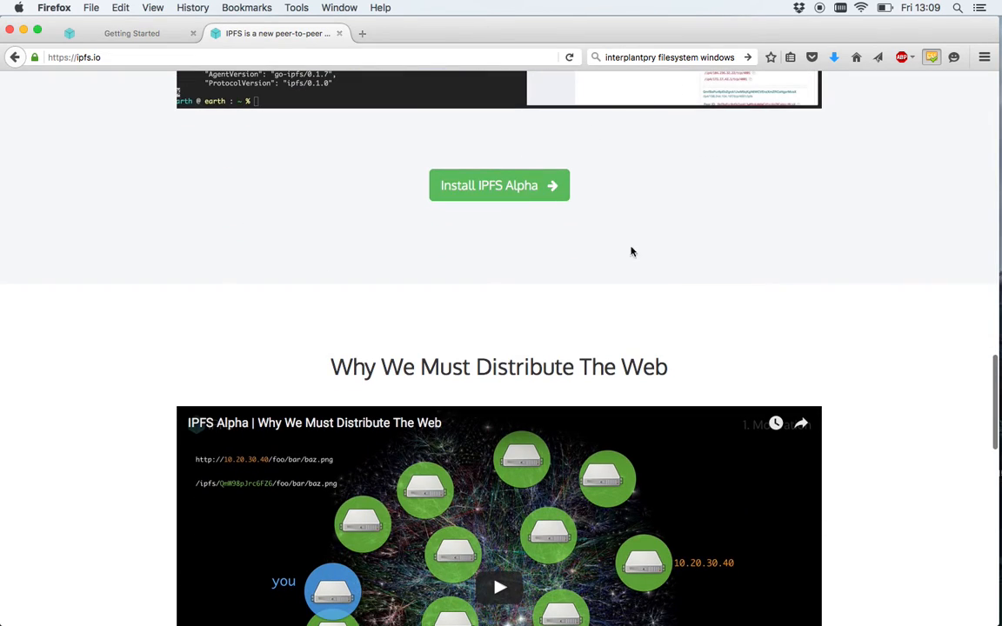
scroll("up", 3)
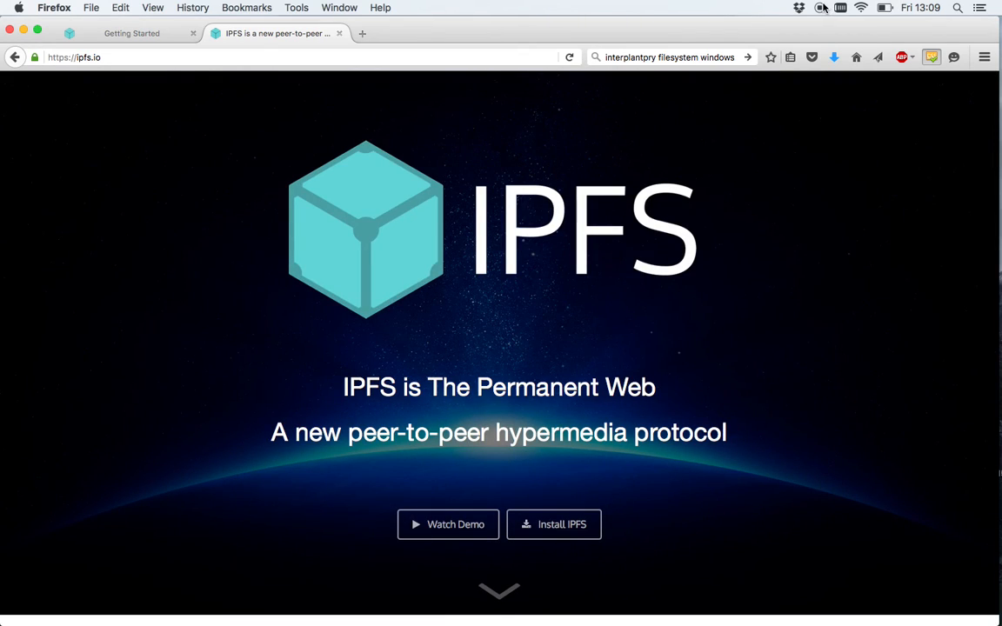